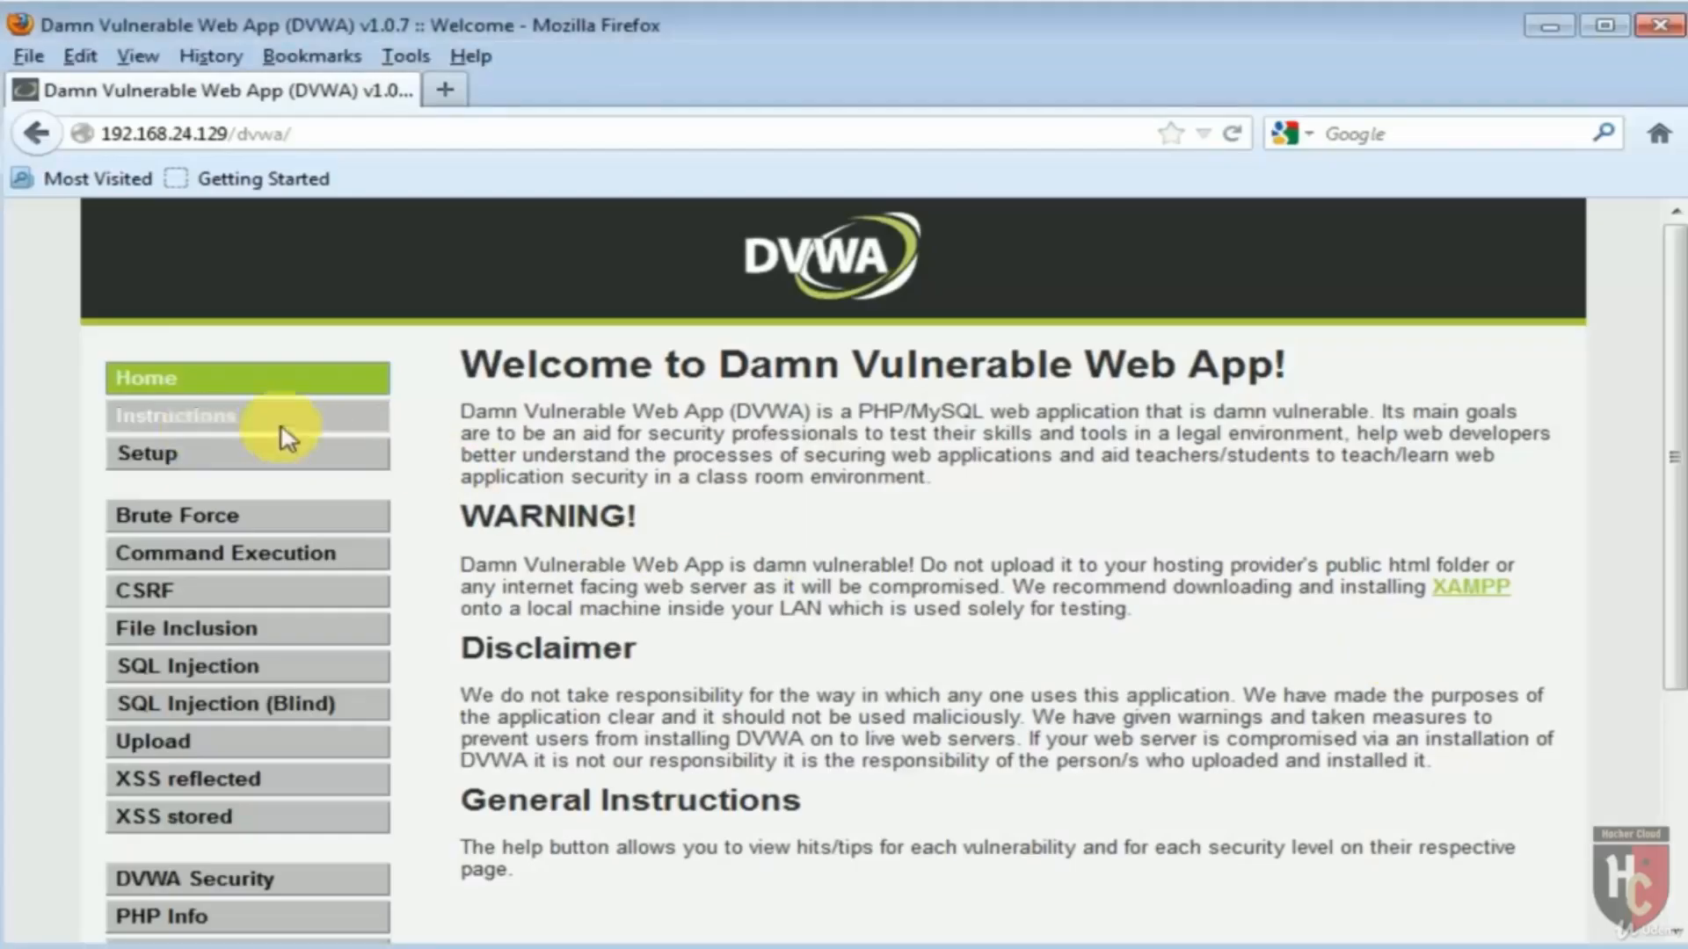
Step: Go to DVWA's Brute Force page and switch Burp's proxy intercept on
{"action": "left_click", "coordinate": [178, 515]}
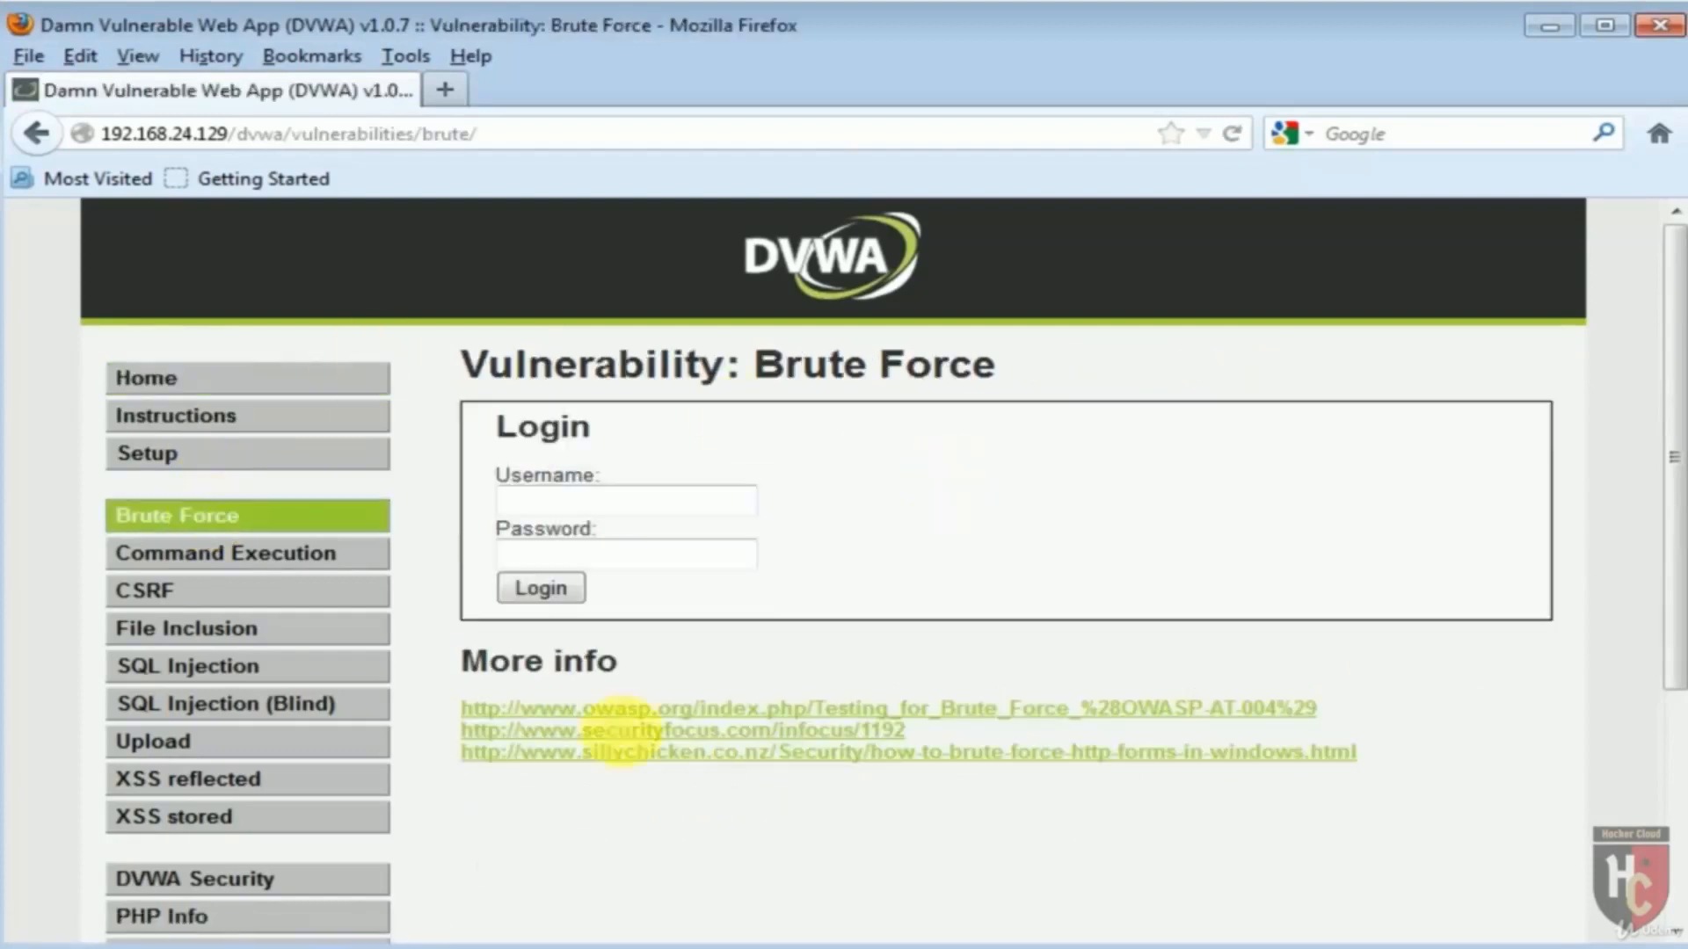
{"action": "mouse_move", "coordinate": [895, 635]}
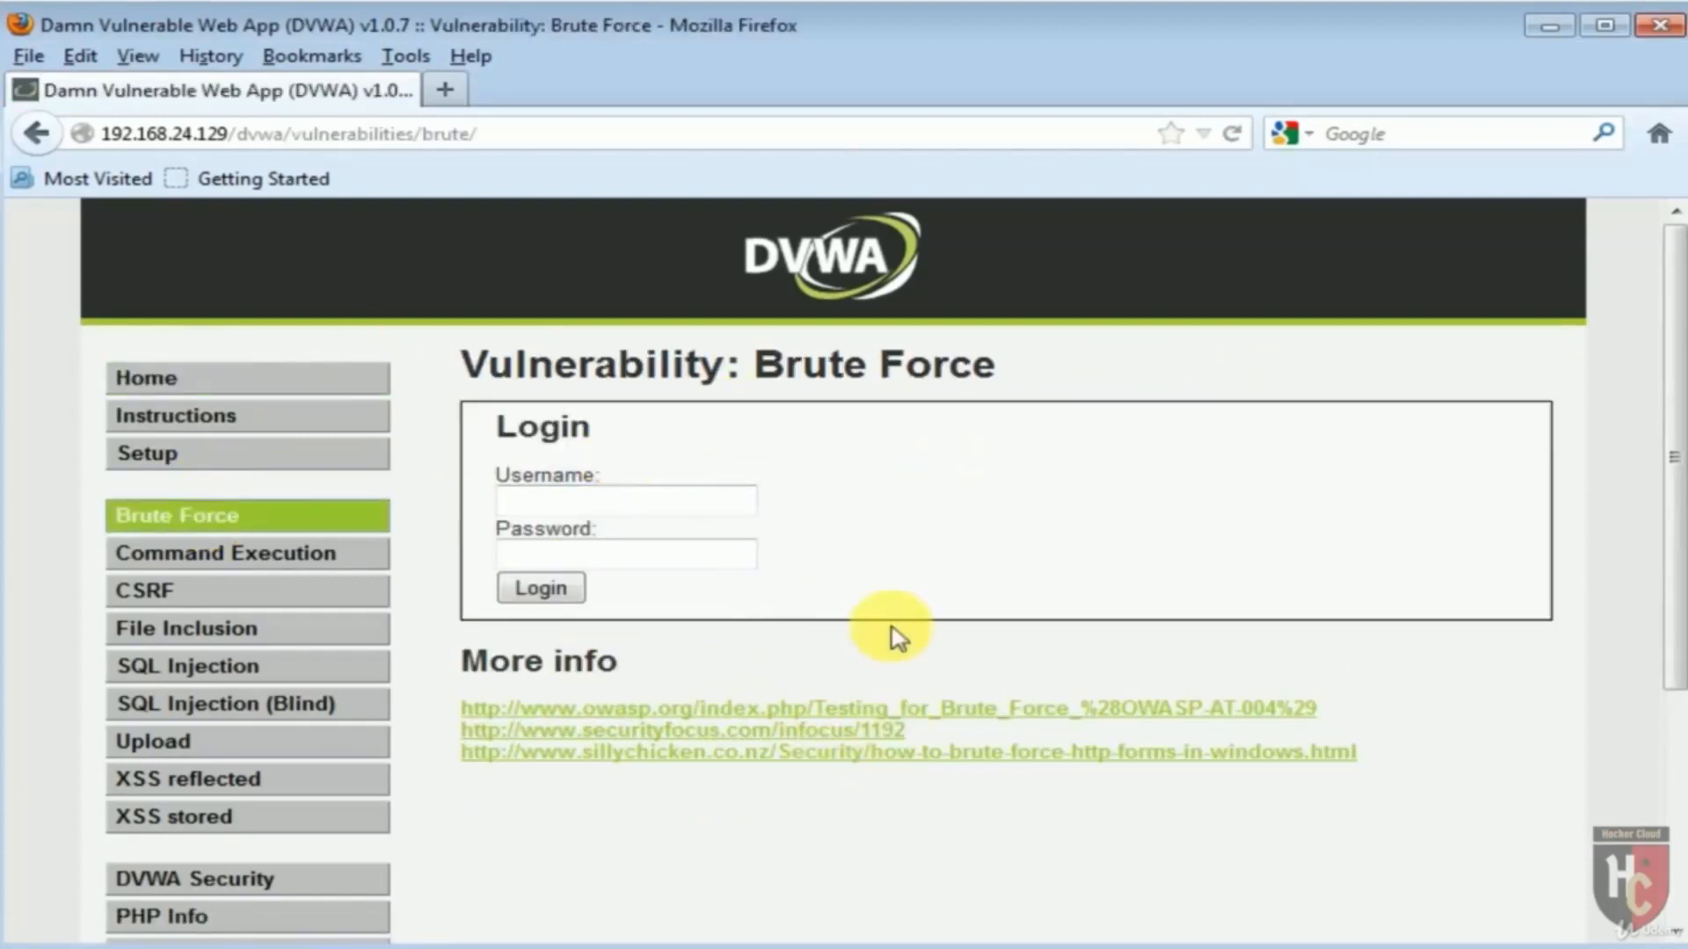
{"action": "mouse_move", "coordinate": [851, 807]}
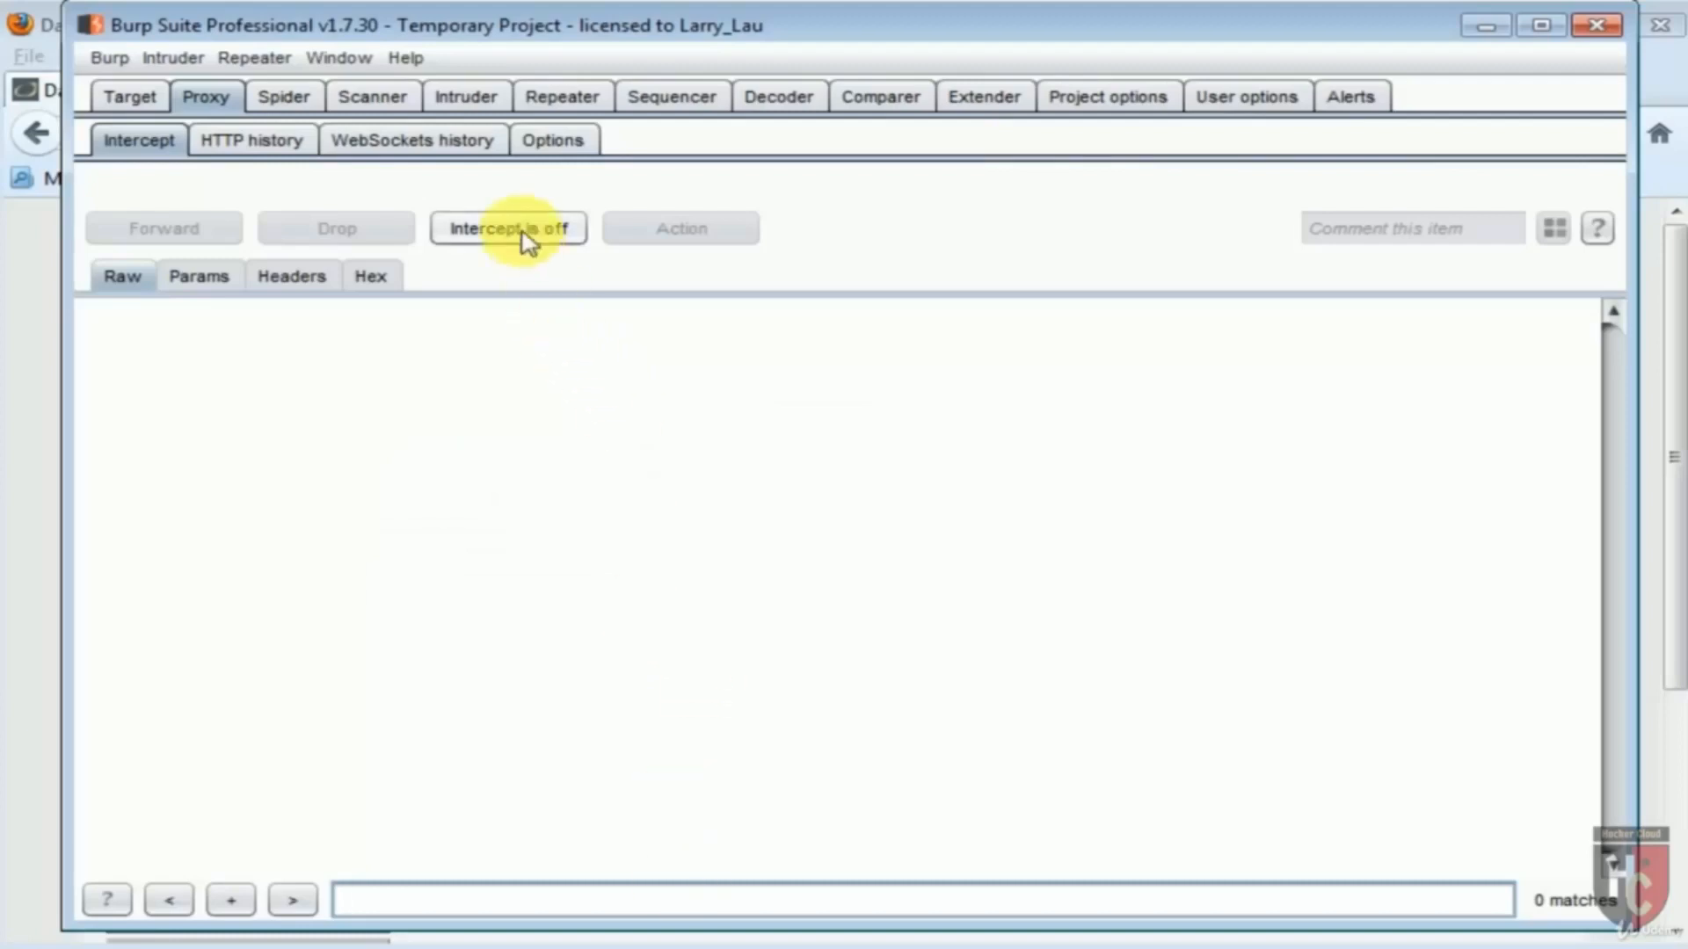
{"action": "left_click", "coordinate": [506, 227]}
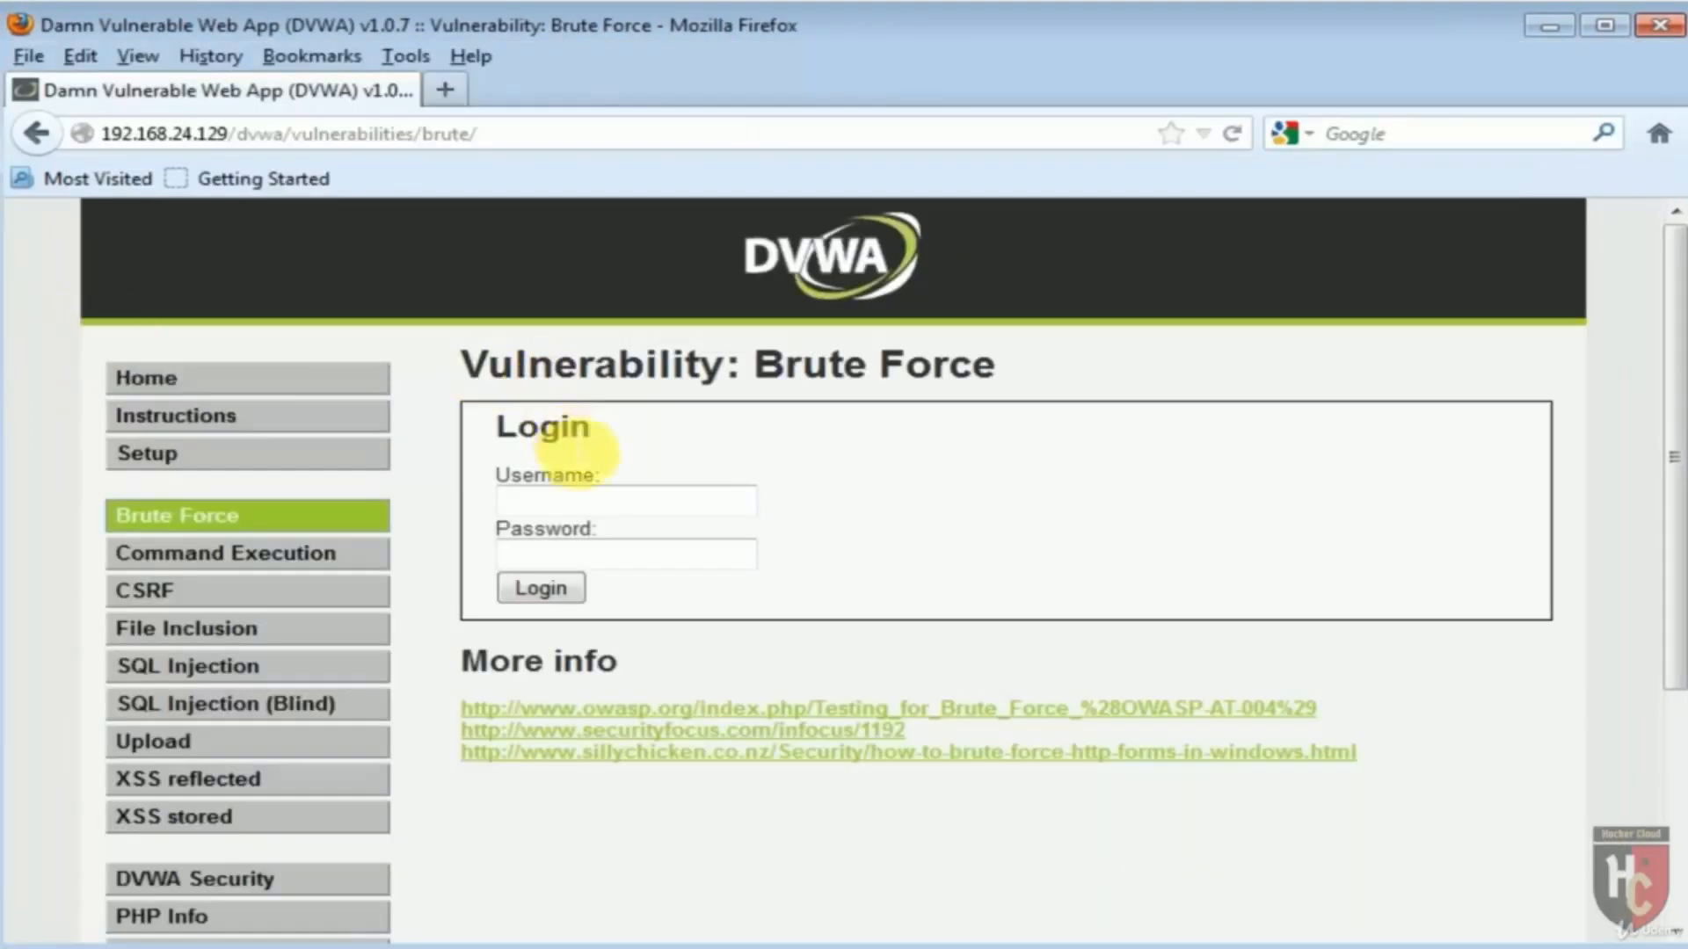
Step: Submit a test login with username abc so Burp catches the request
{"action": "left_click", "coordinate": [626, 499]}
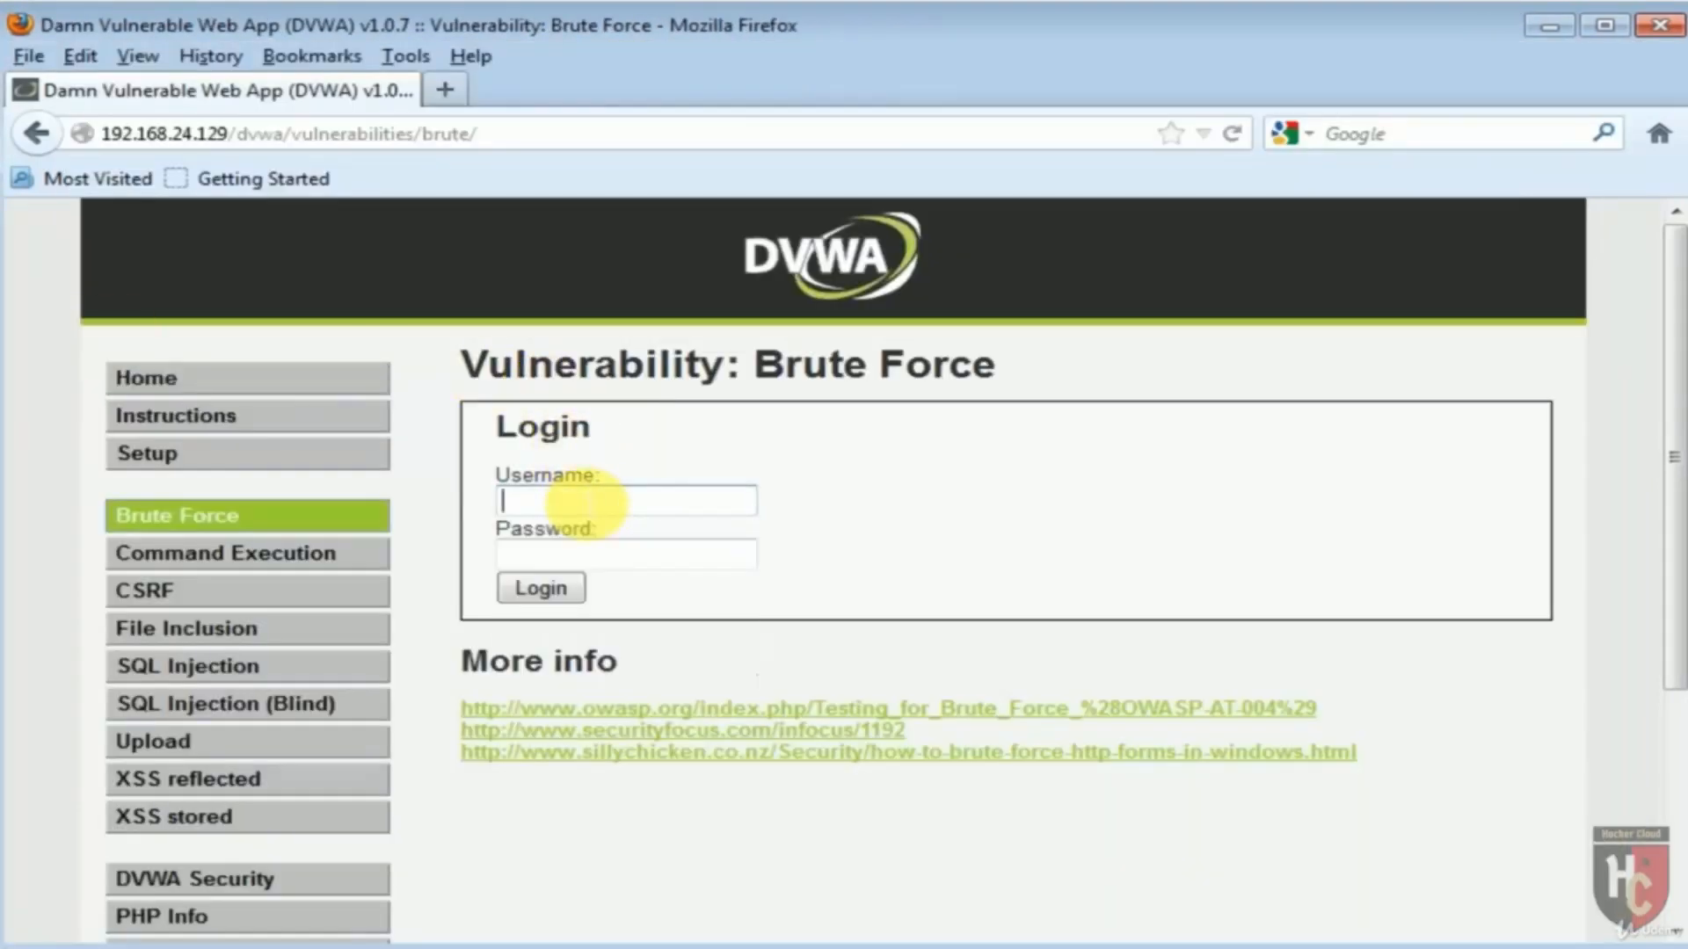
{"action": "type", "text": "a"}
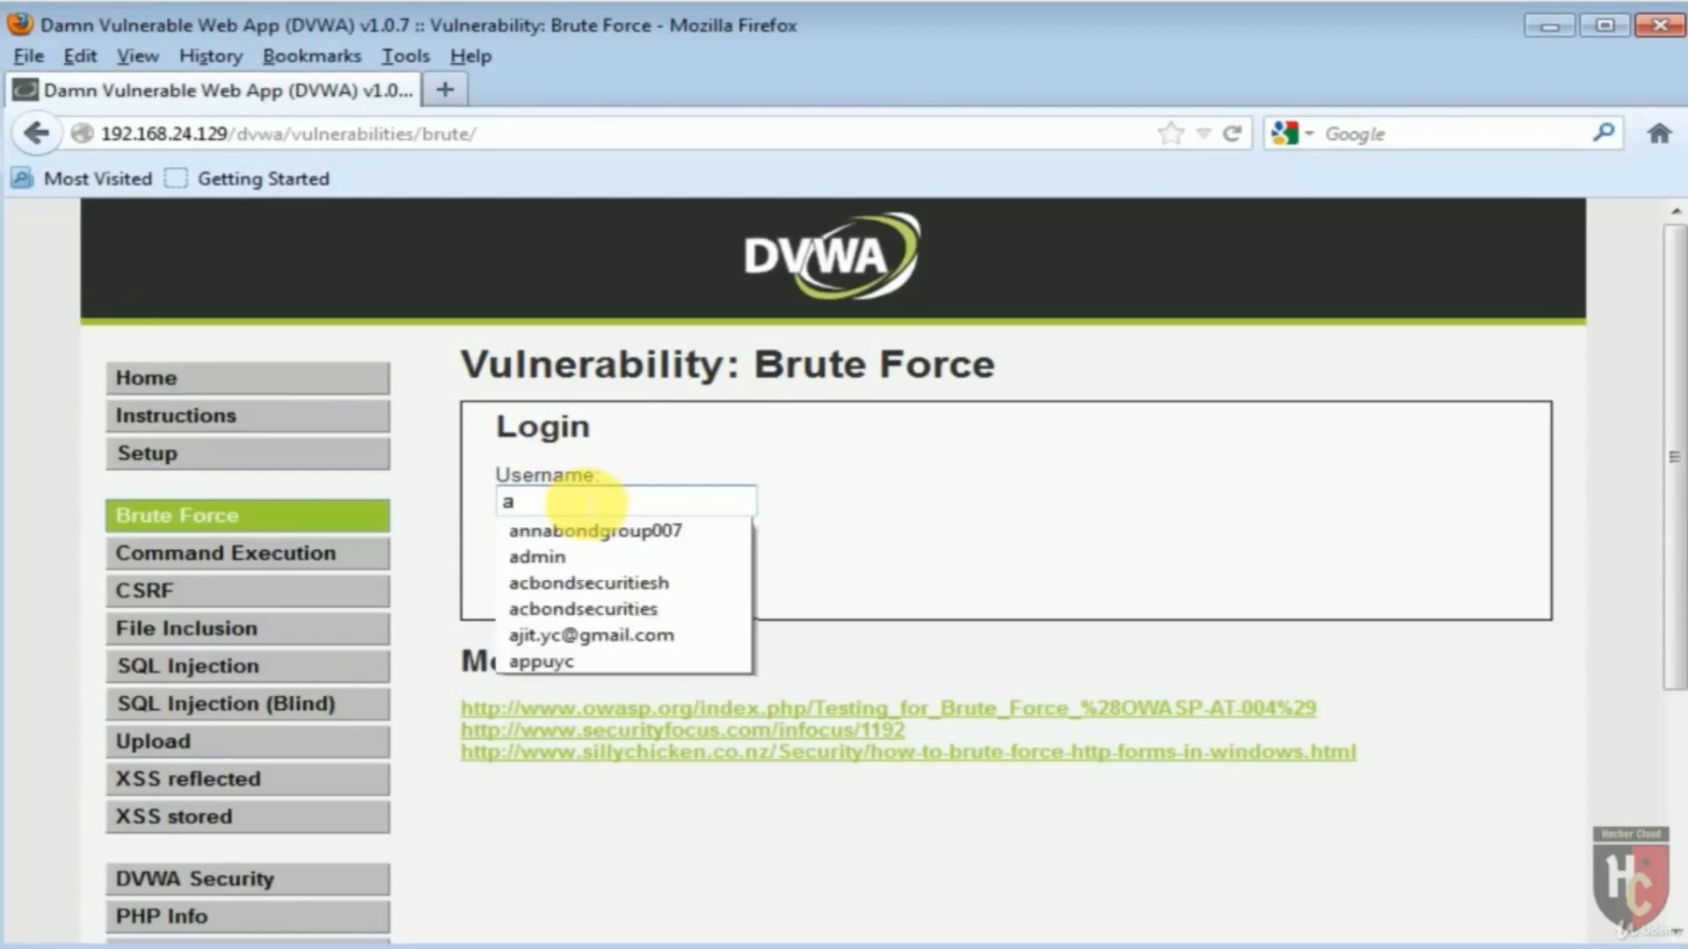
{"action": "type", "text": "bc"}
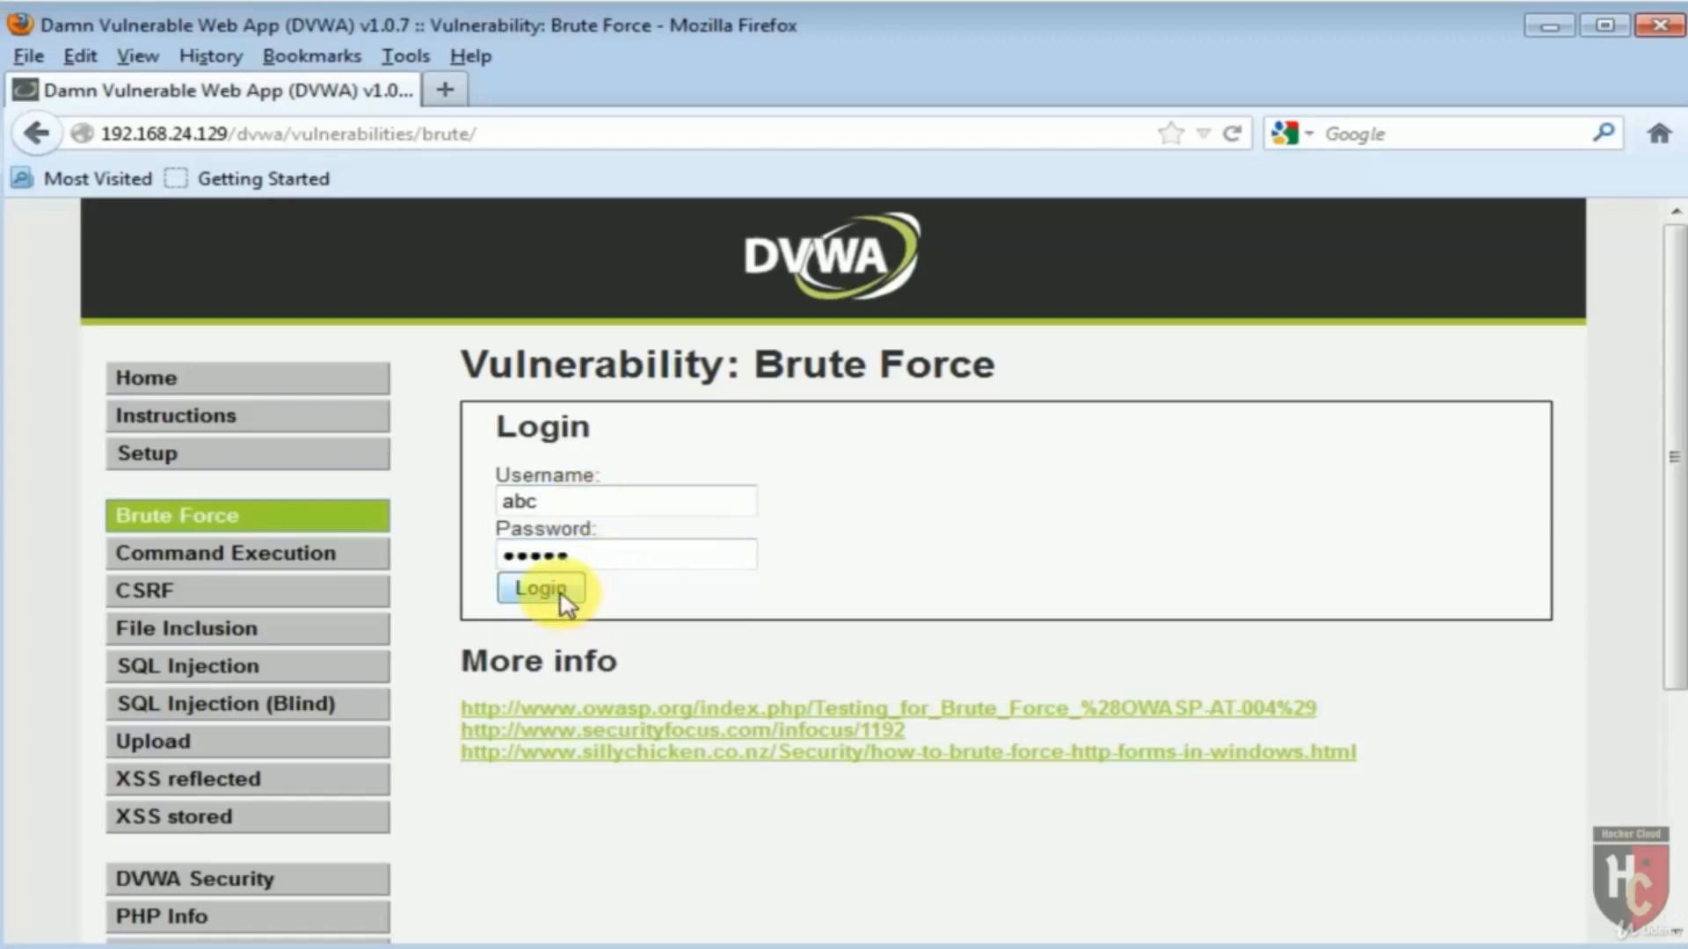
{"action": "left_click", "coordinate": [539, 587]}
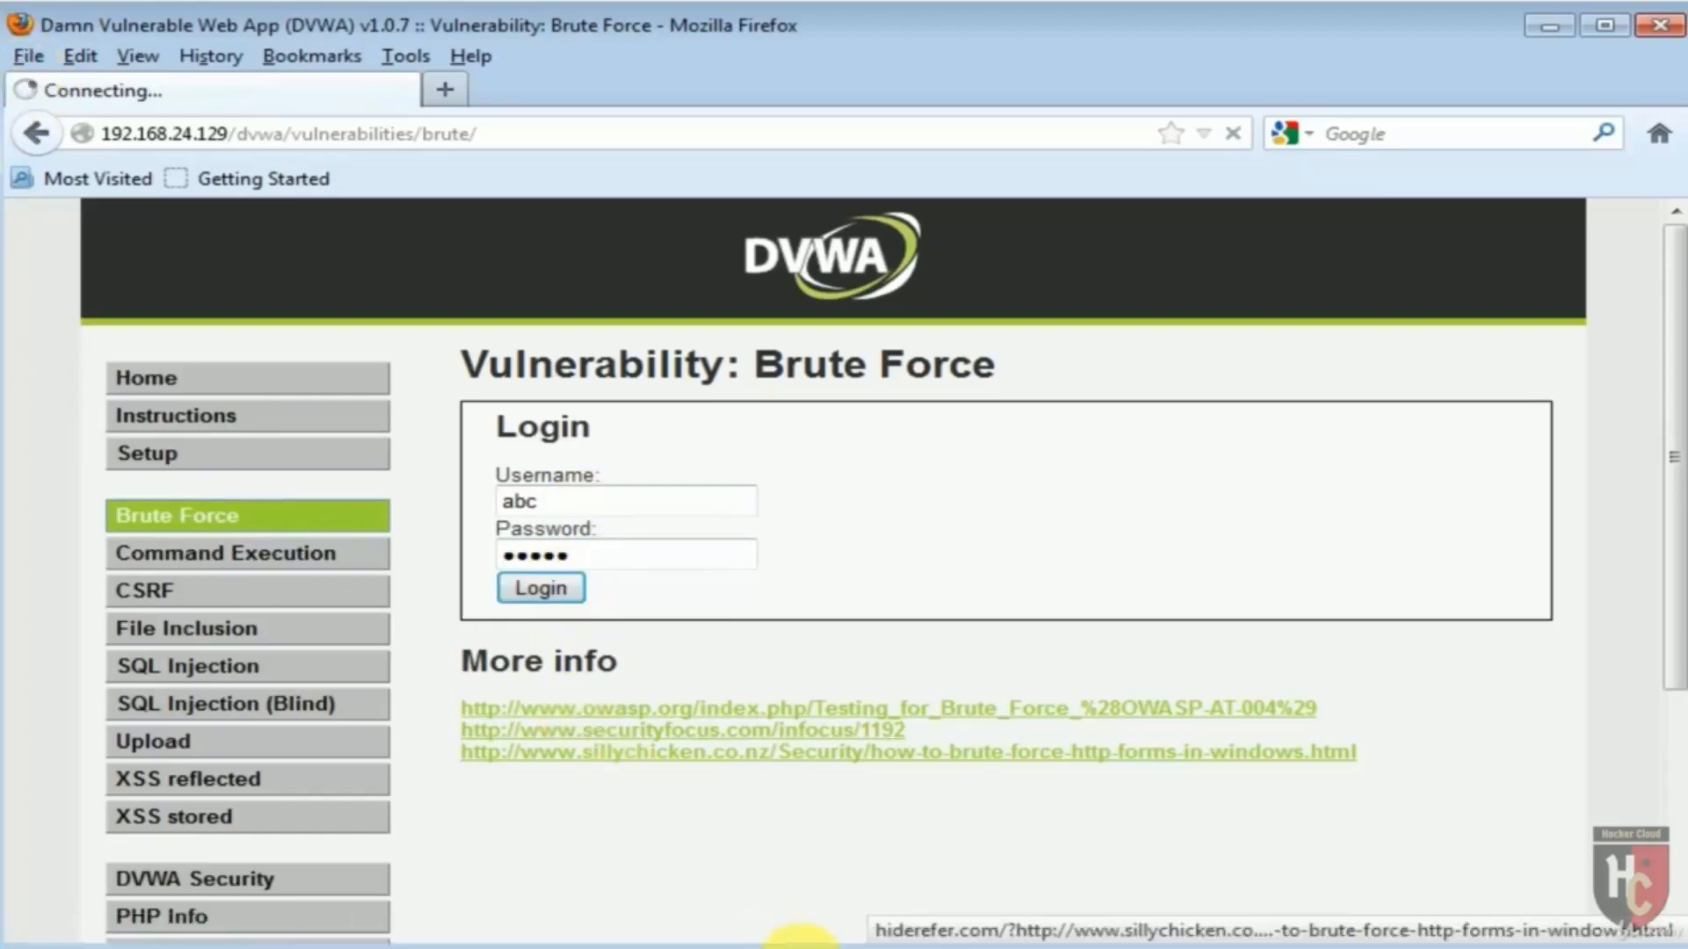
{"action": "left_click", "coordinate": [540, 587]}
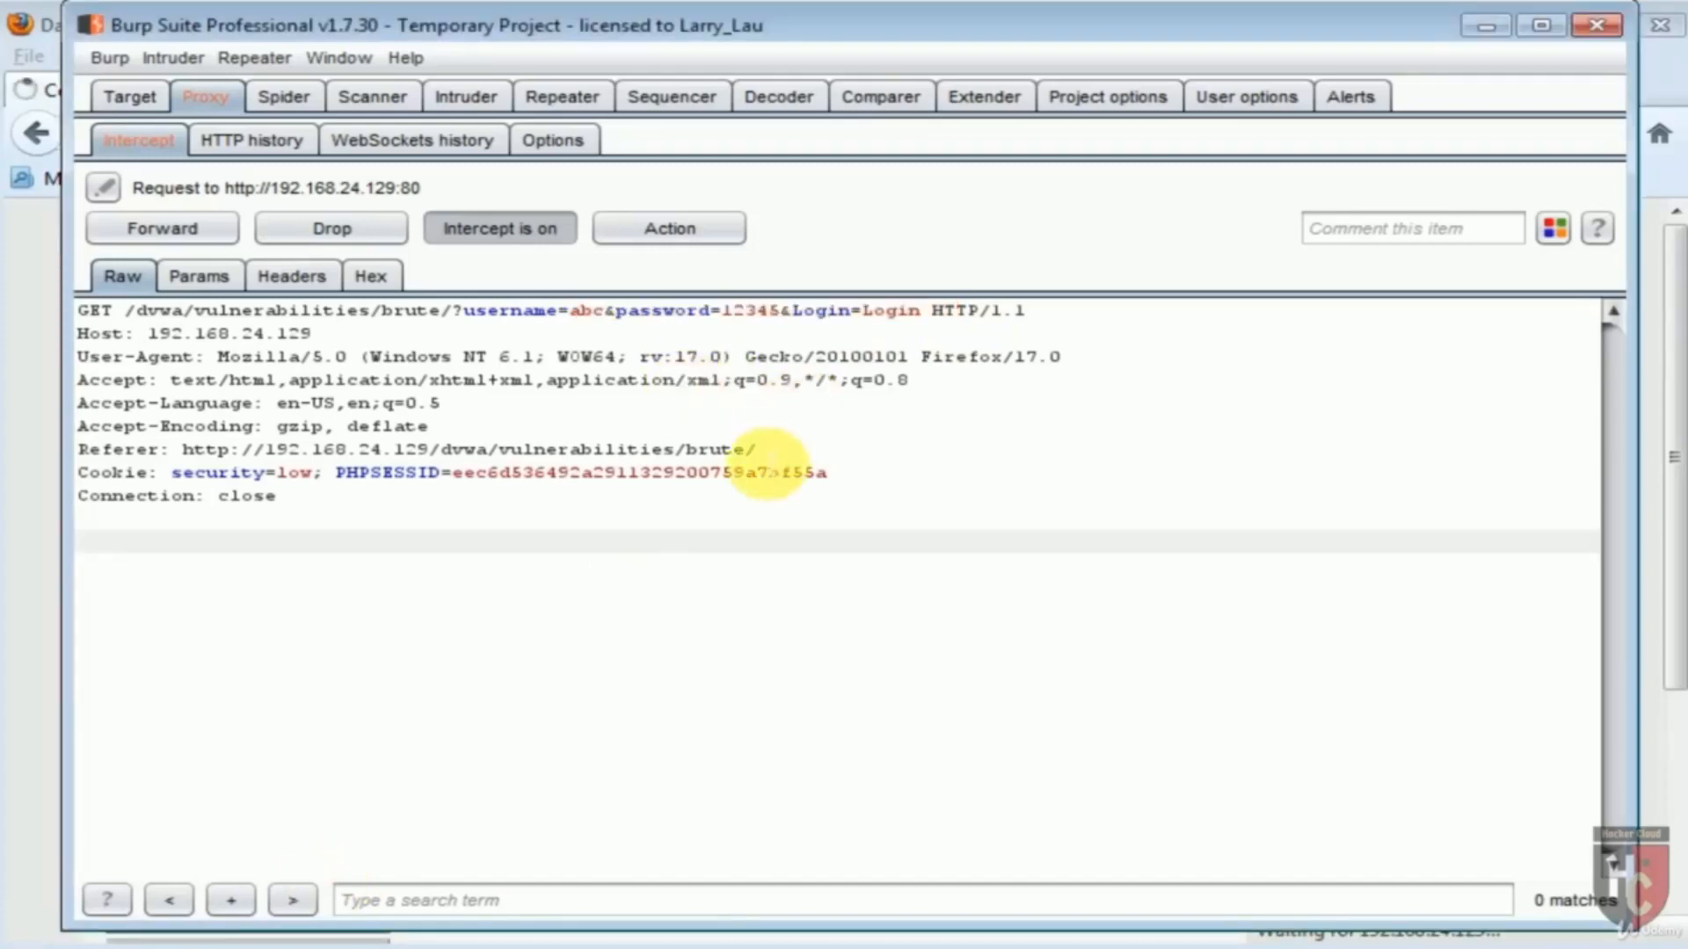
Step: Send the intercepted DVWA login request to Intruder
{"action": "right_click", "coordinate": [754, 451]}
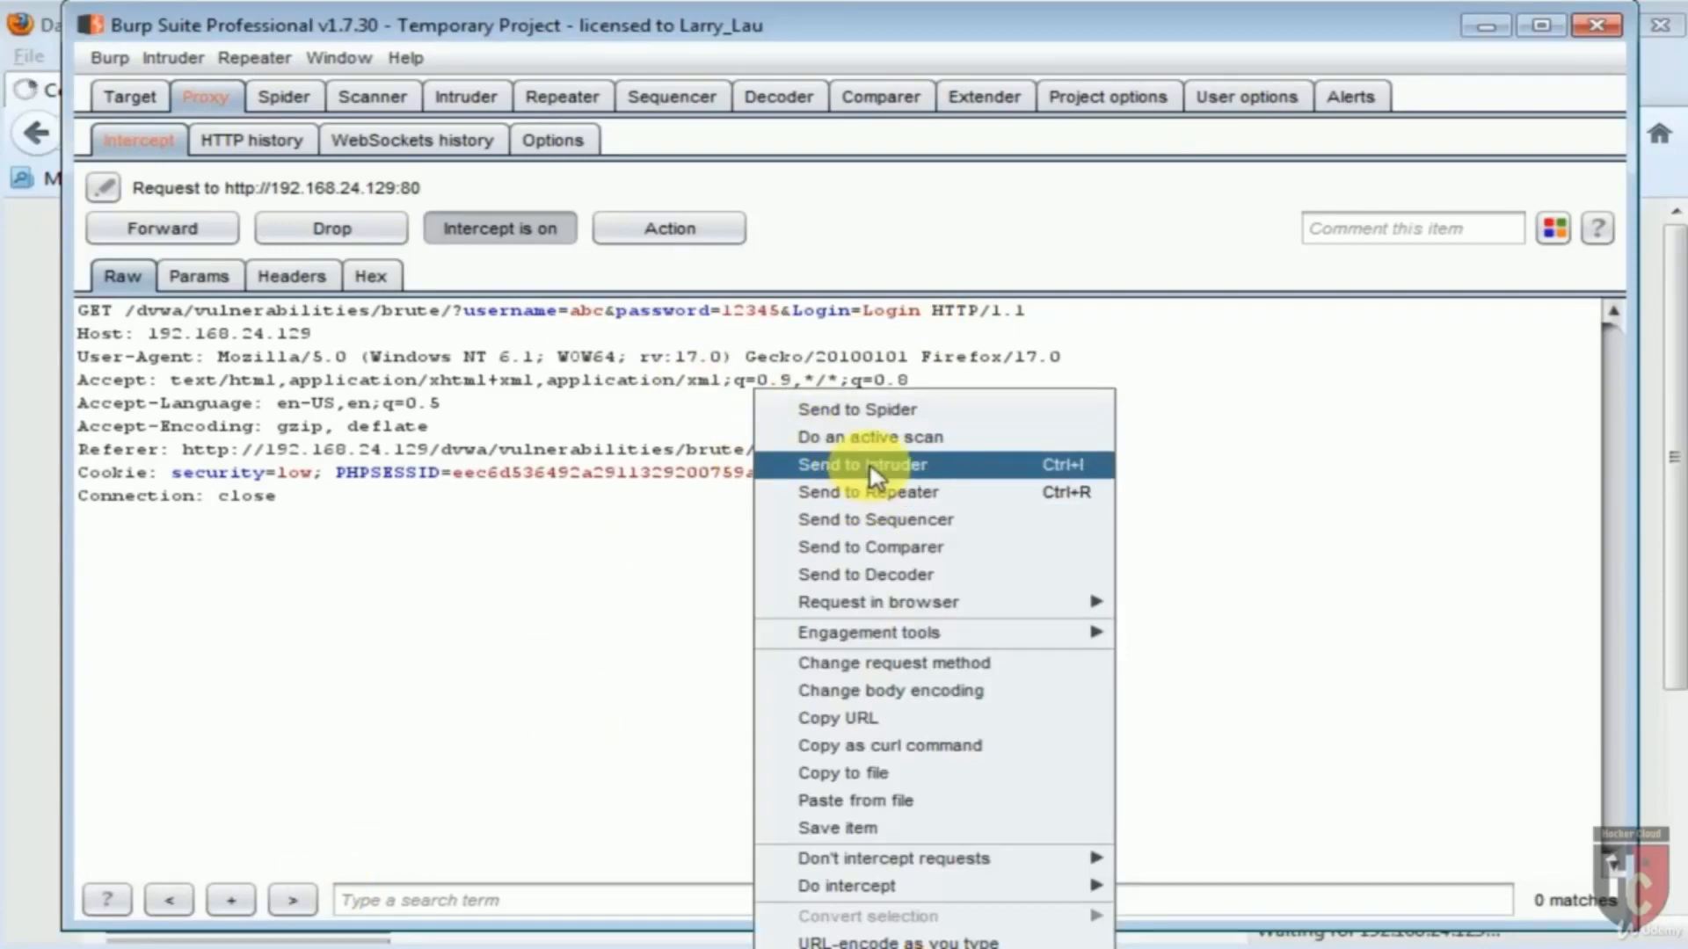
{"action": "left_click", "coordinate": [861, 465]}
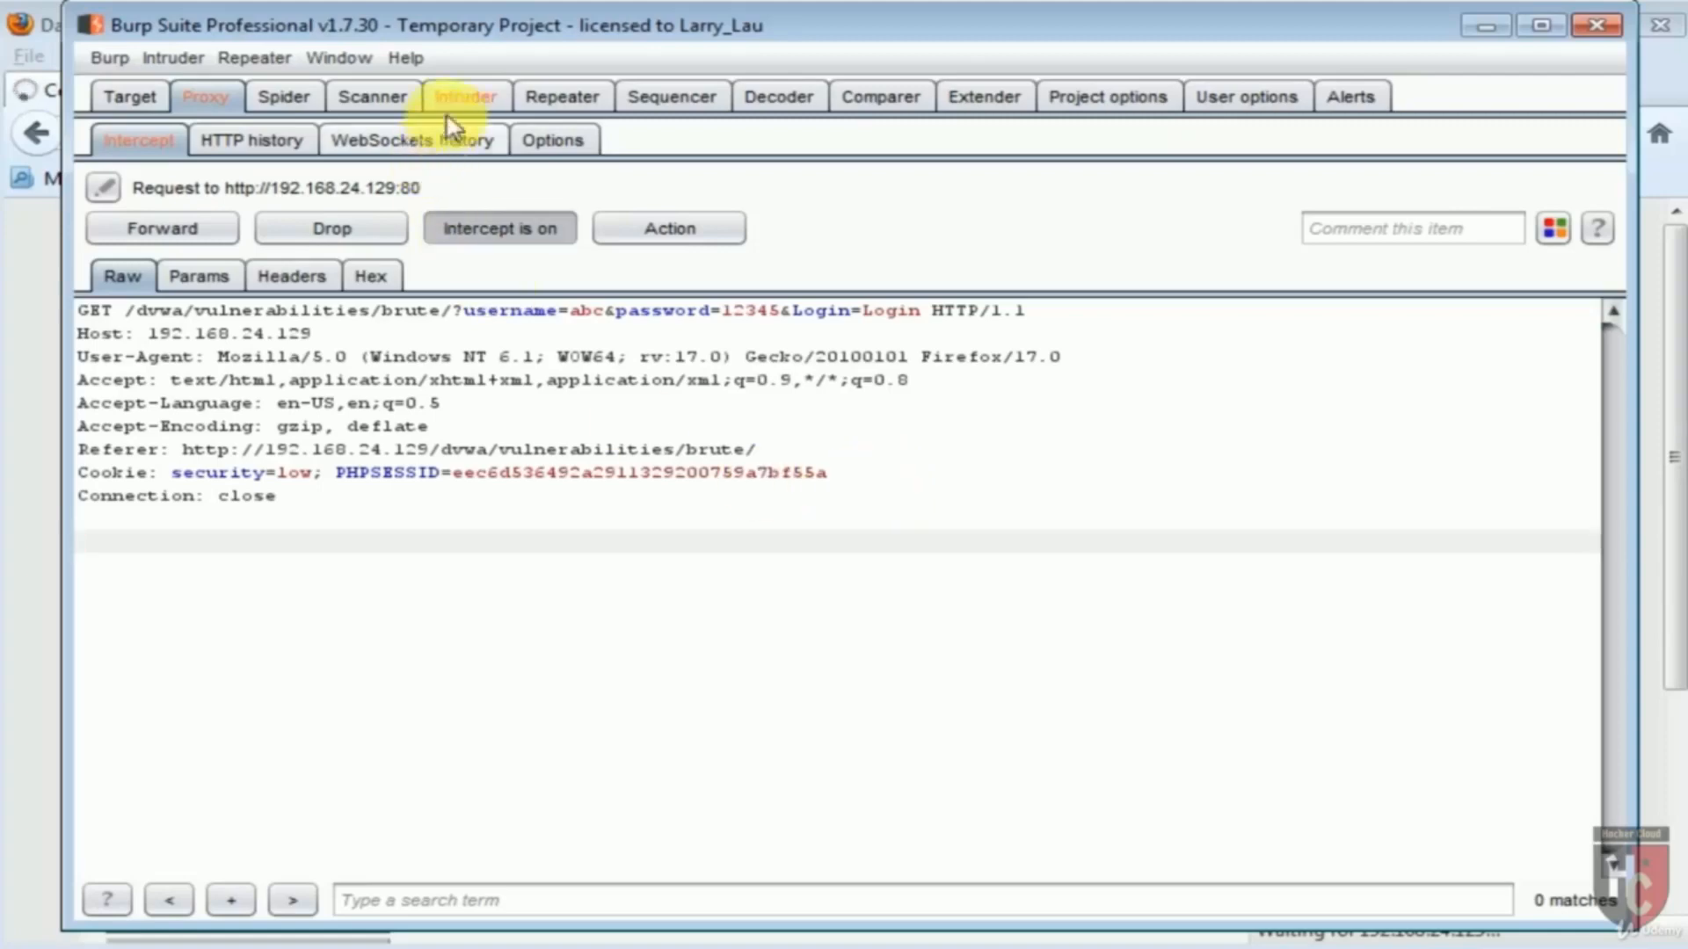
Step: Clear the auto-marked positions and choose the Cluster bomb attack type
{"action": "left_click", "coordinate": [464, 95]}
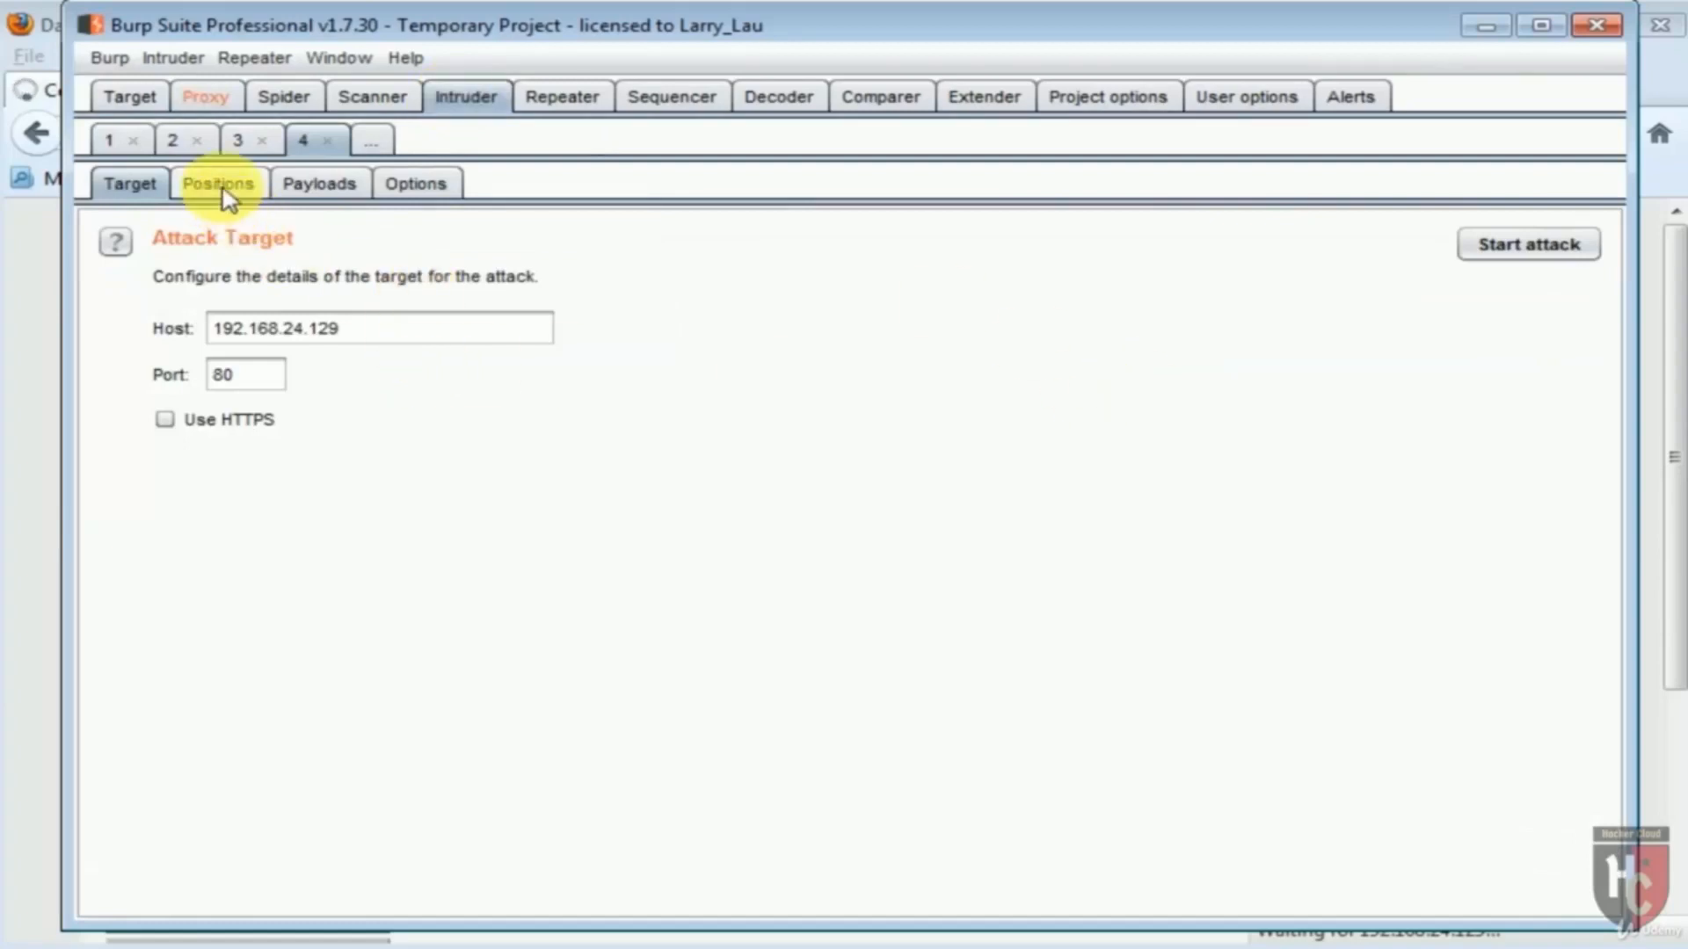
{"action": "left_click", "coordinate": [218, 182]}
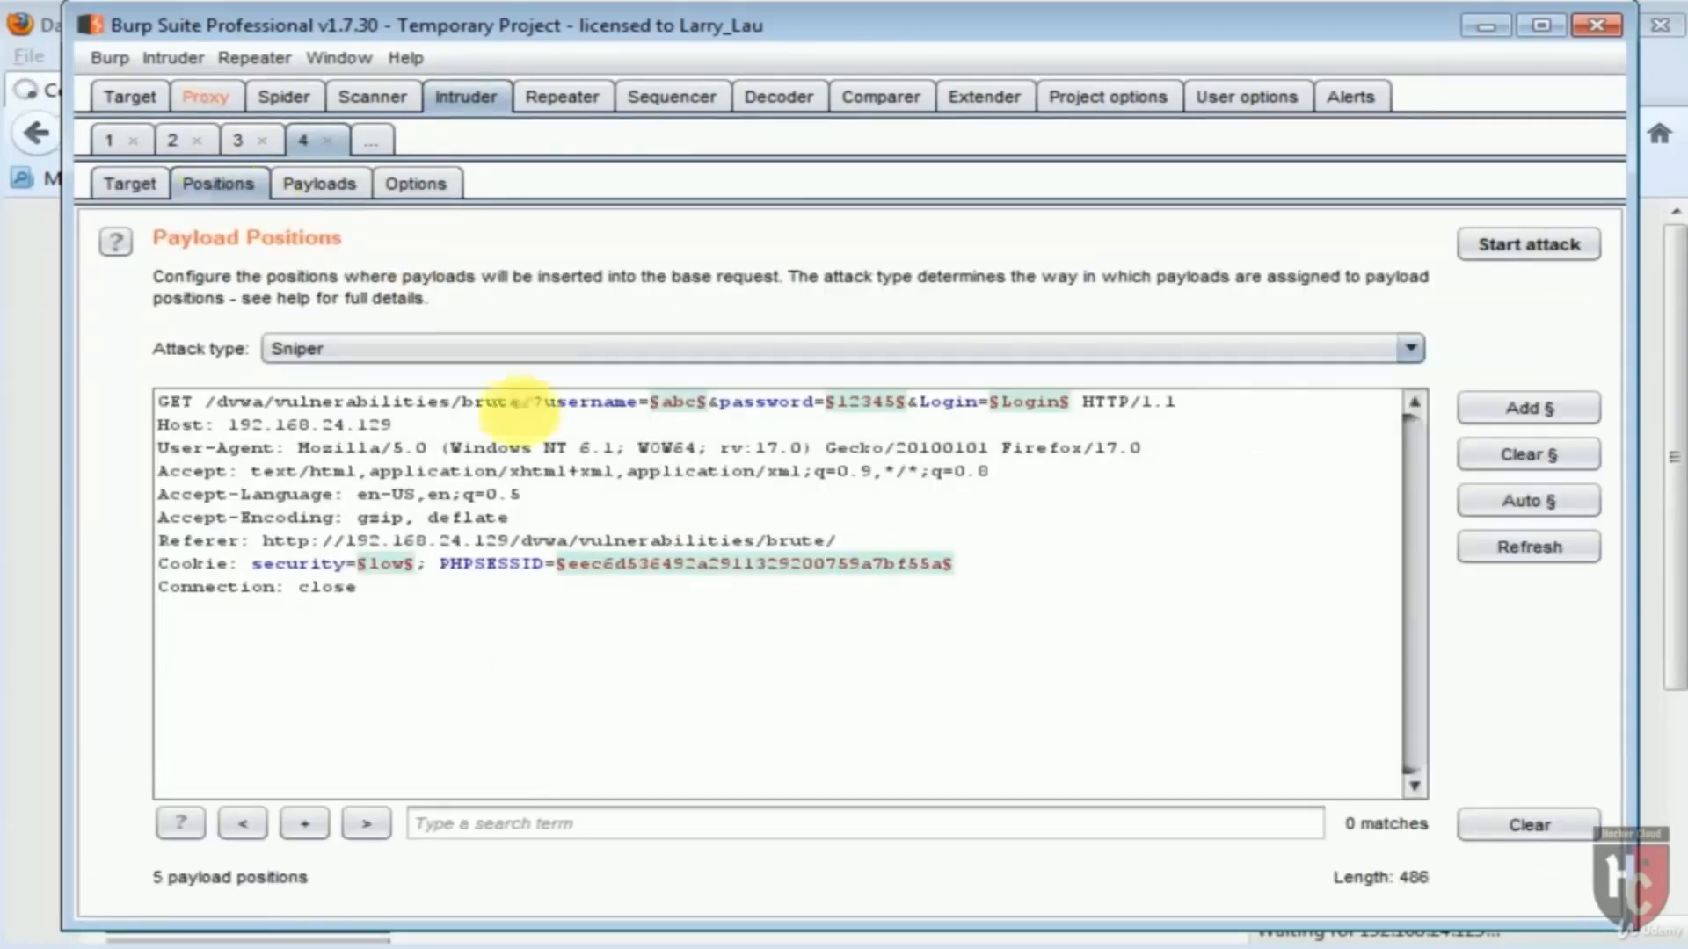
{"action": "left_click", "coordinate": [1528, 453]}
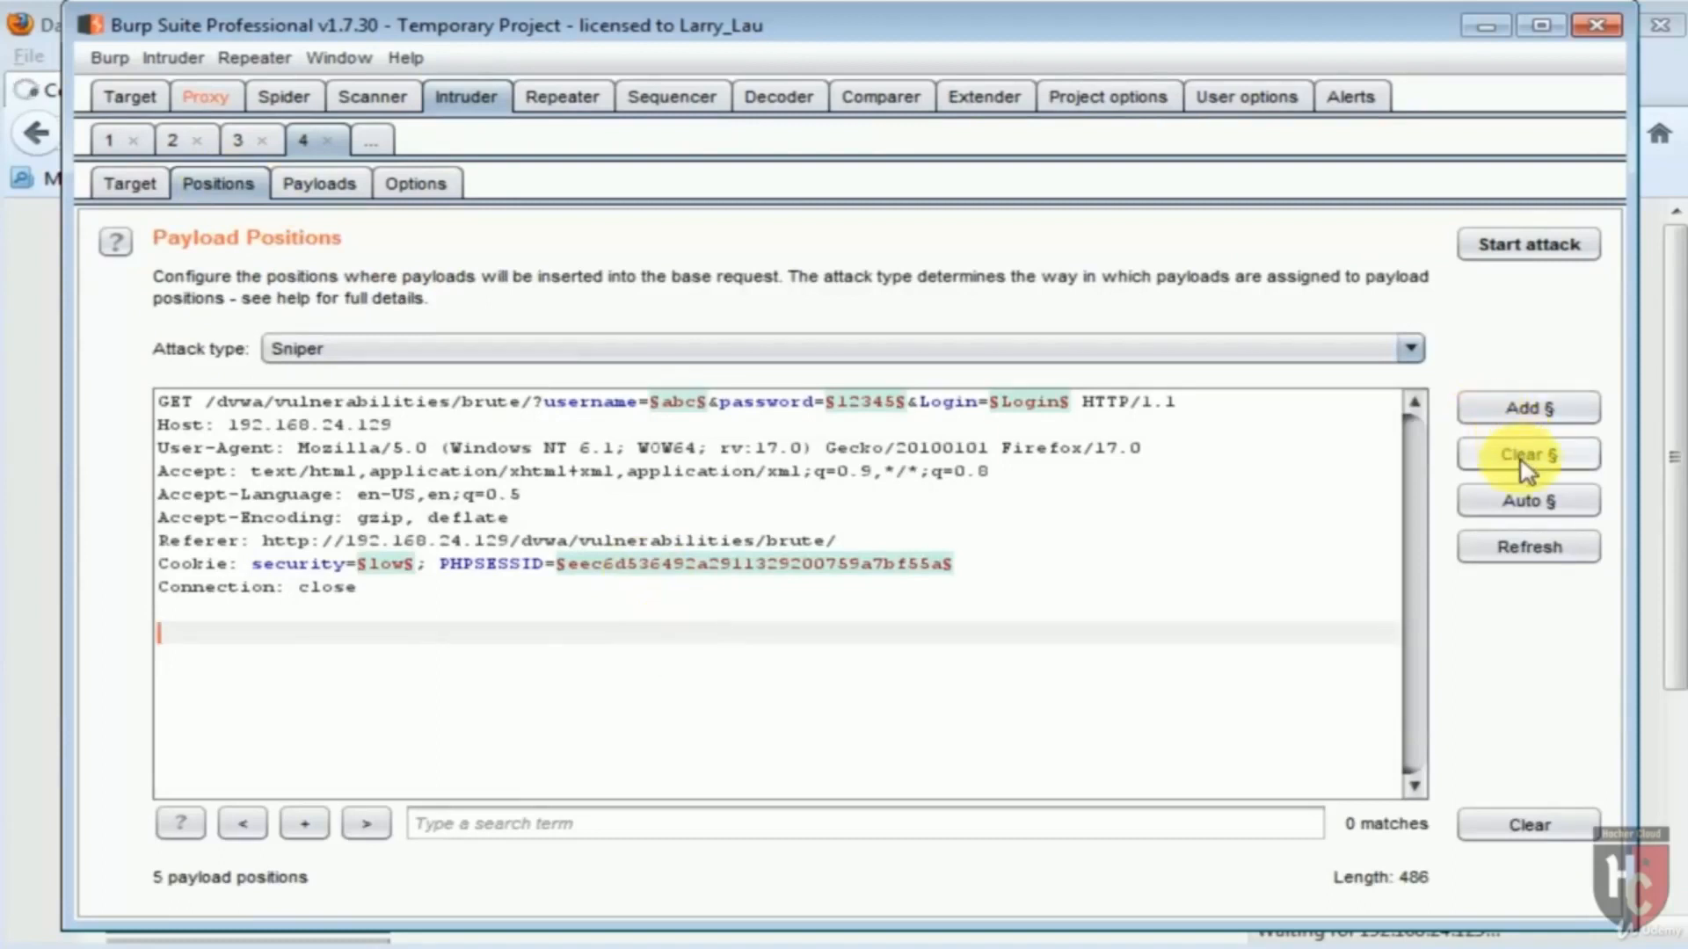
{"action": "left_click", "coordinate": [1526, 454]}
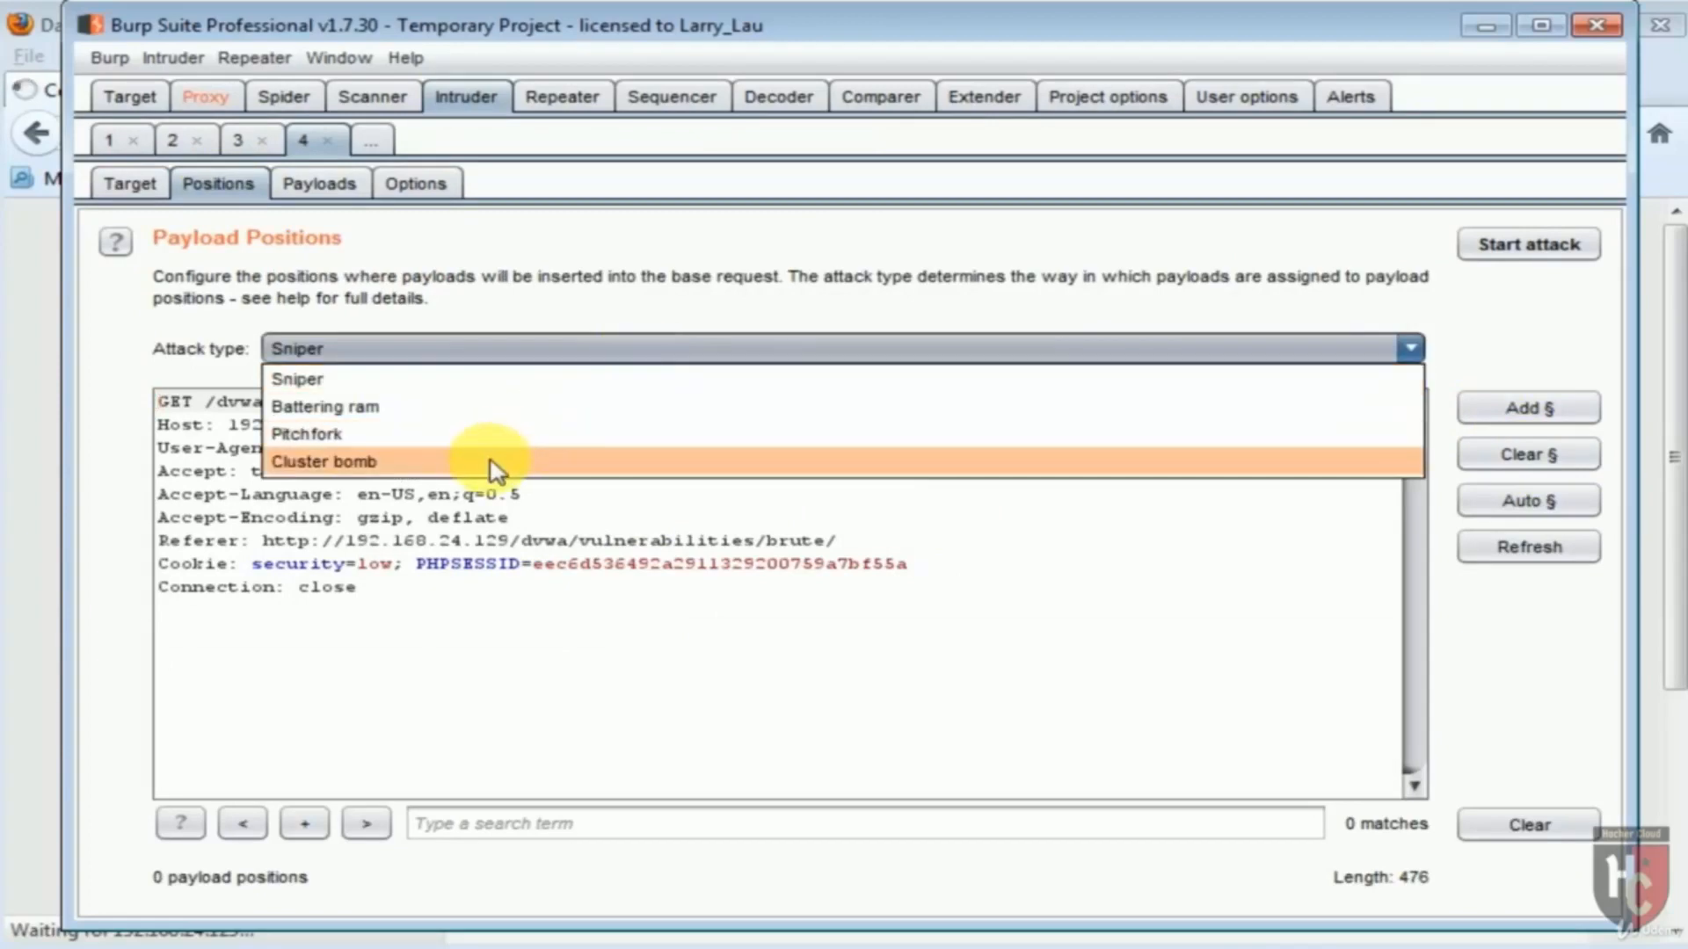
{"action": "left_click", "coordinate": [324, 460]}
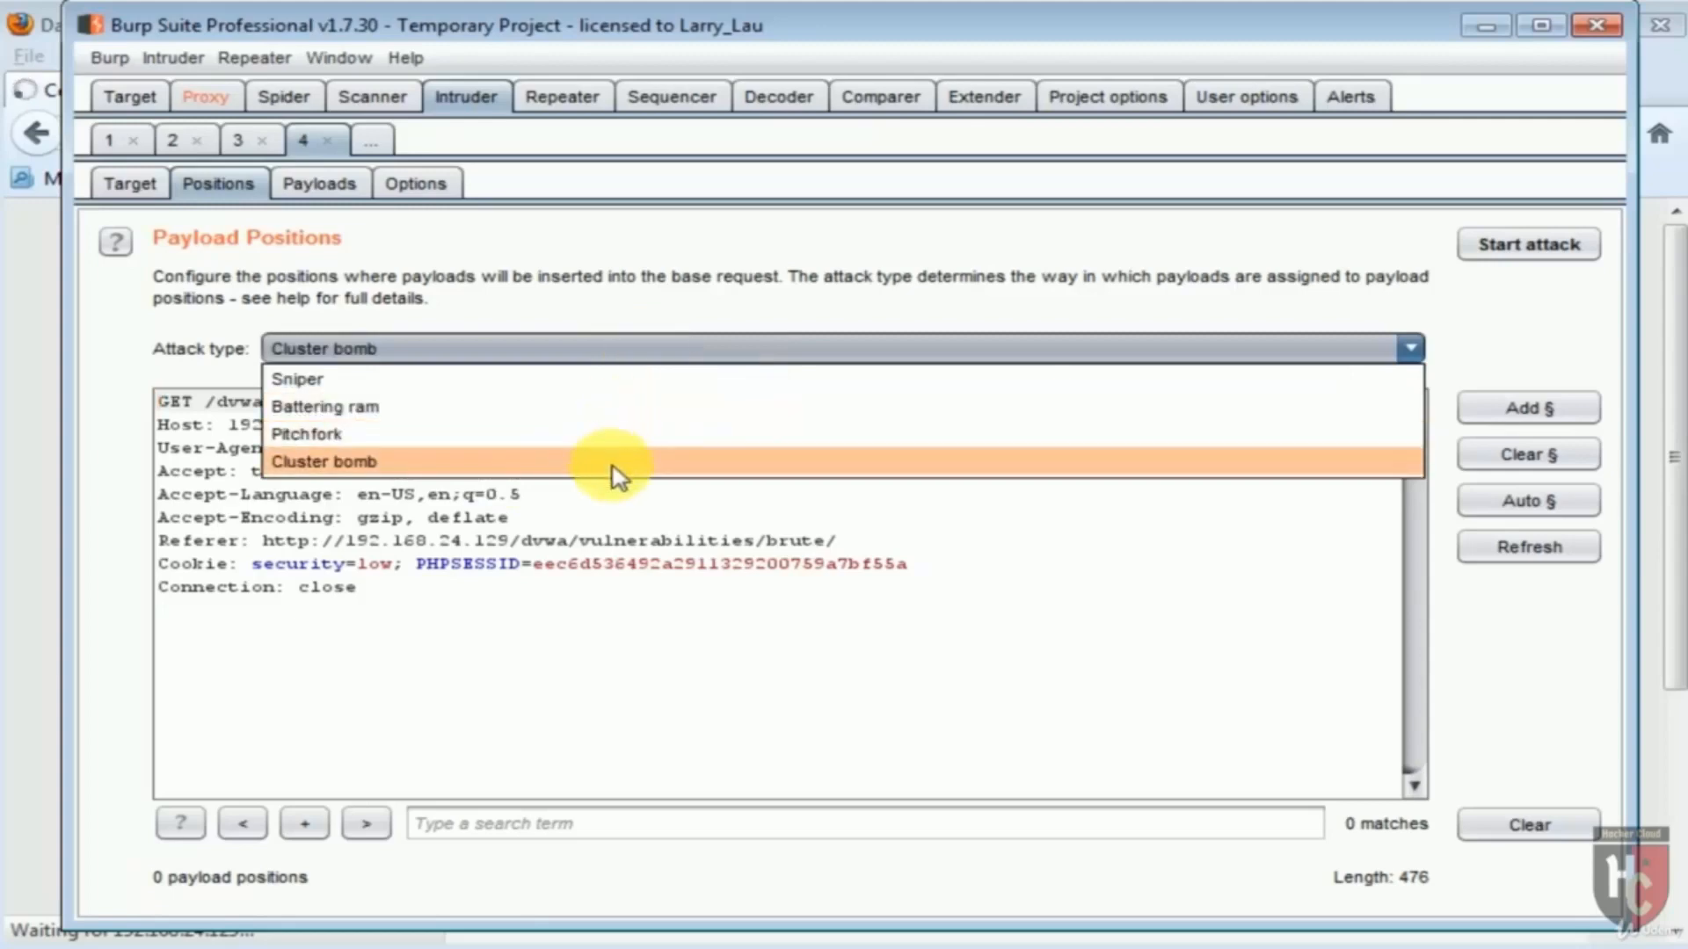
{"action": "left_click", "coordinate": [324, 460]}
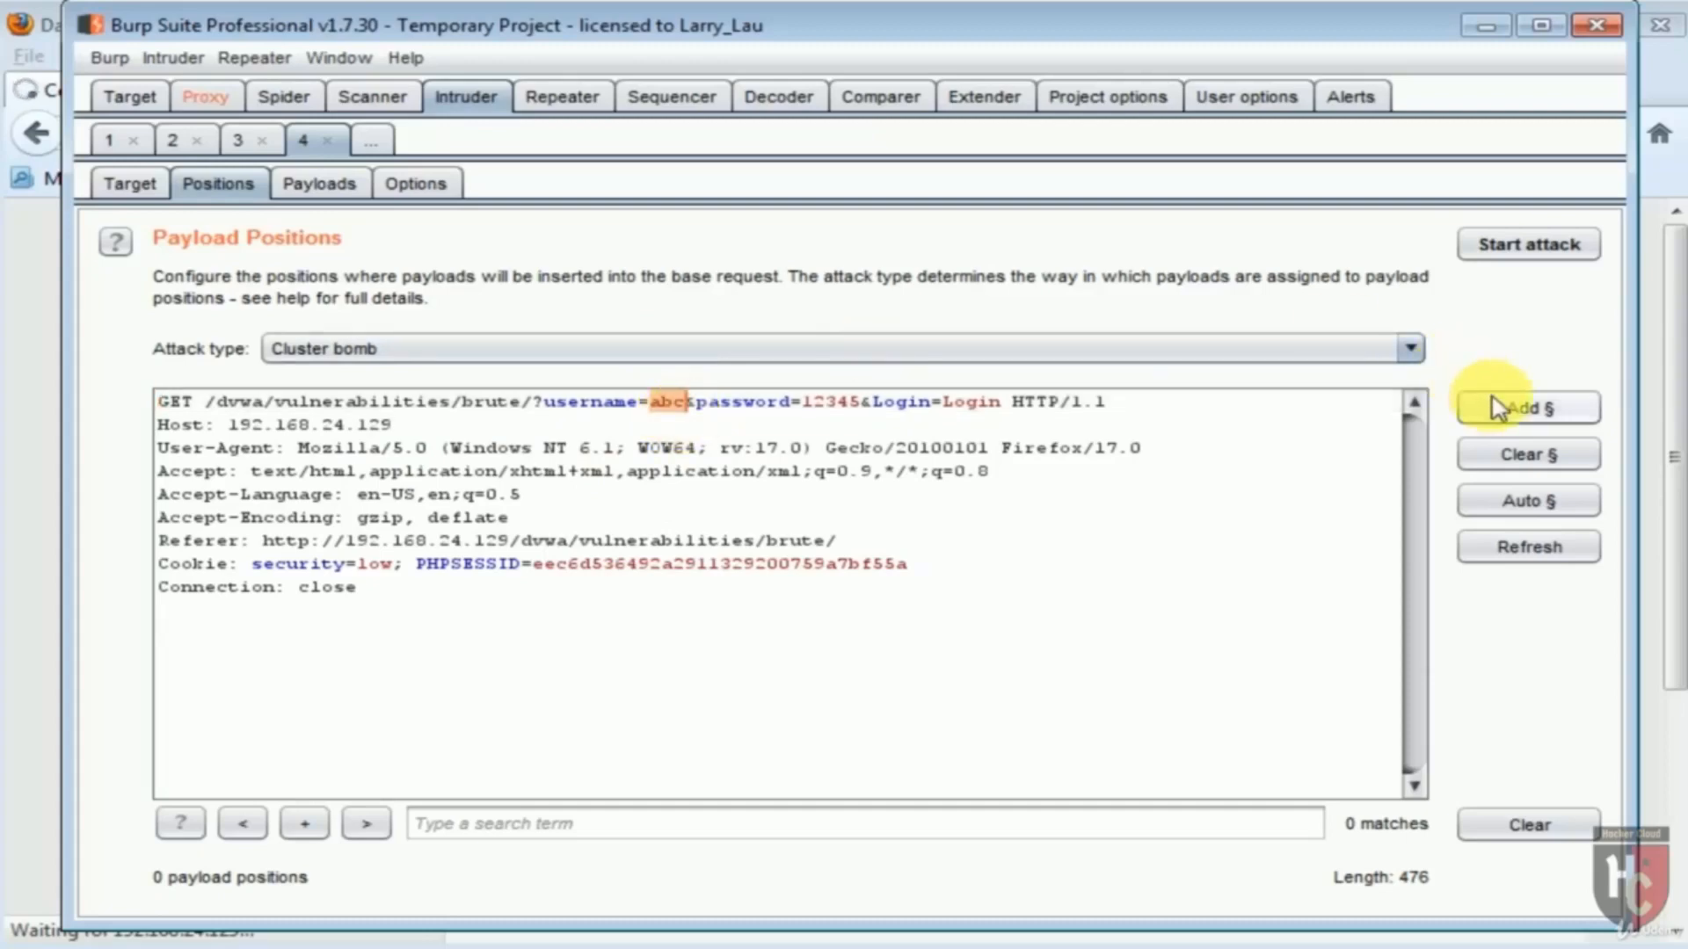
{"action": "left_click", "coordinate": [1527, 407]}
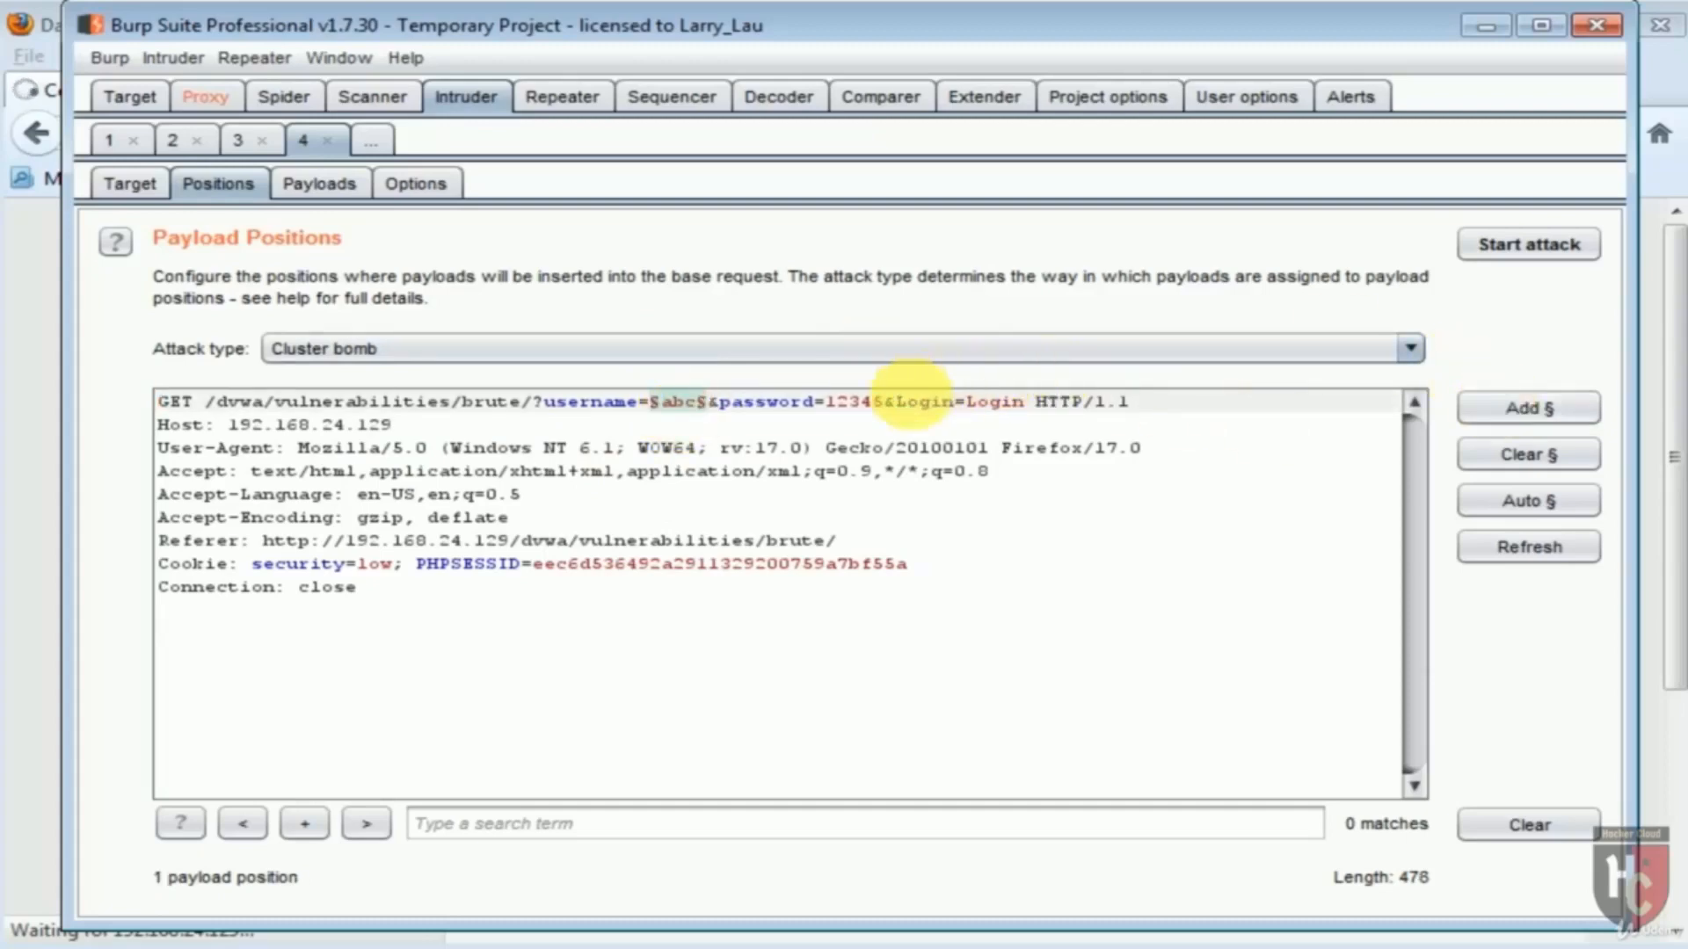
{"action": "left_click", "coordinate": [1526, 406]}
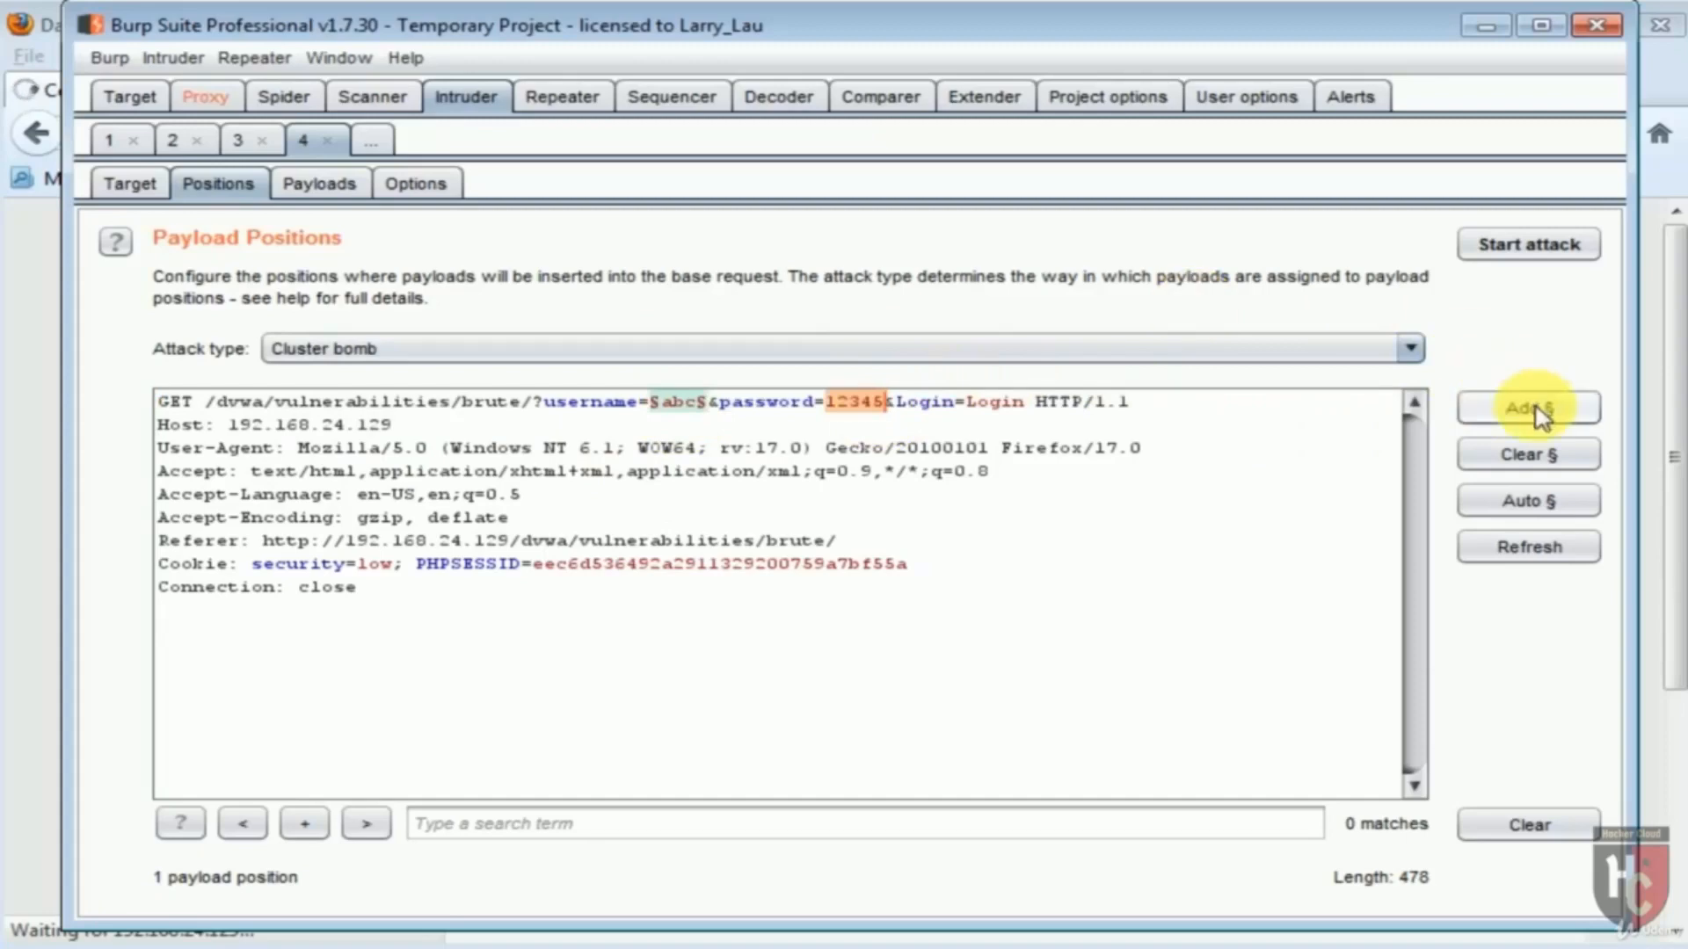
{"action": "left_click", "coordinate": [1527, 406]}
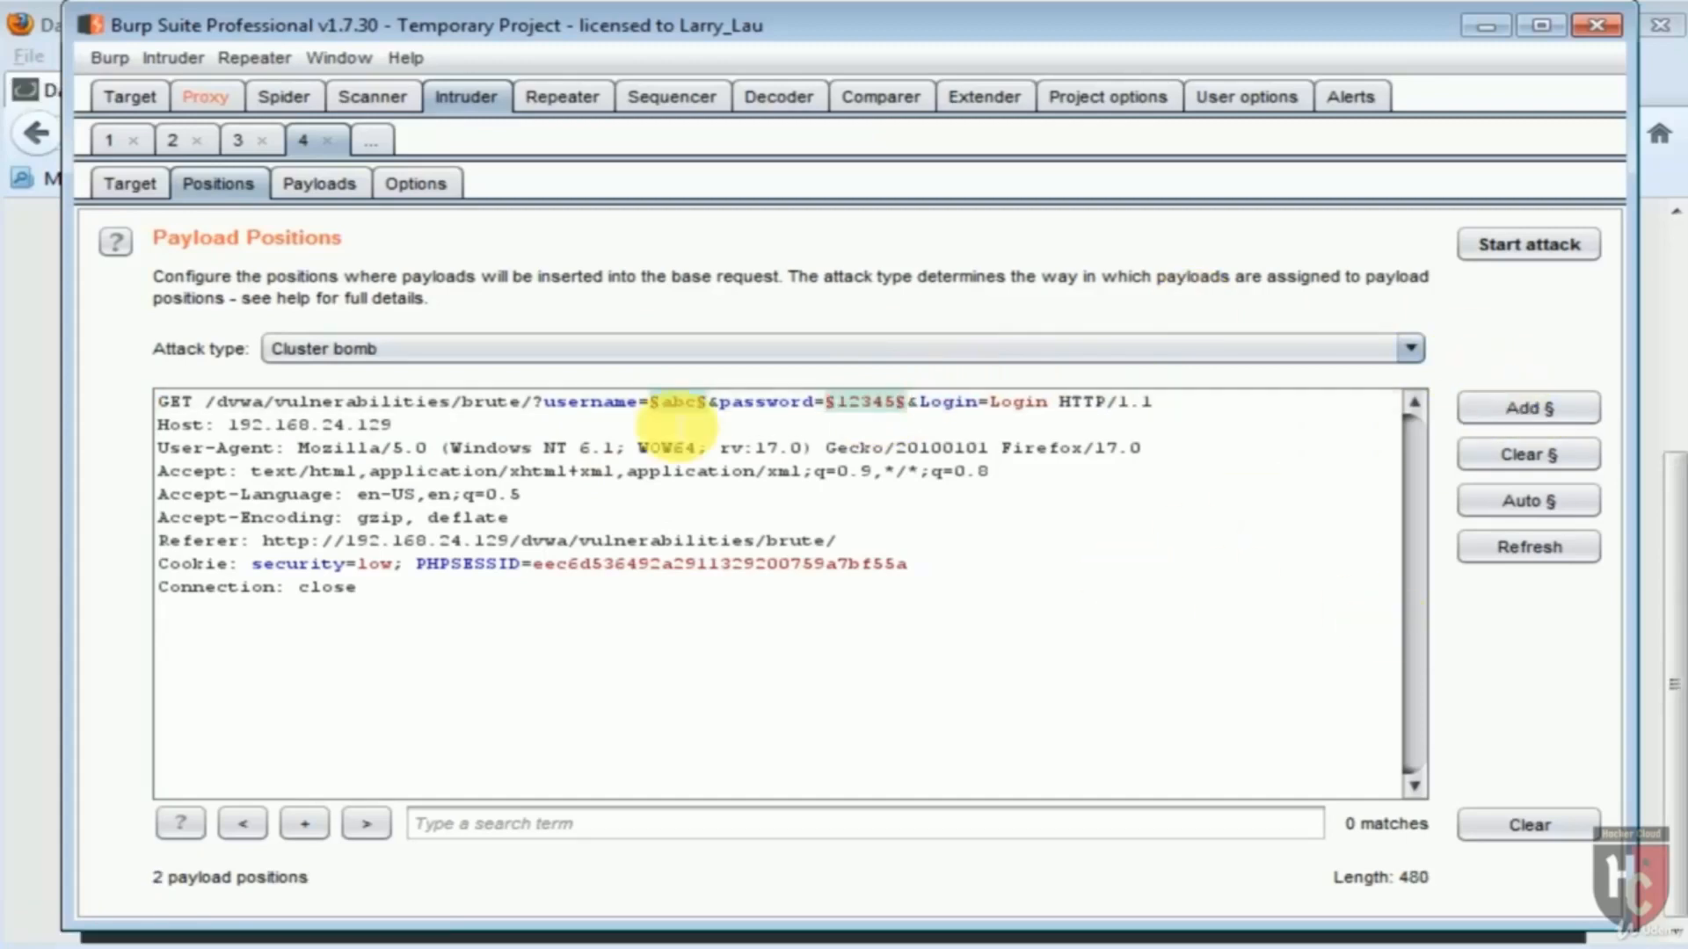
{"action": "left_click", "coordinate": [320, 183]}
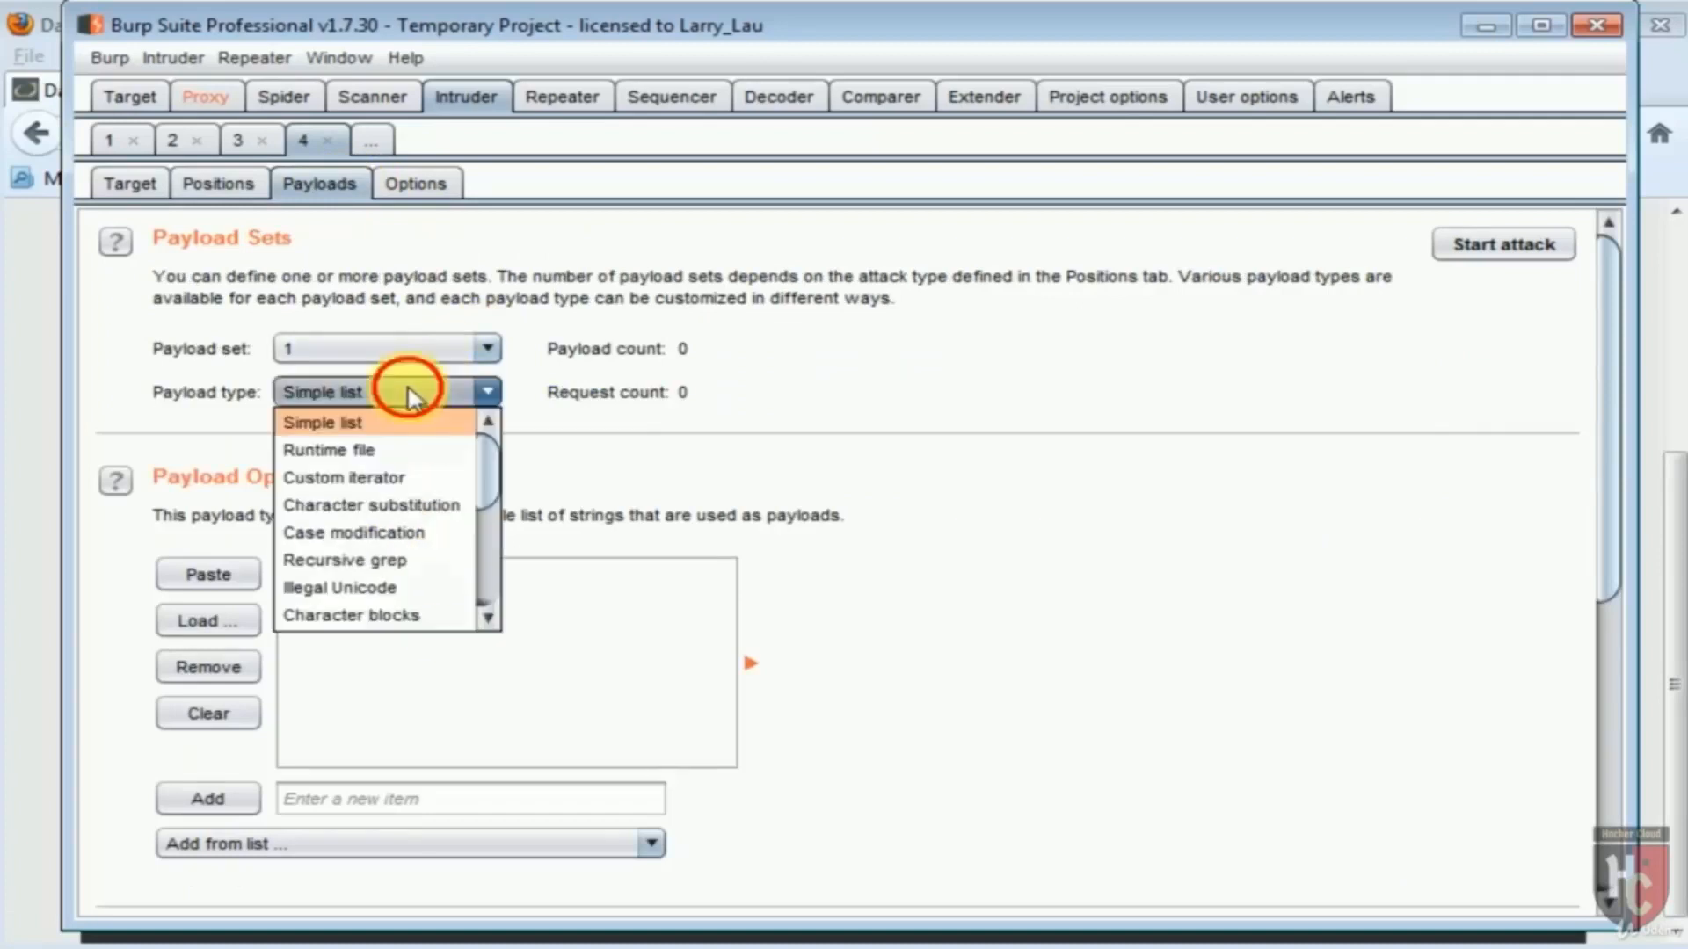
Step: Add admin as the sole entry of payload set 1, then select payload set 2
{"action": "left_click", "coordinate": [322, 422]}
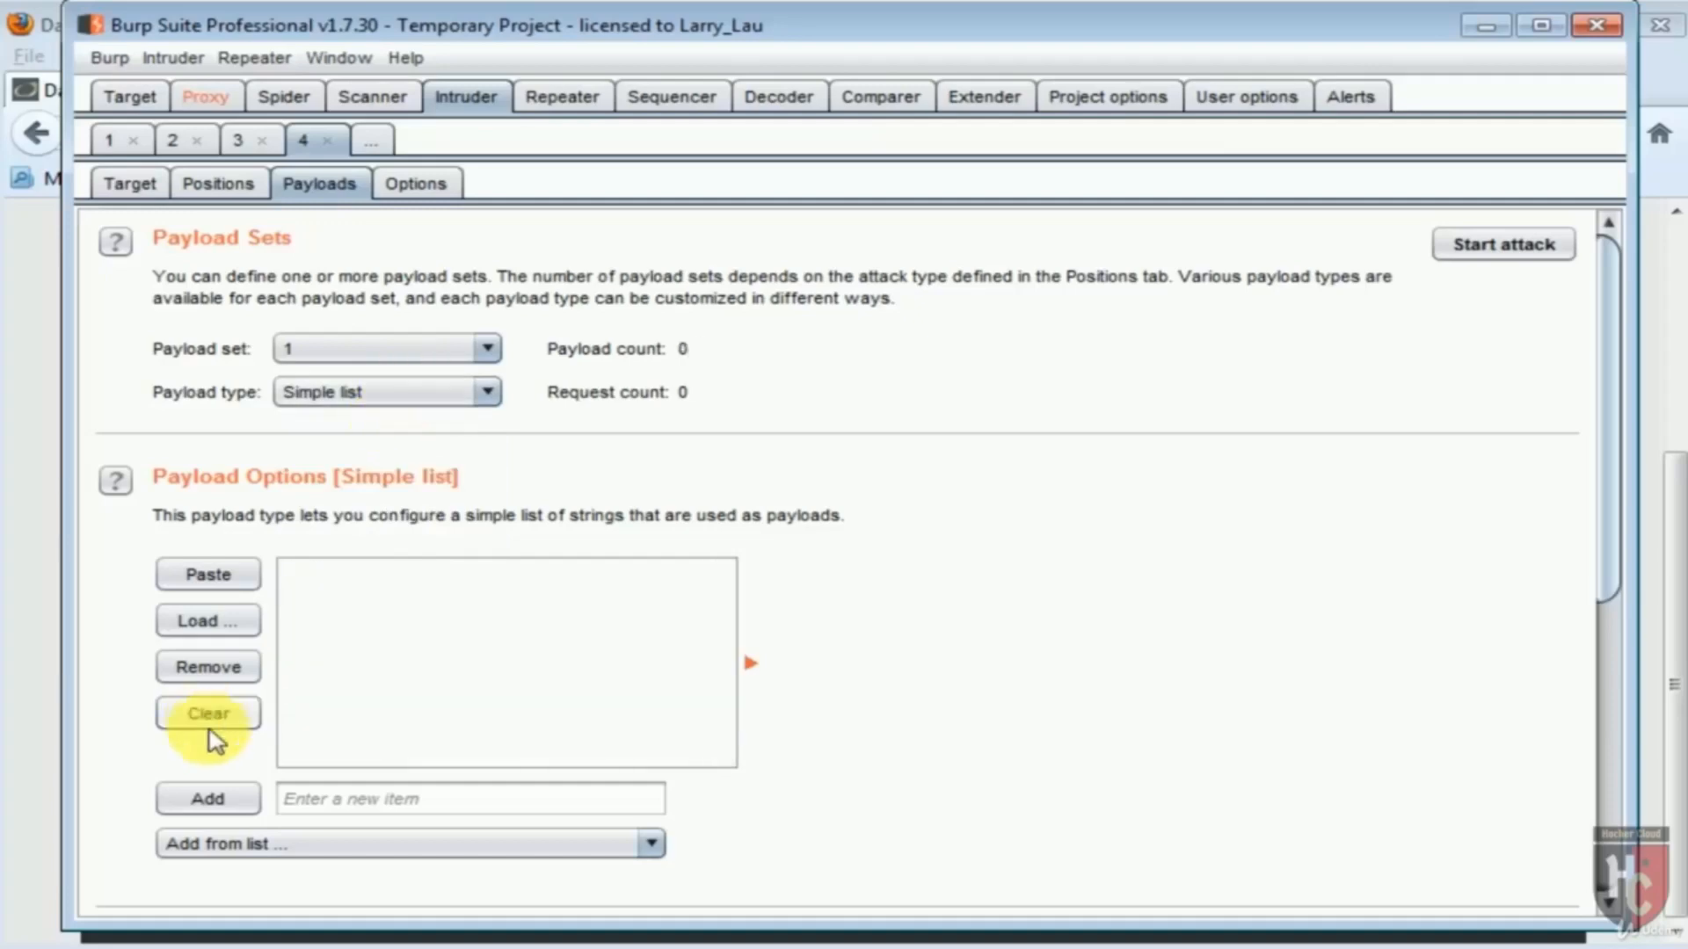
{"action": "left_click", "coordinate": [467, 798]}
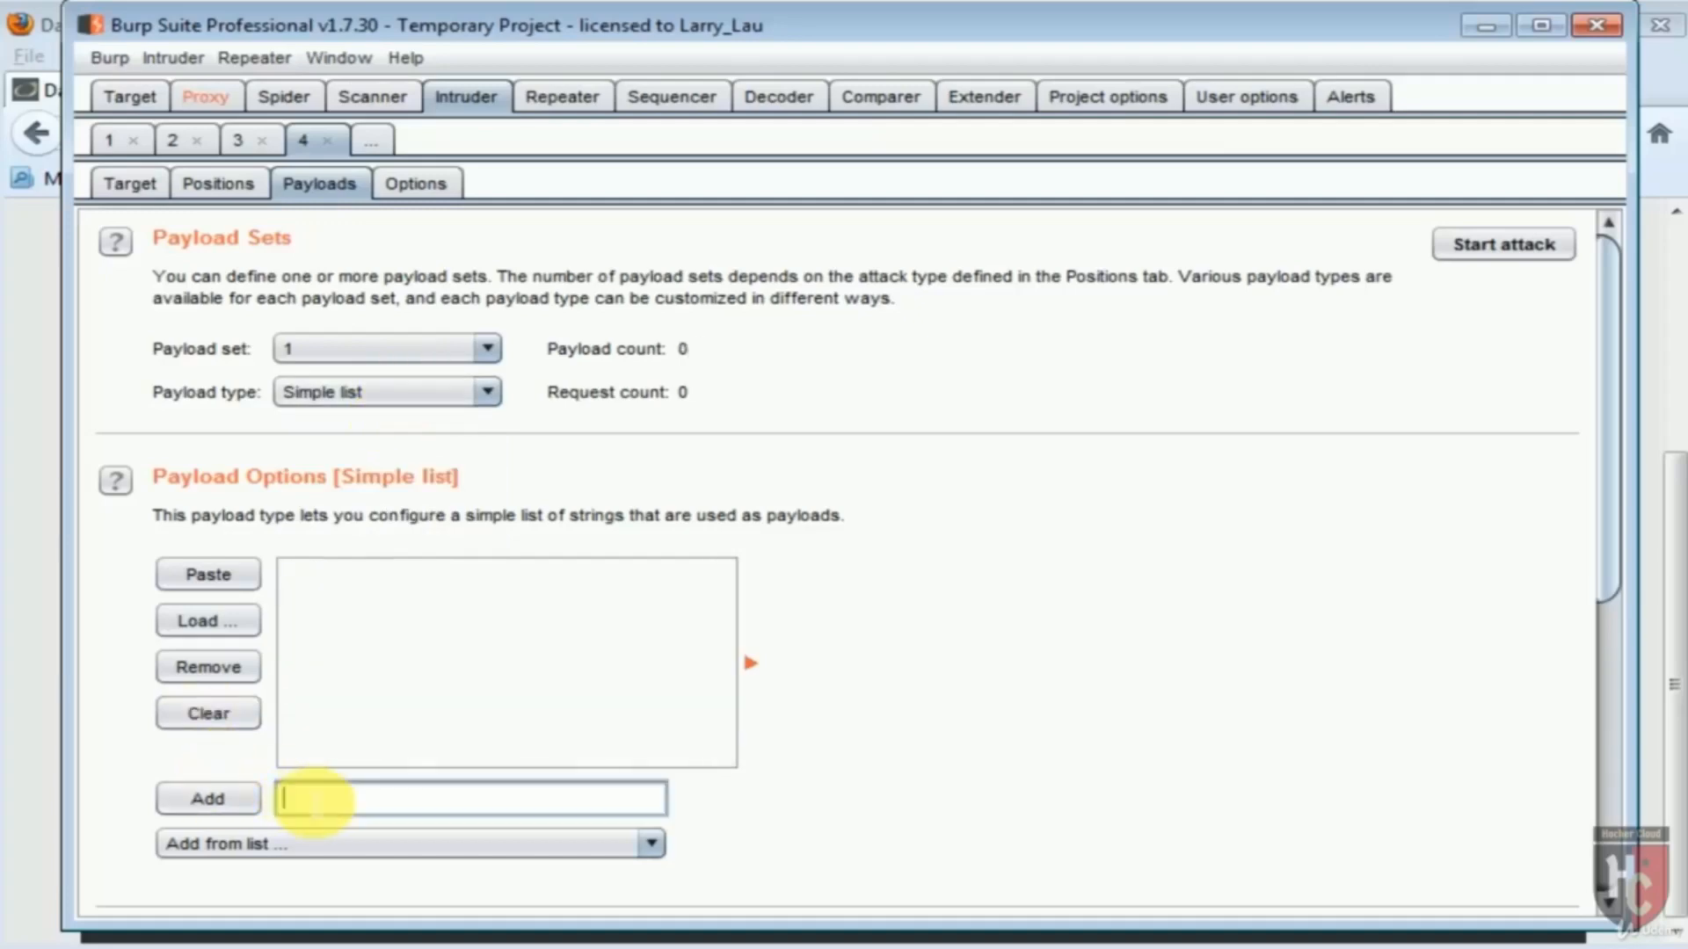
{"action": "type", "text": "admin"}
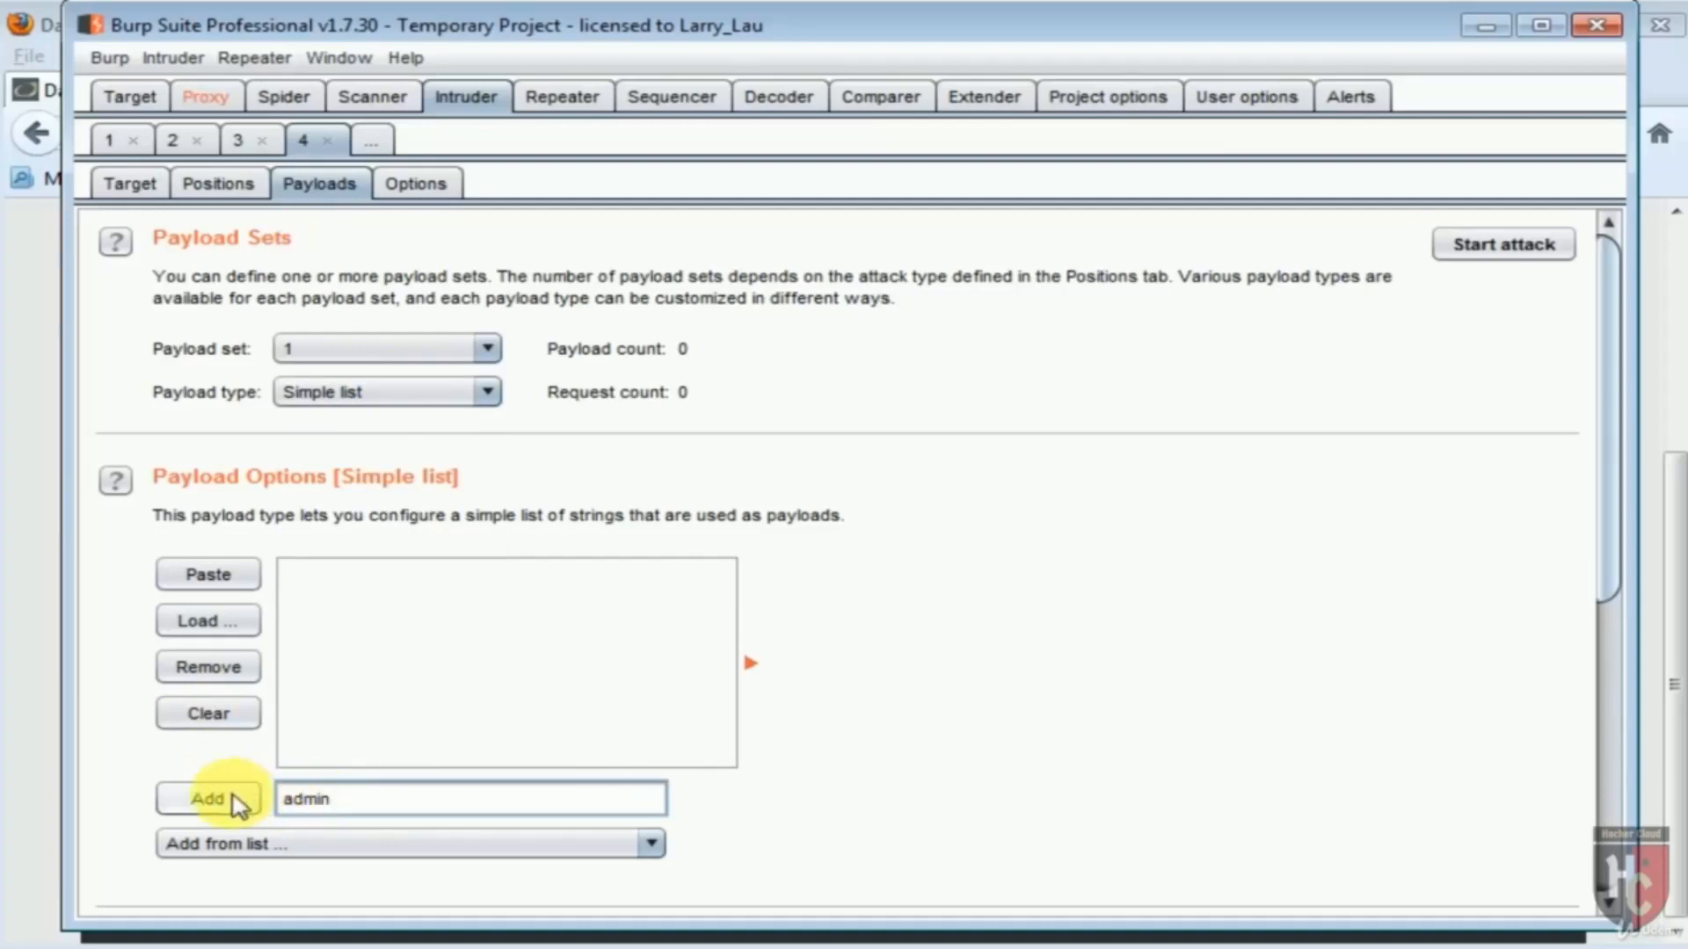
{"action": "left_click", "coordinate": [208, 798]}
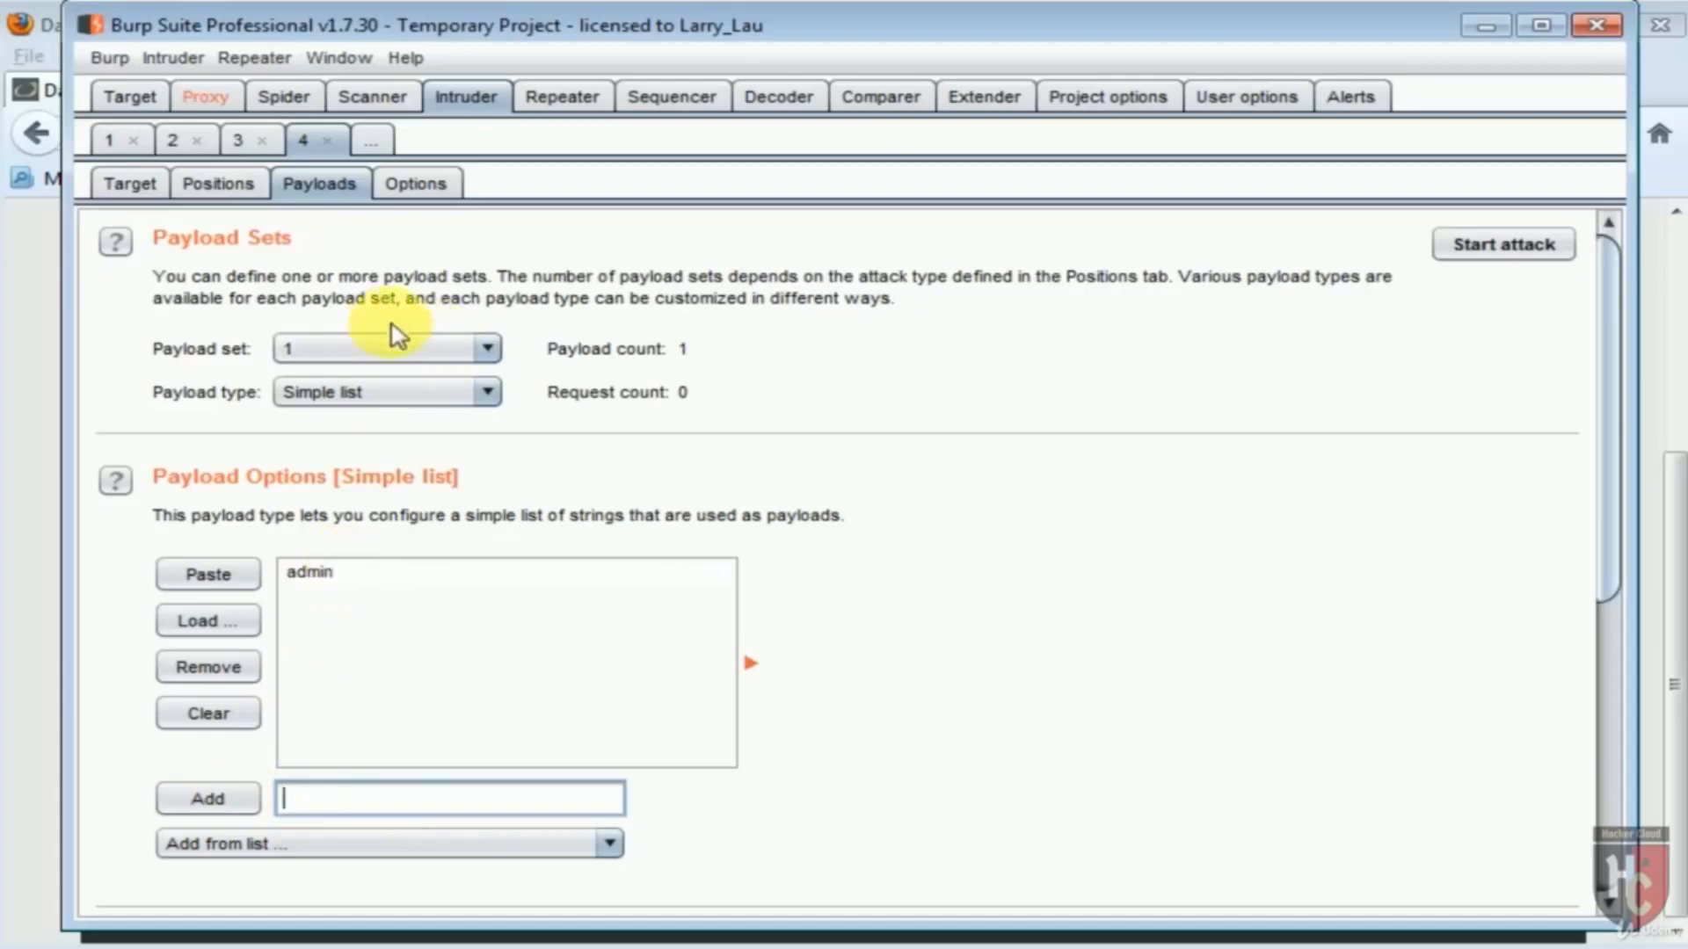
{"action": "left_click", "coordinate": [387, 348]}
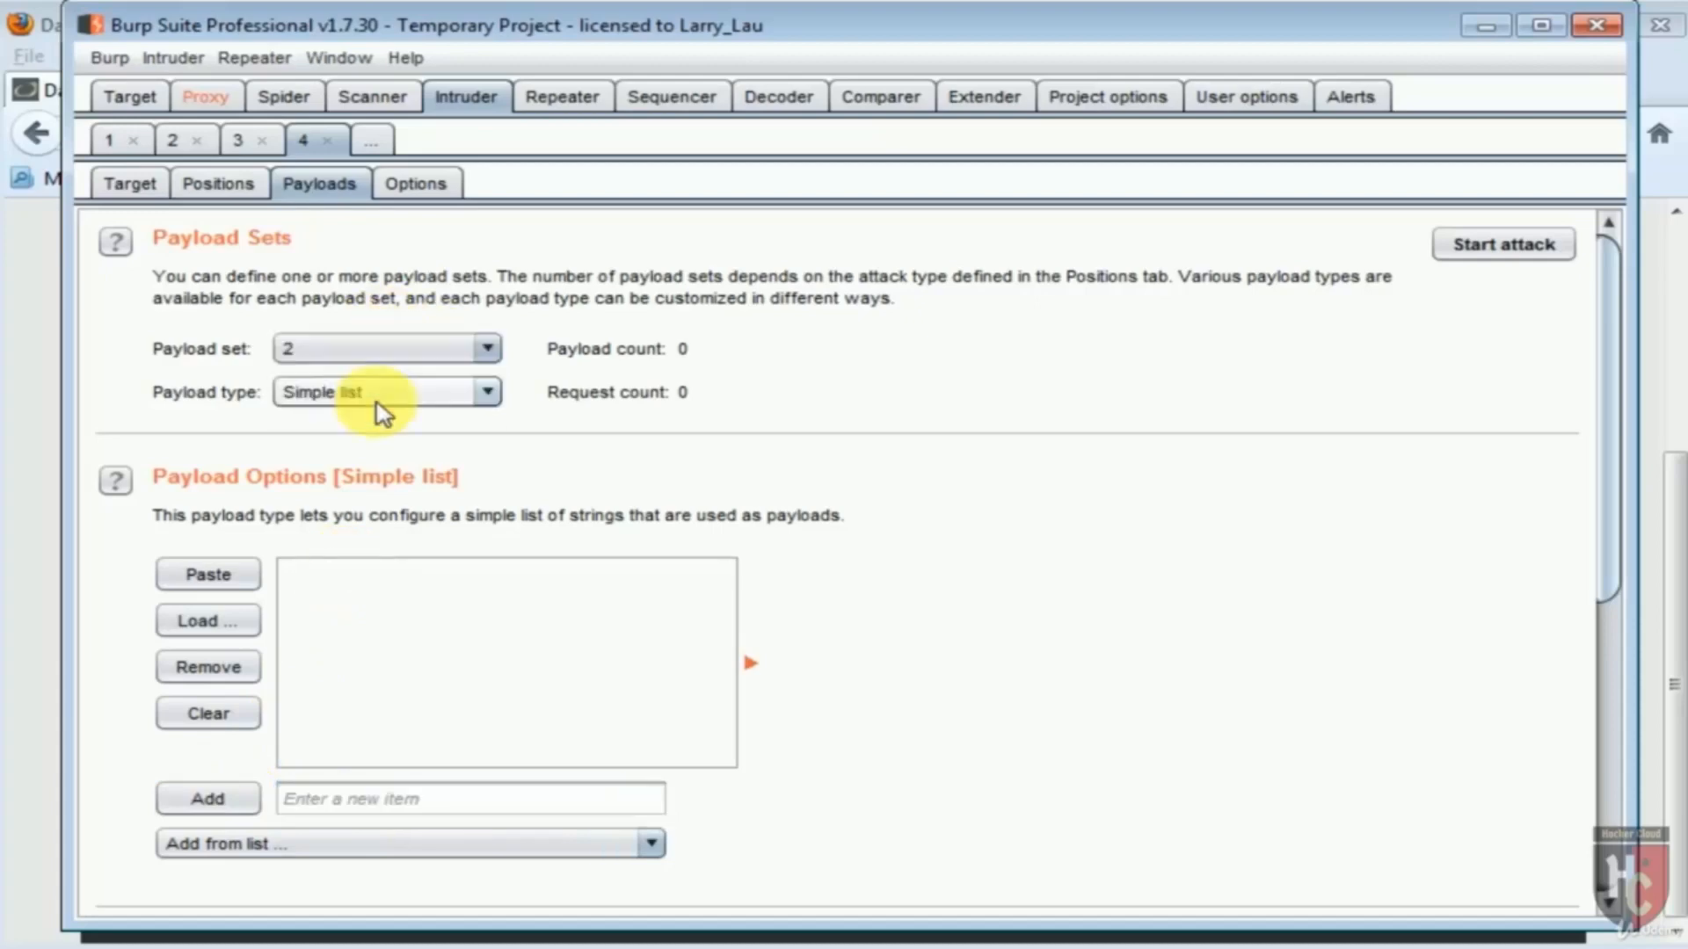
{"action": "mouse_move", "coordinate": [255, 844]}
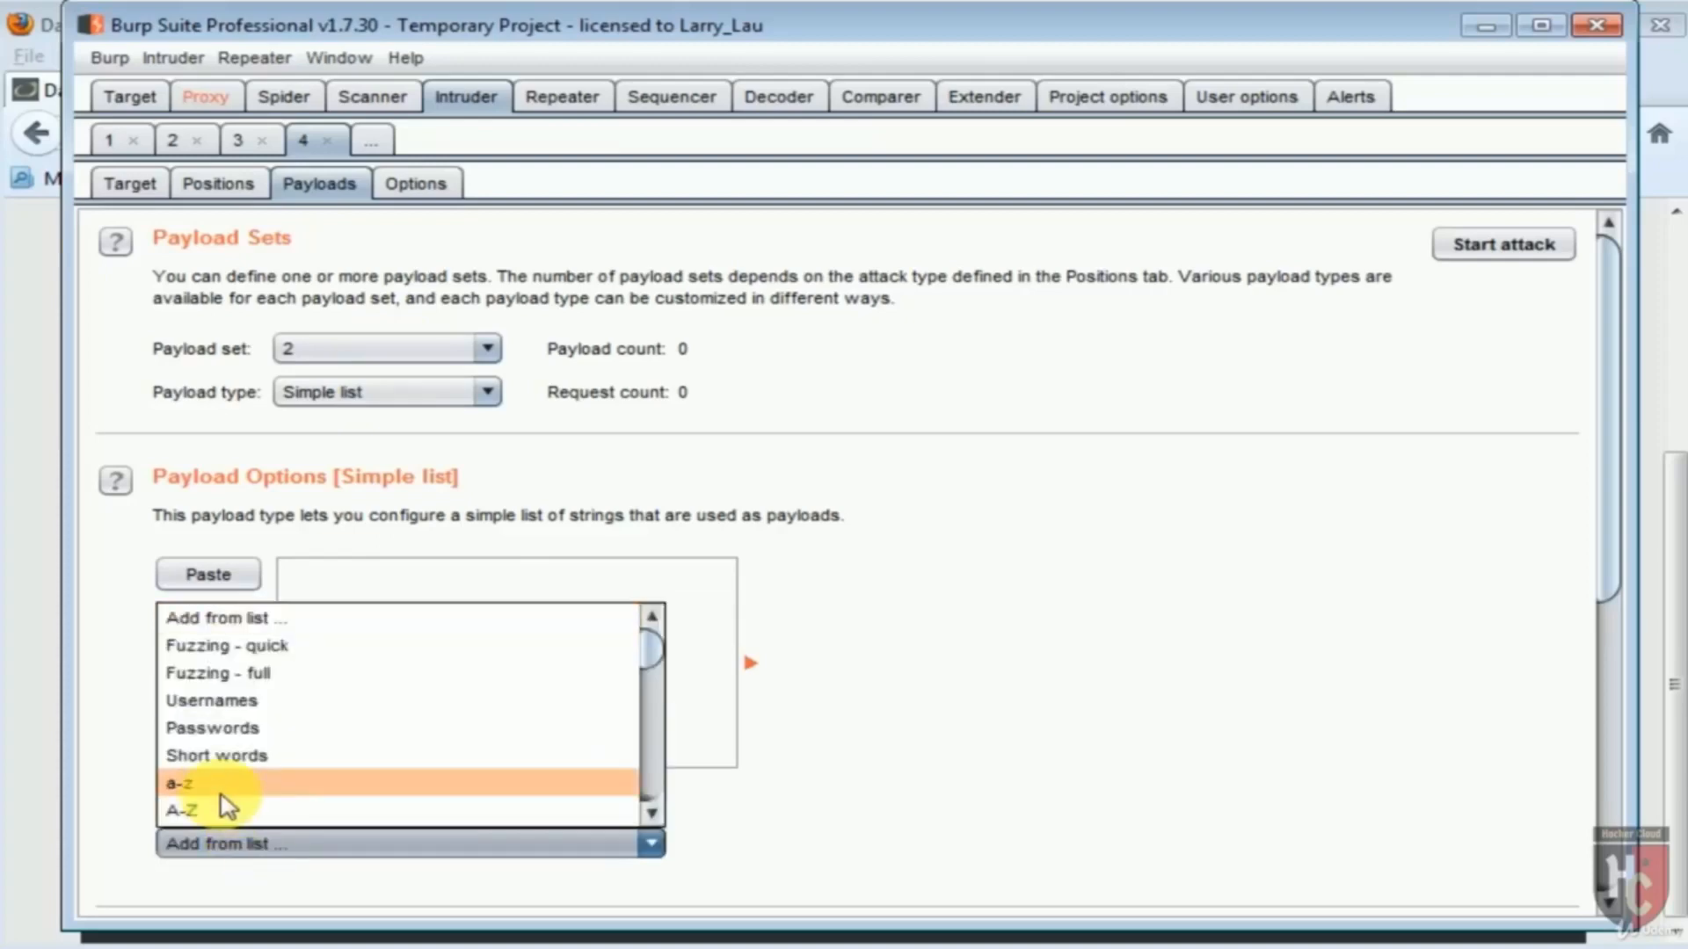
{"action": "mouse_move", "coordinate": [248, 645]}
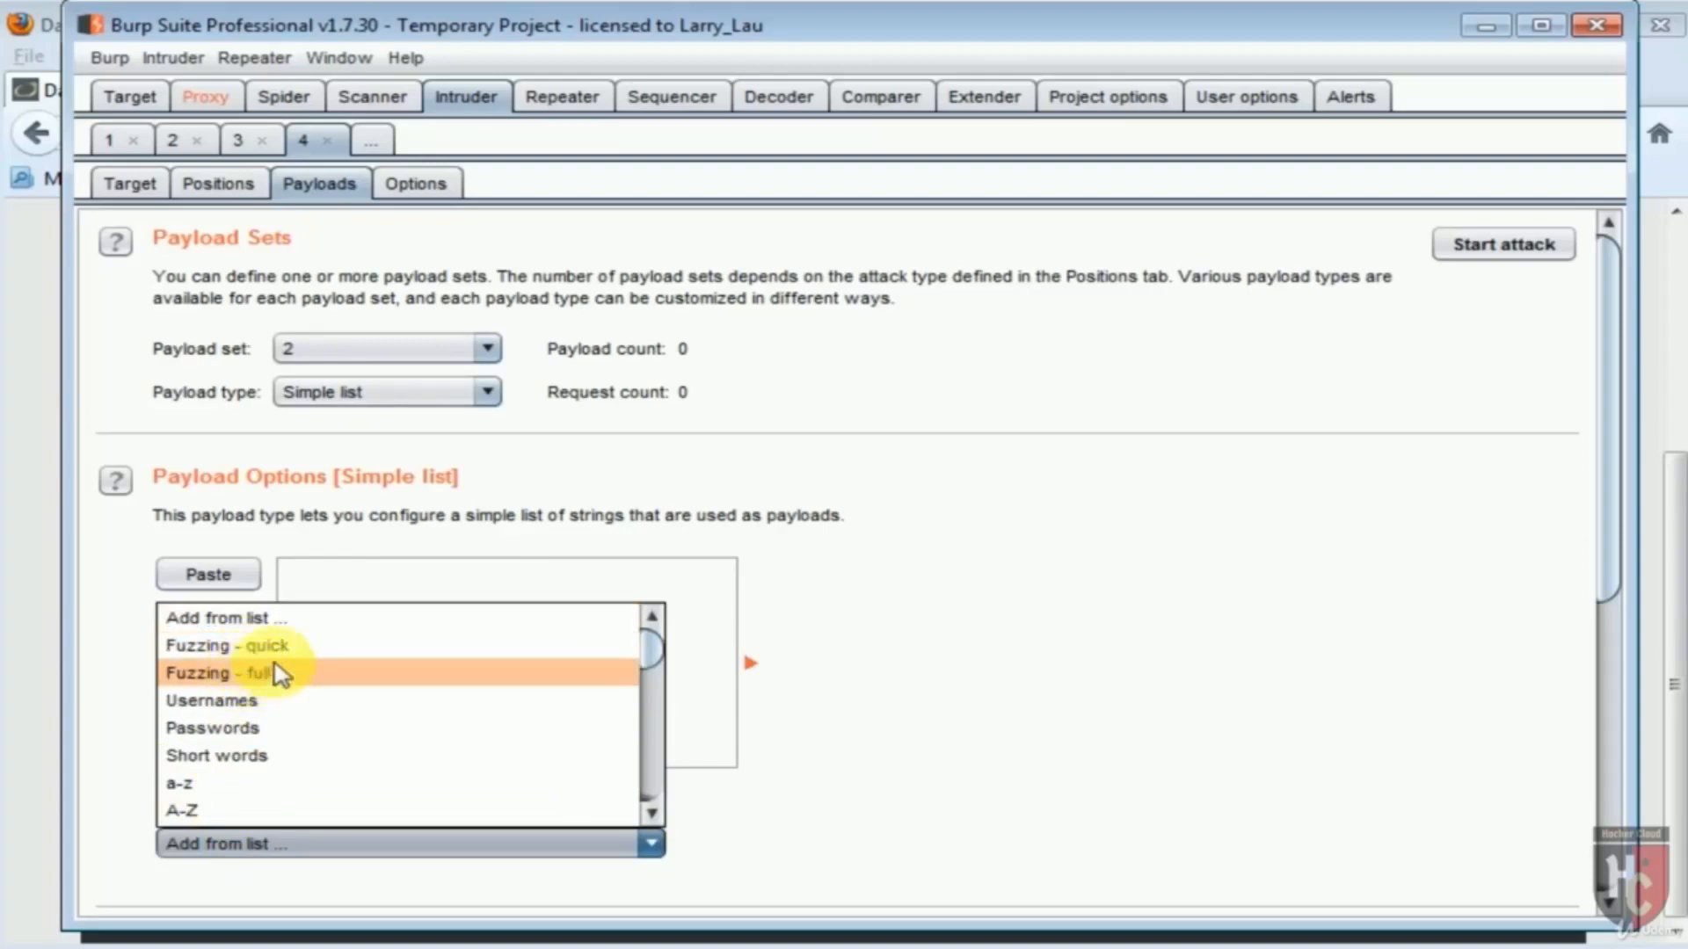
Step: Load the full fuzzing word list into payload set 2 and add 'password', giving 3,425 payloads
{"action": "left_click", "coordinate": [222, 674]}
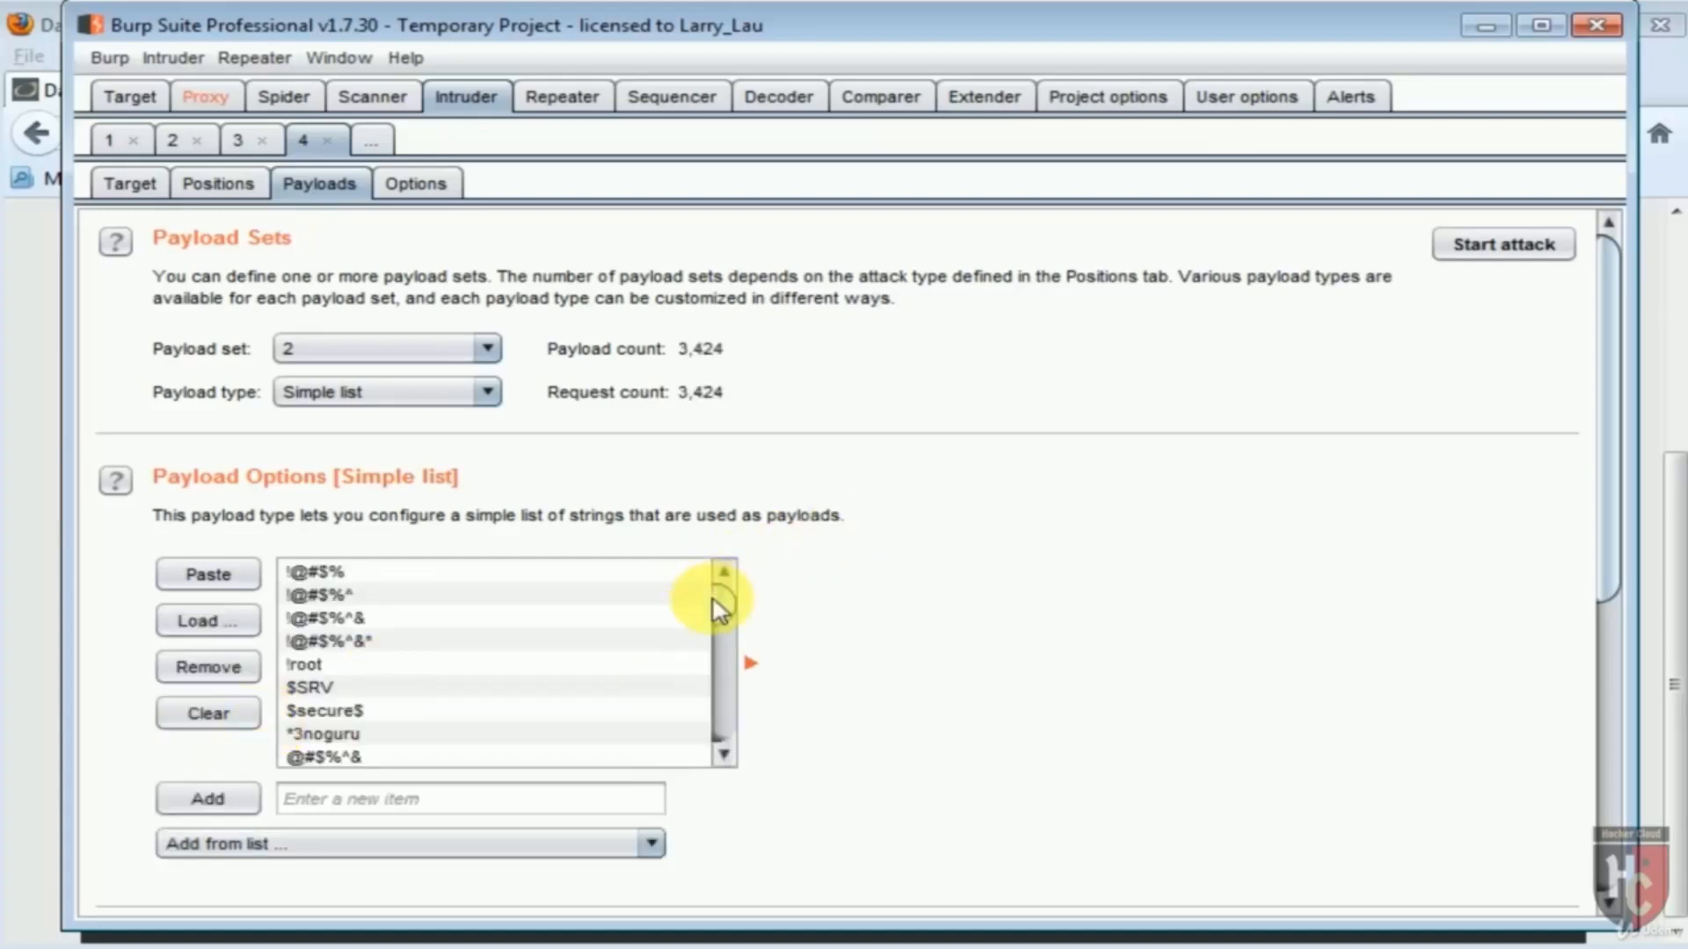
{"action": "mouse_move", "coordinate": [723, 568]}
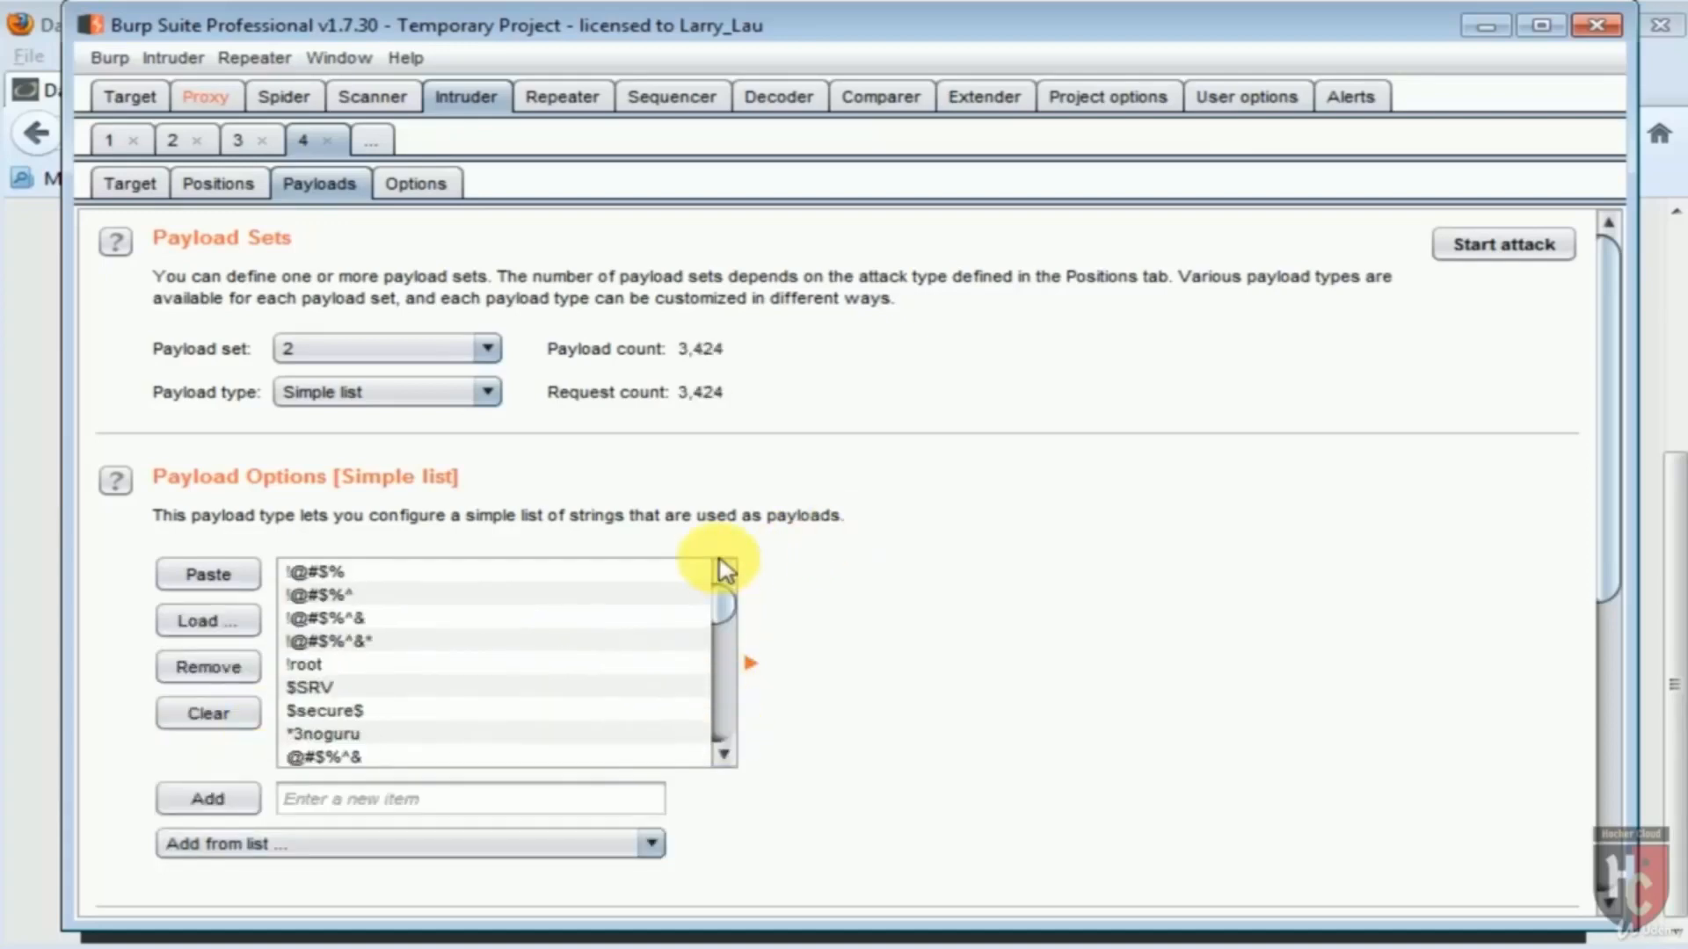
{"action": "left_click", "coordinate": [470, 798]}
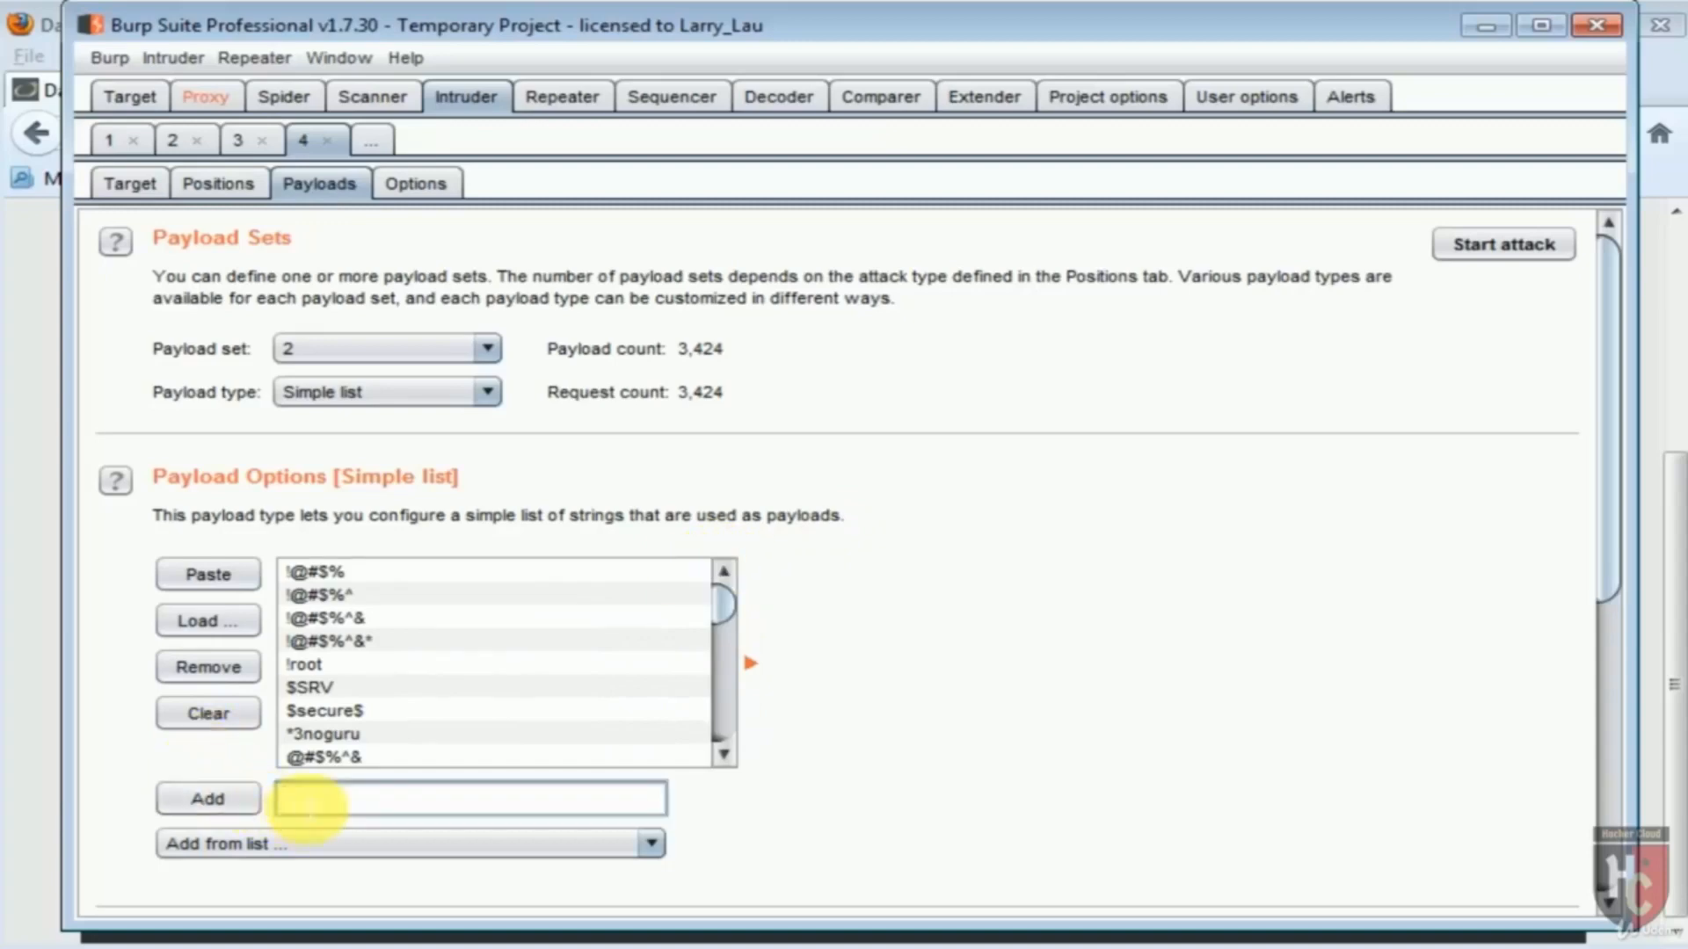
{"action": "type", "text": "password"}
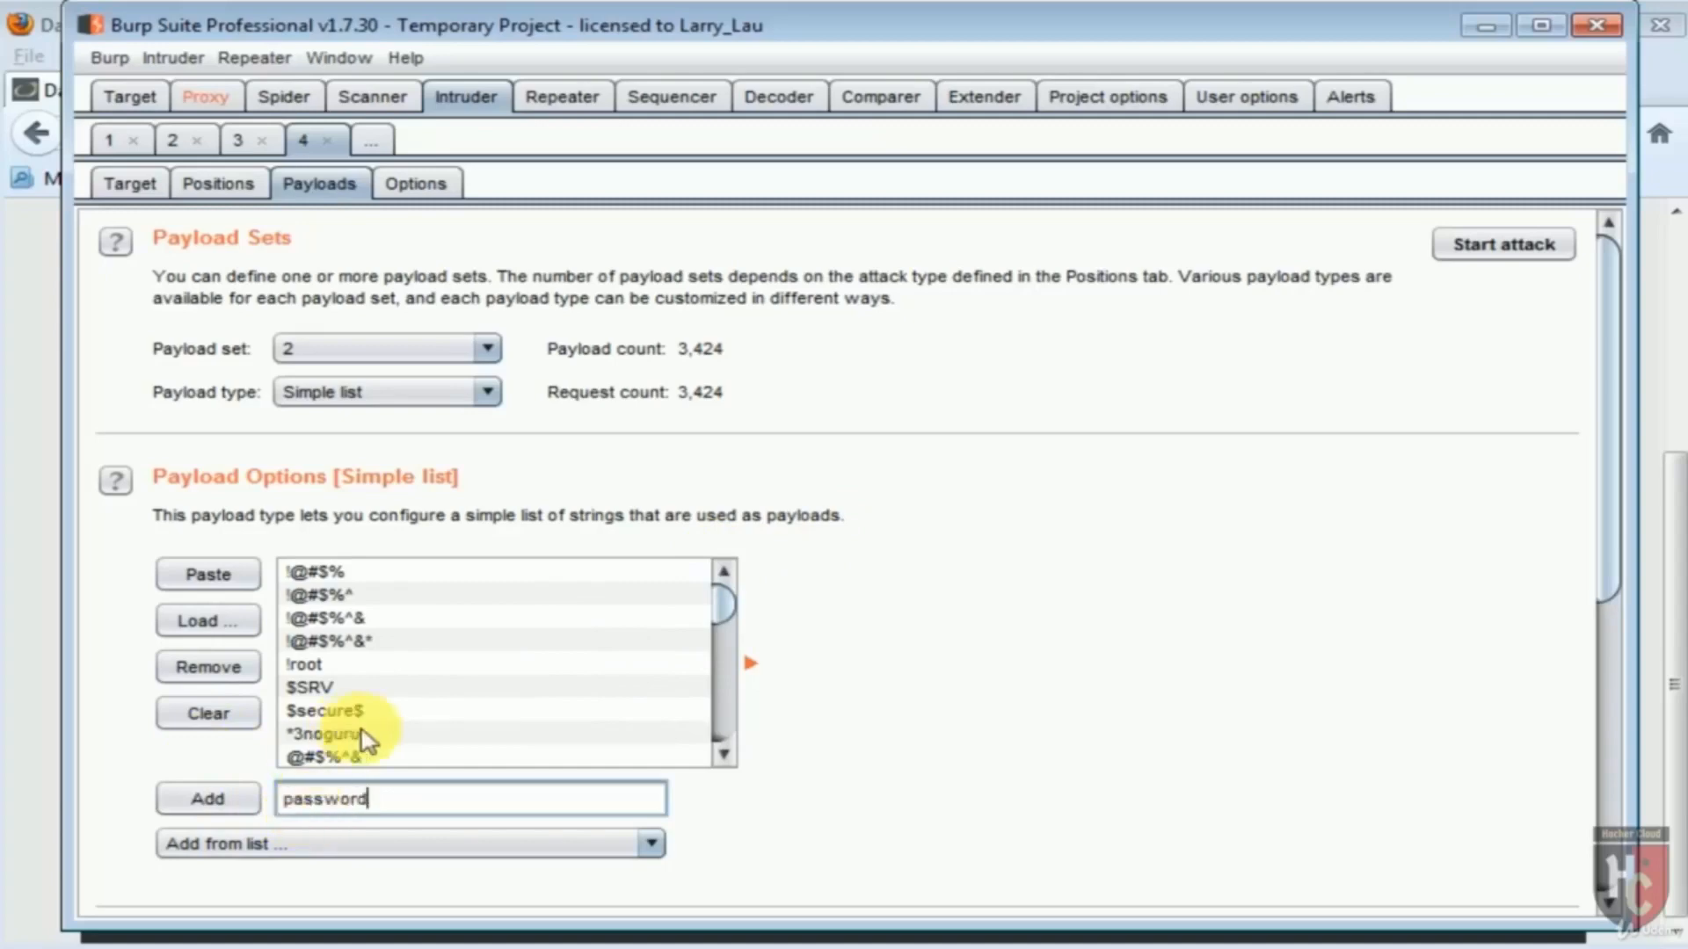
{"action": "left_click", "coordinate": [208, 798]}
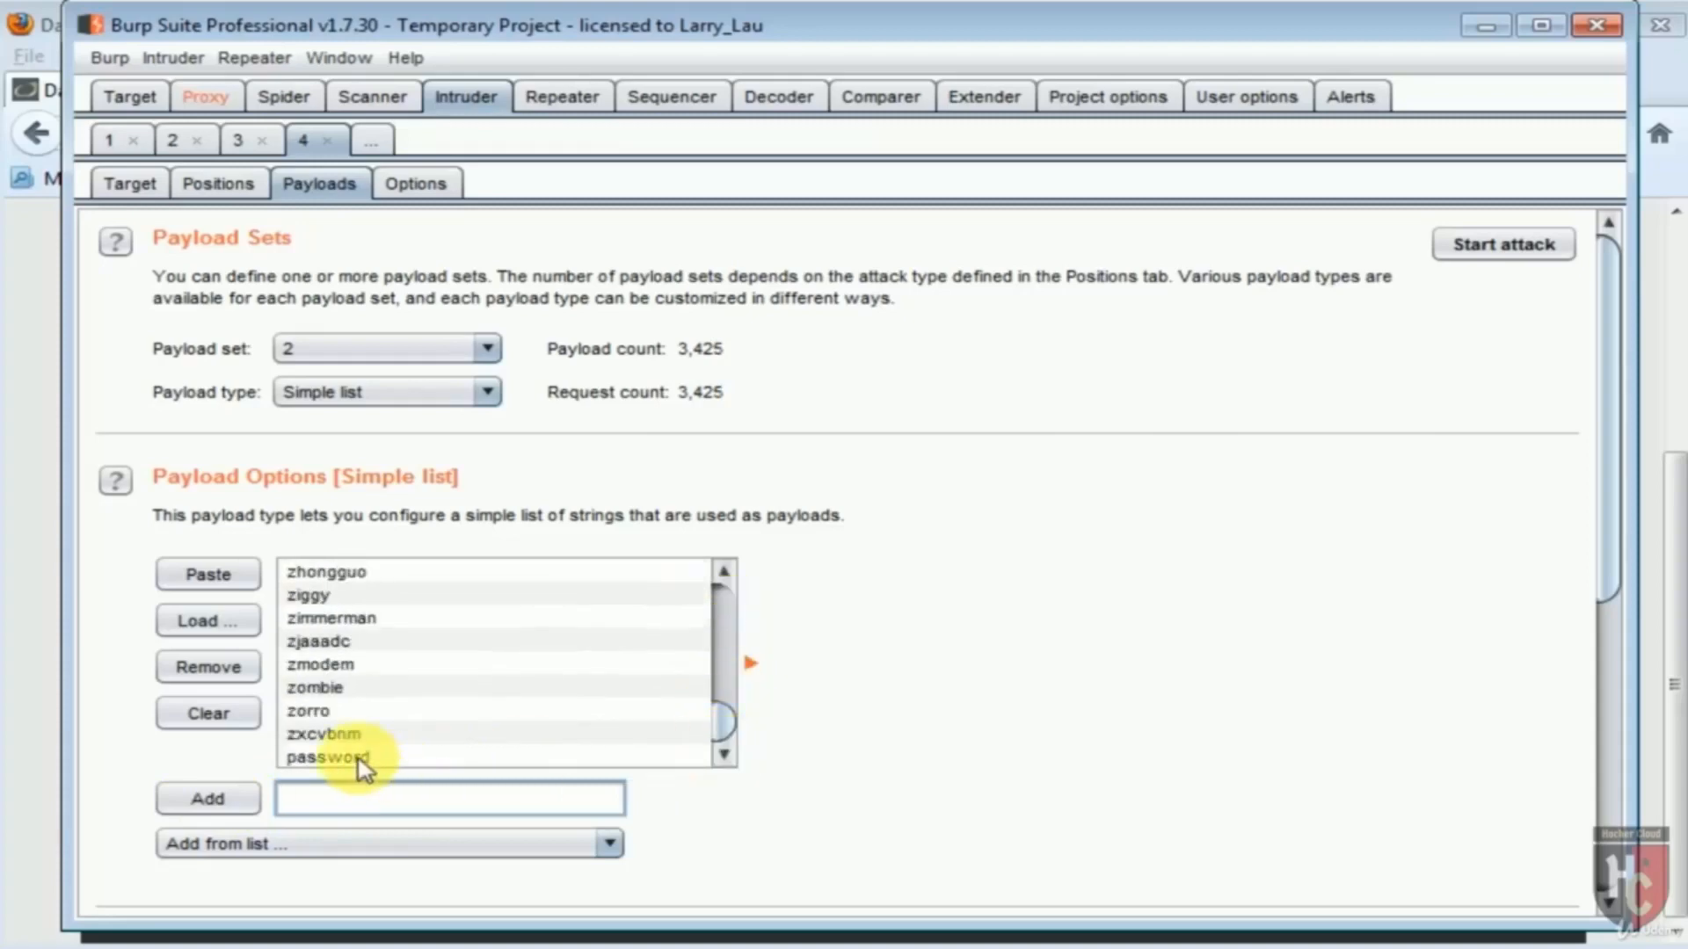
{"action": "left_click", "coordinate": [345, 756]}
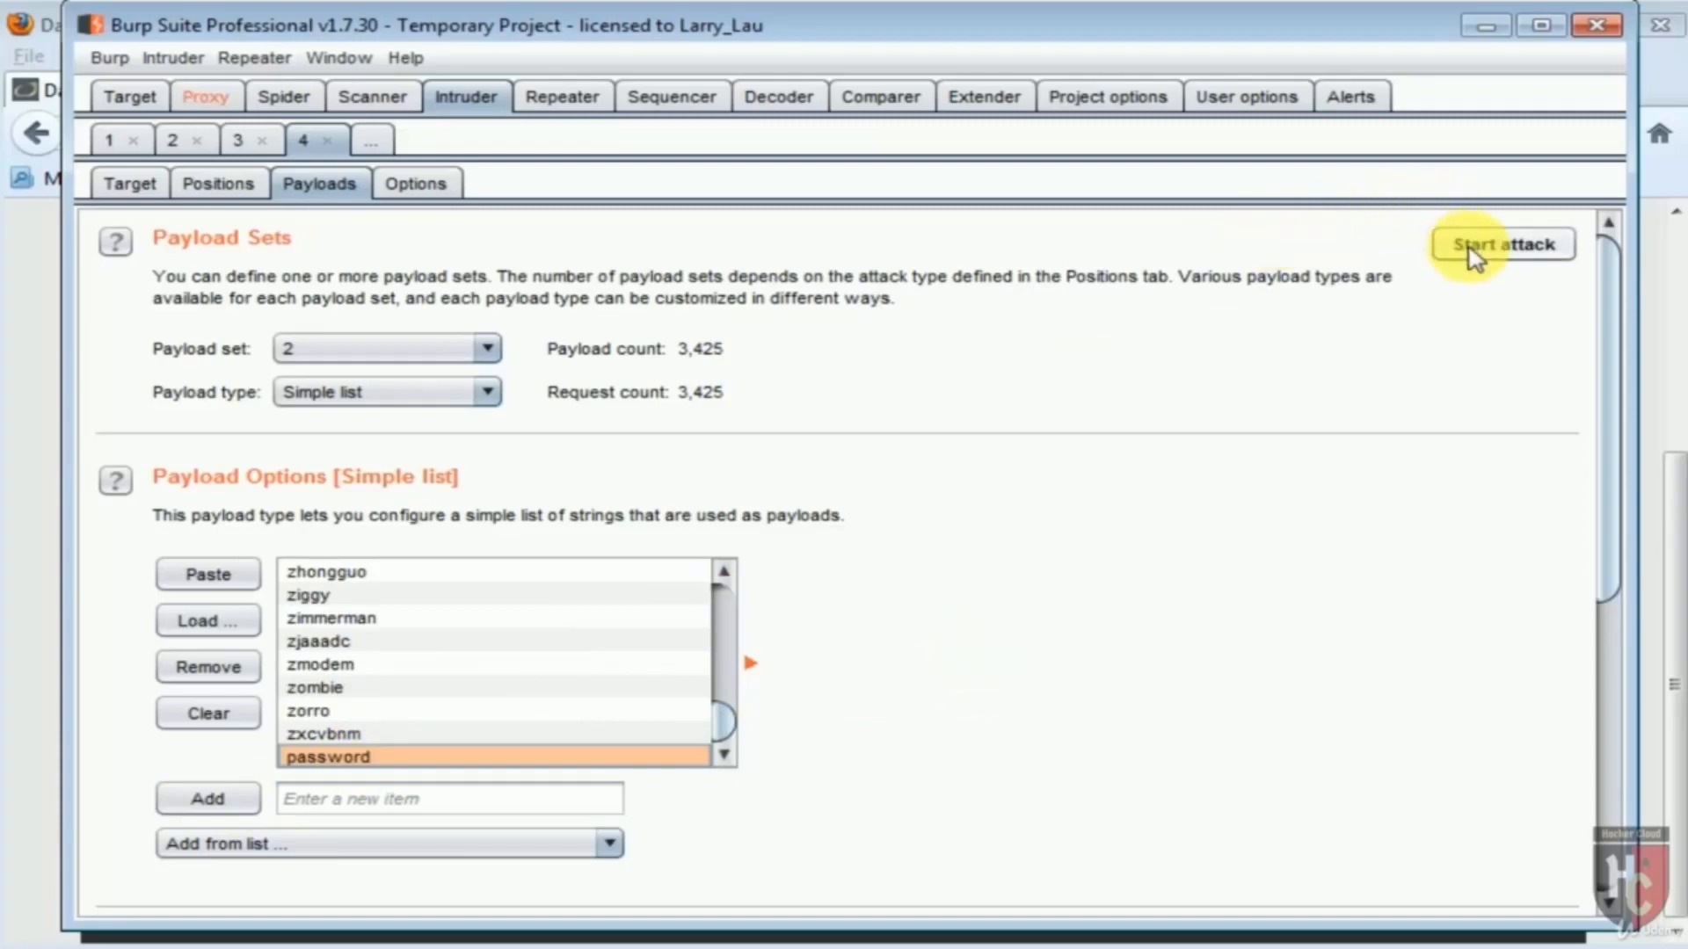
Step: Run the attack and sort results by length descending so the admin/password 4948-length rows come first
{"action": "left_click", "coordinate": [1504, 245]}
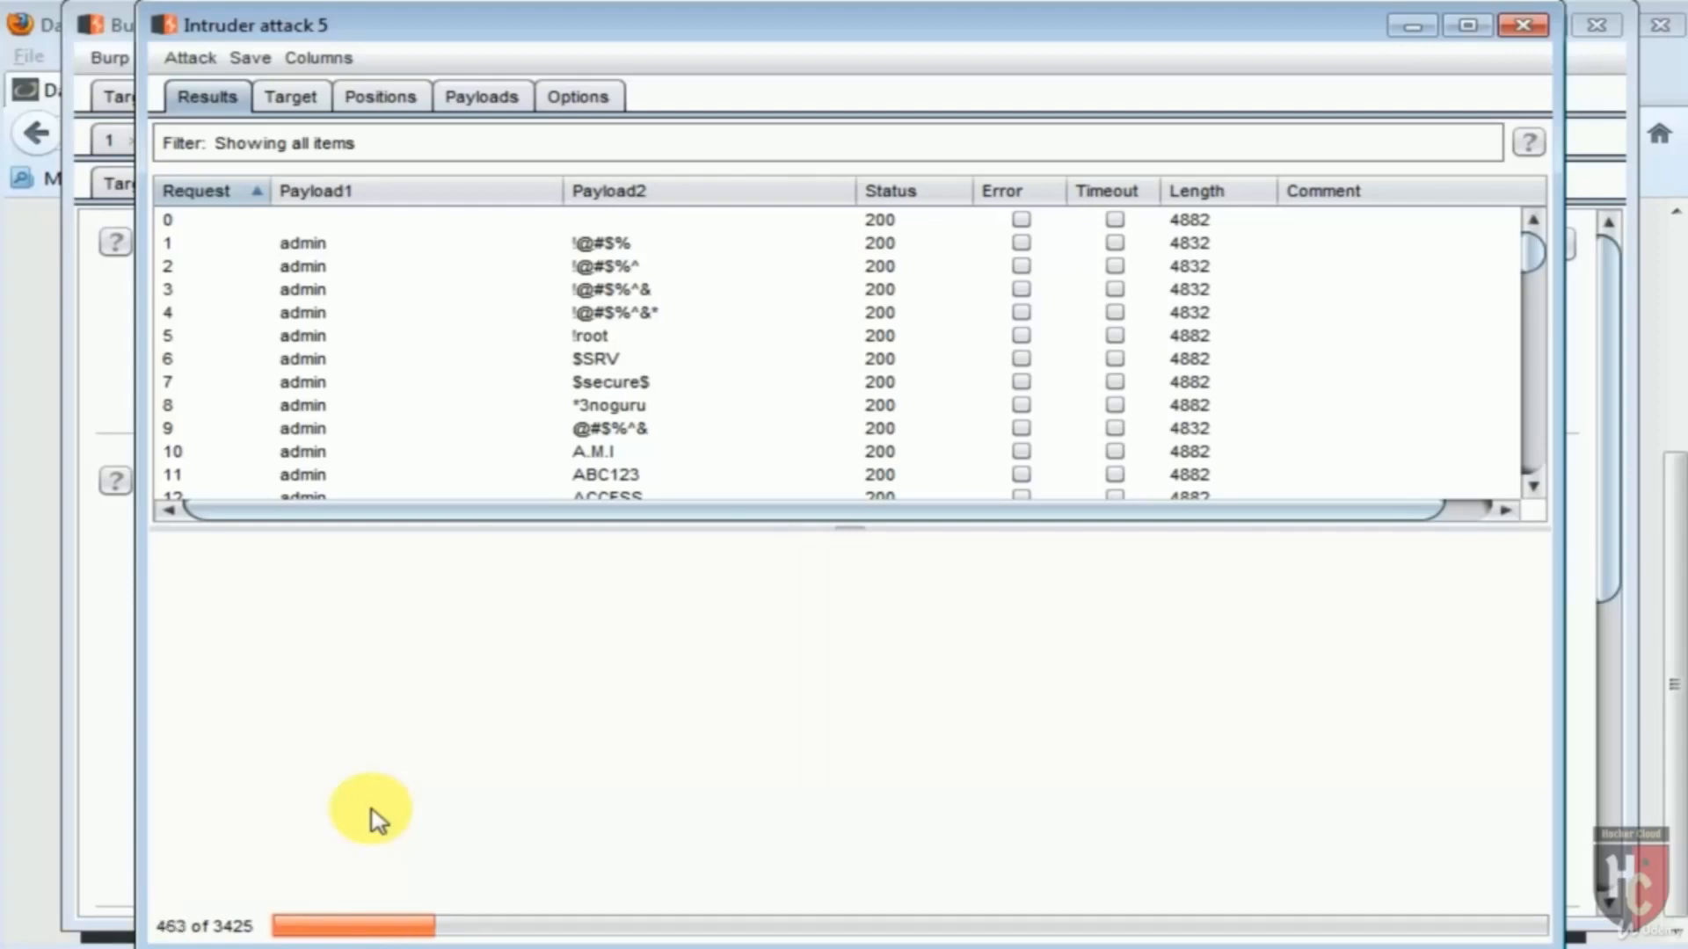
{"action": "left_click", "coordinate": [1197, 190]}
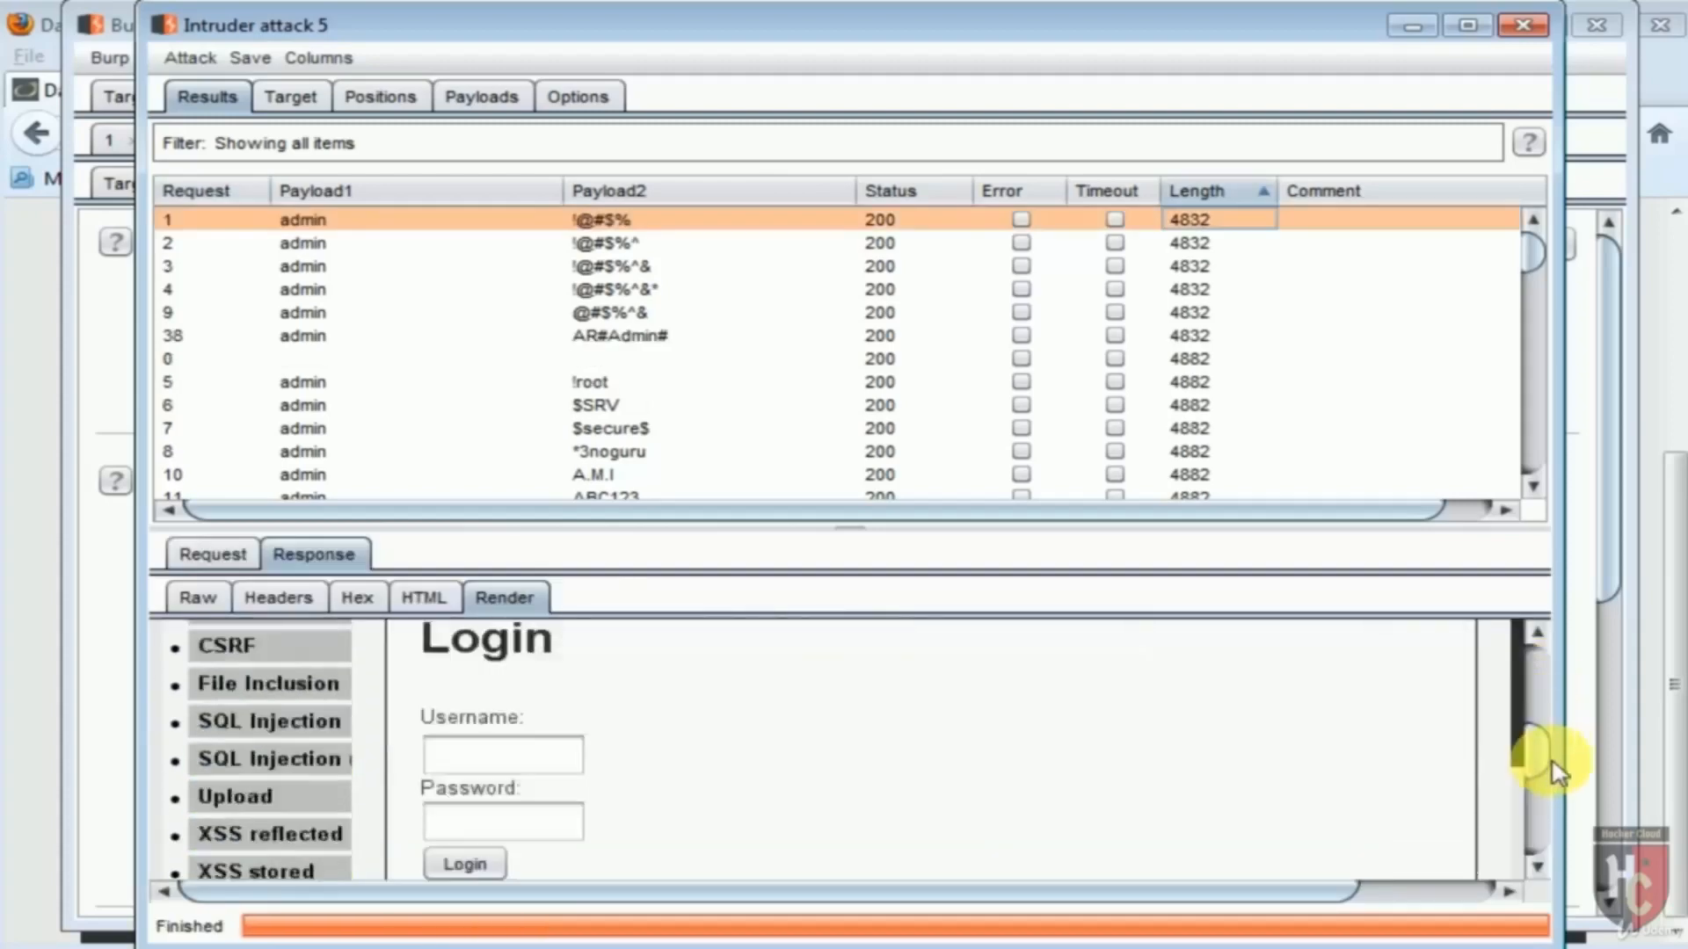
{"action": "scroll", "scroll_direction": "down", "scroll_amount": 3}
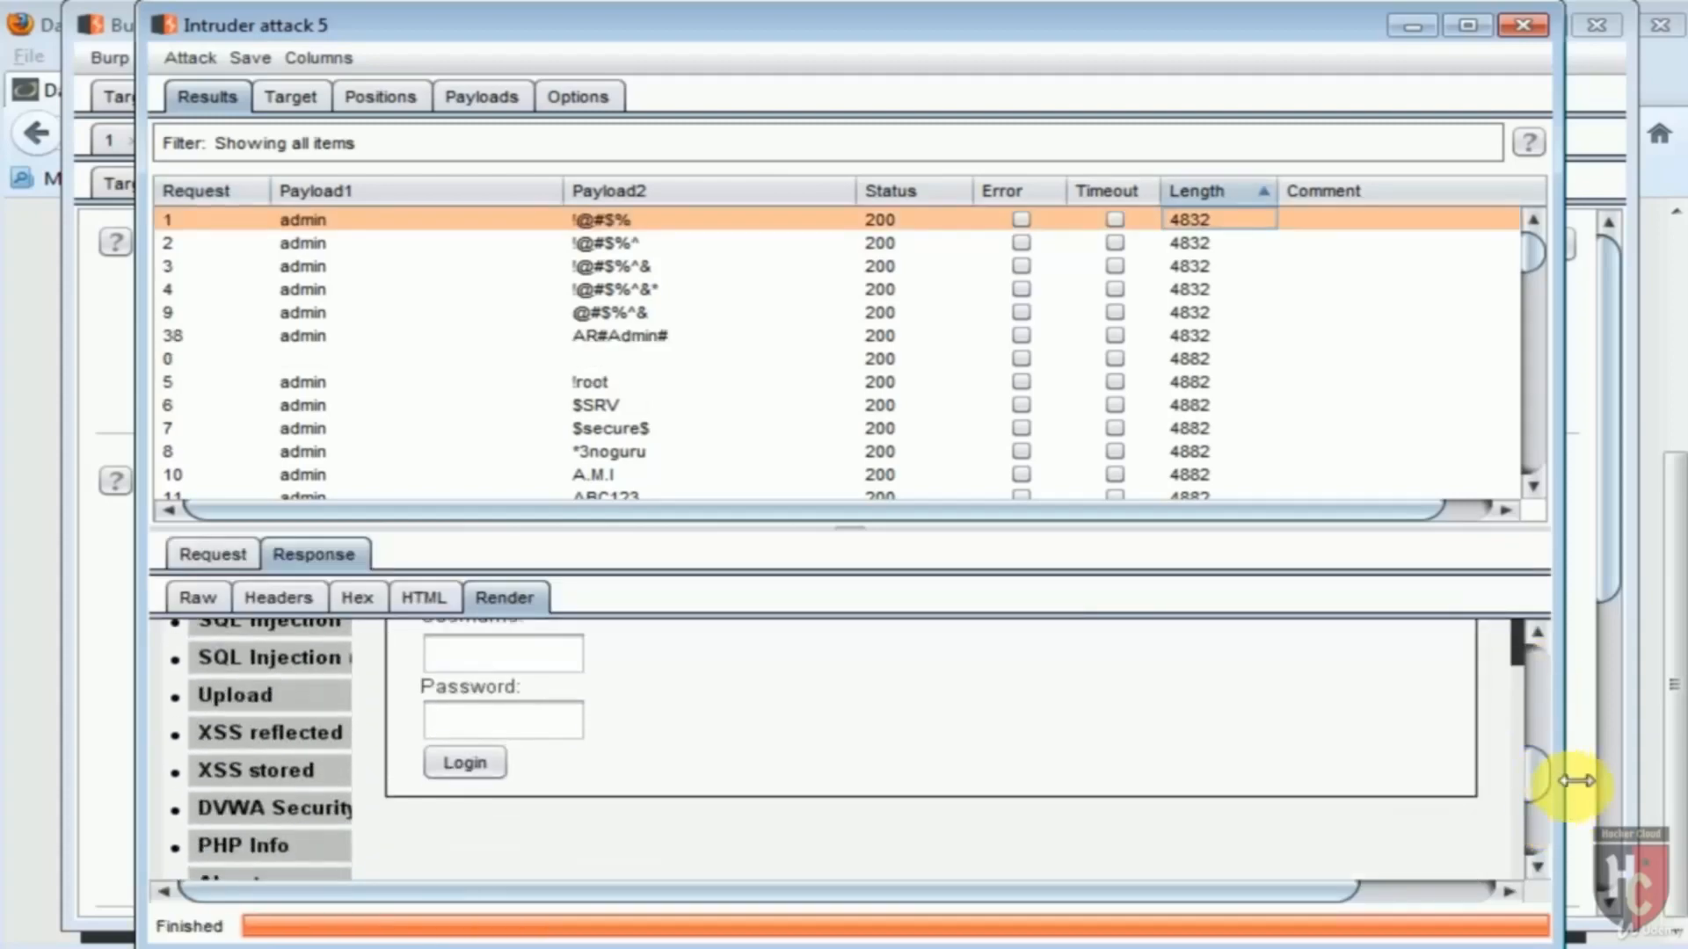
{"action": "left_click", "coordinate": [1197, 190]}
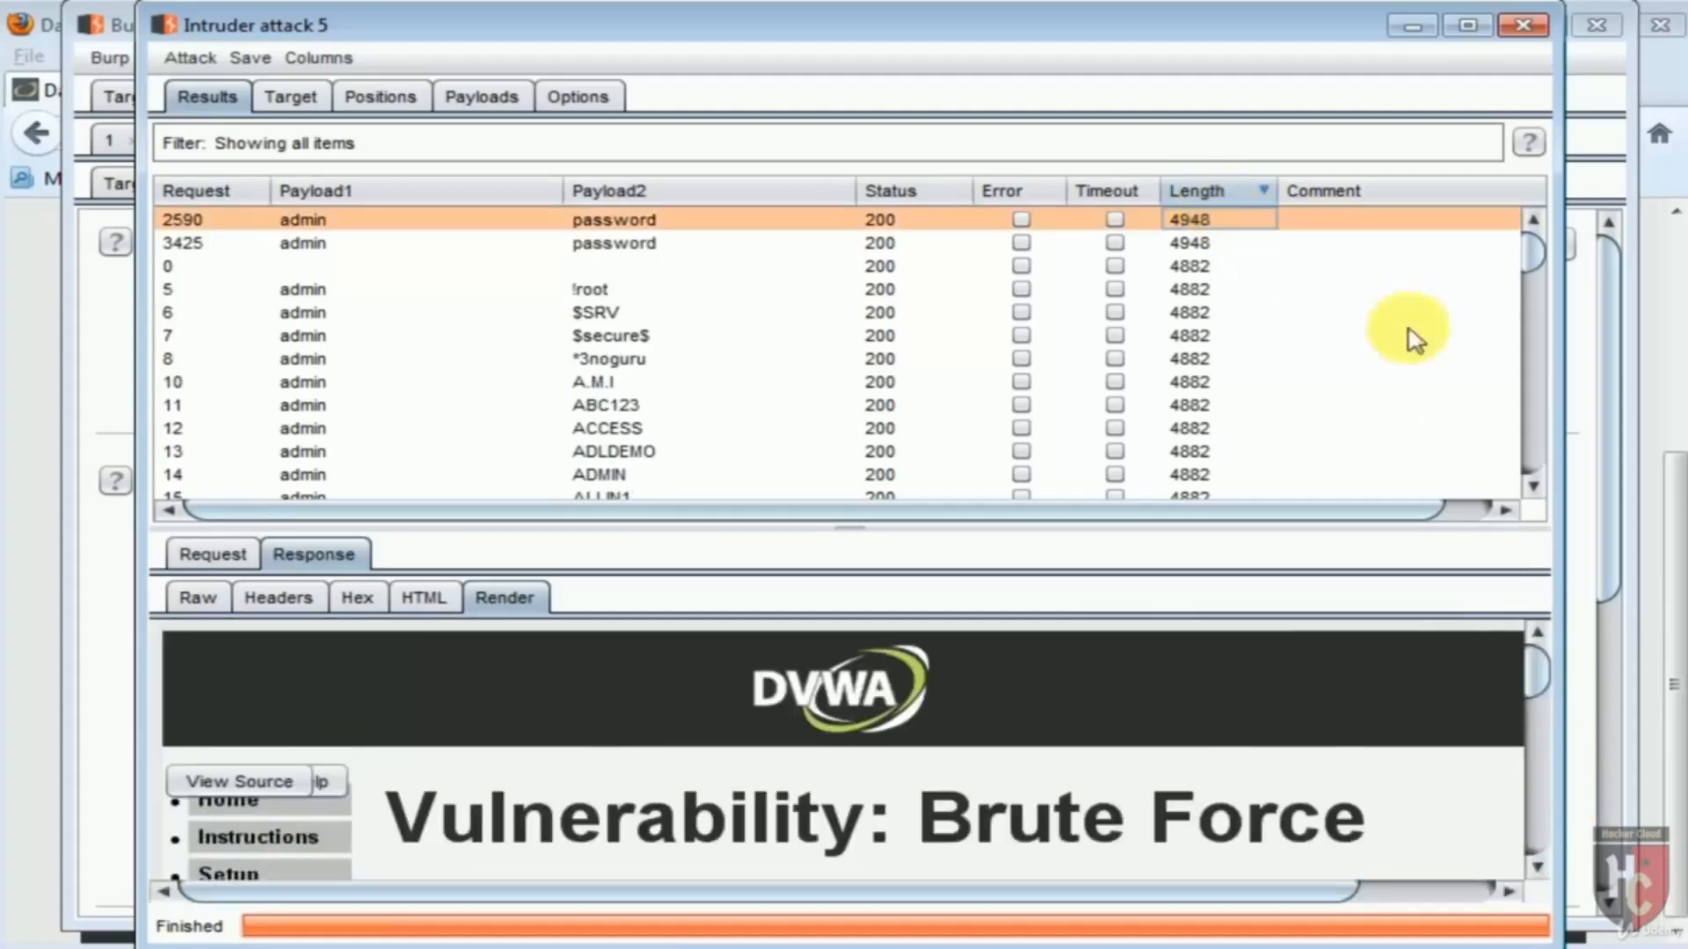
{"action": "mouse_move", "coordinate": [1540, 673]}
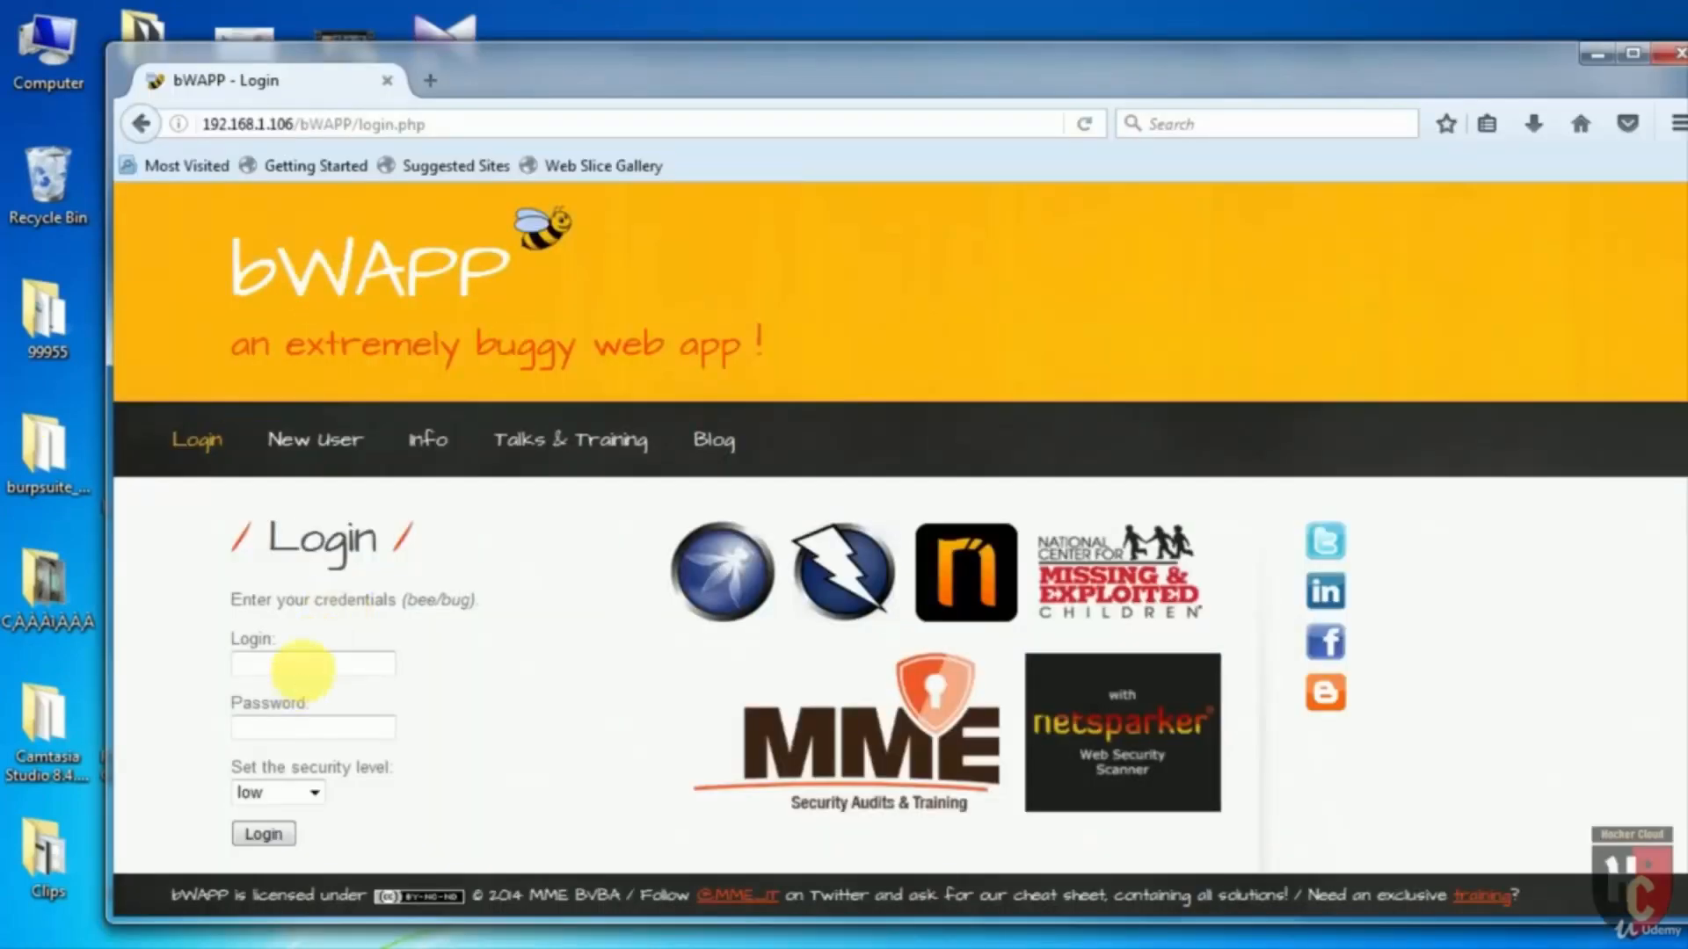
Step: Log into bWAPP as bee/bug and bring up the Choose your bug list
{"action": "type", "text": "bee"}
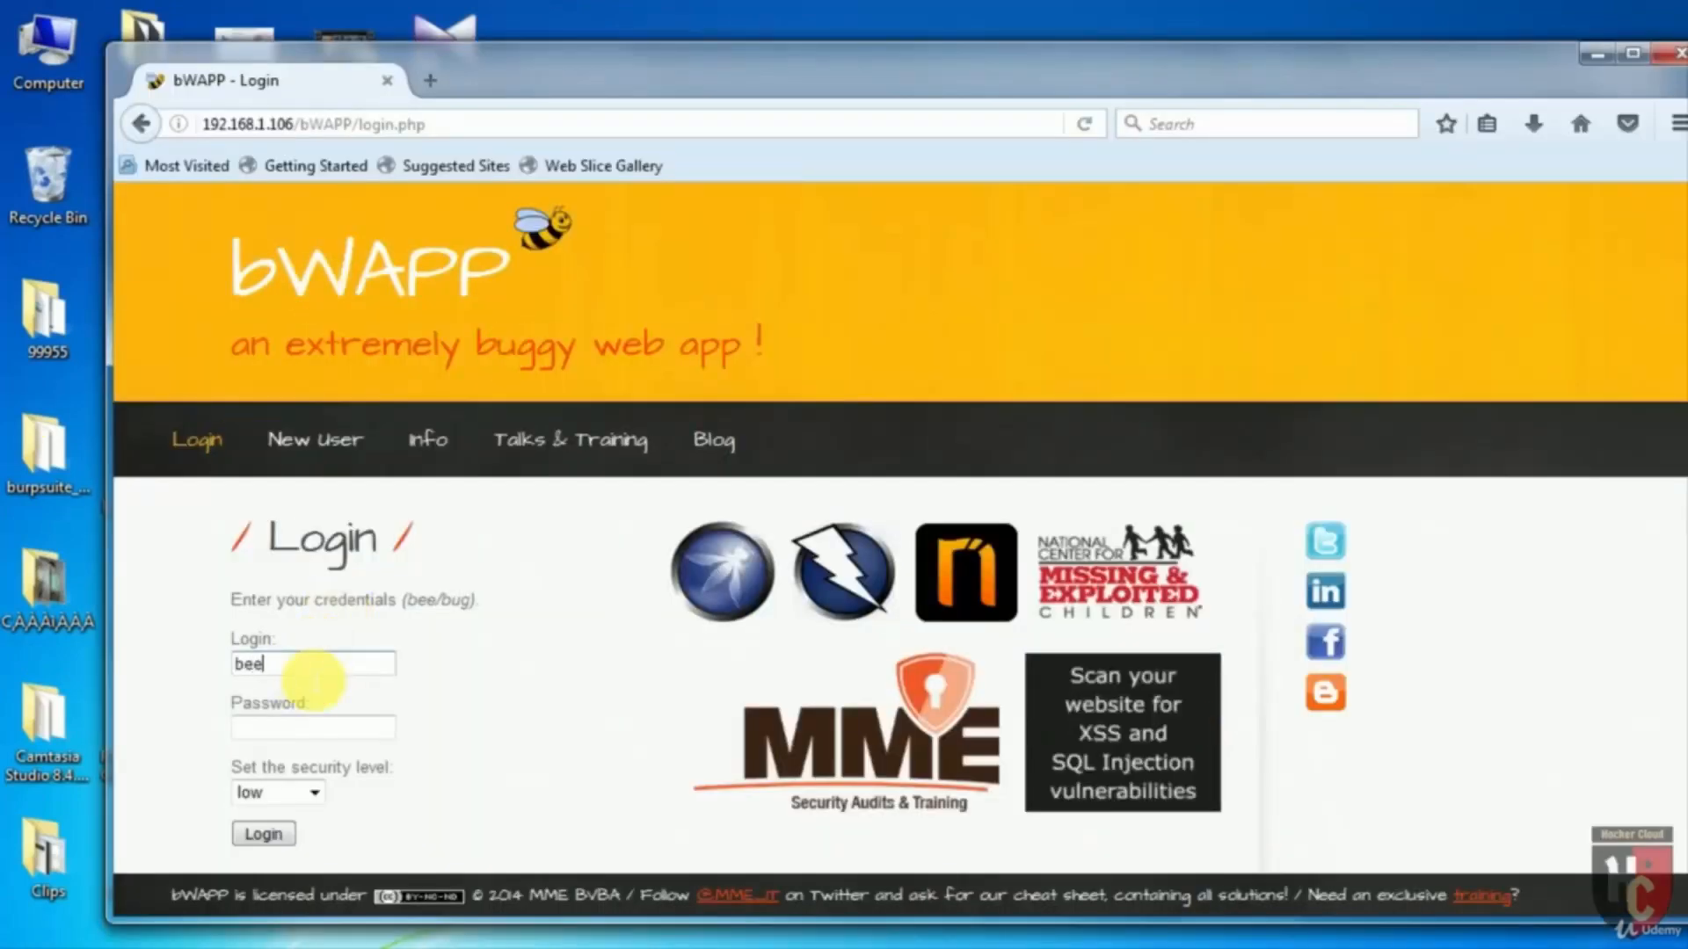
{"action": "type", "text": "bug"}
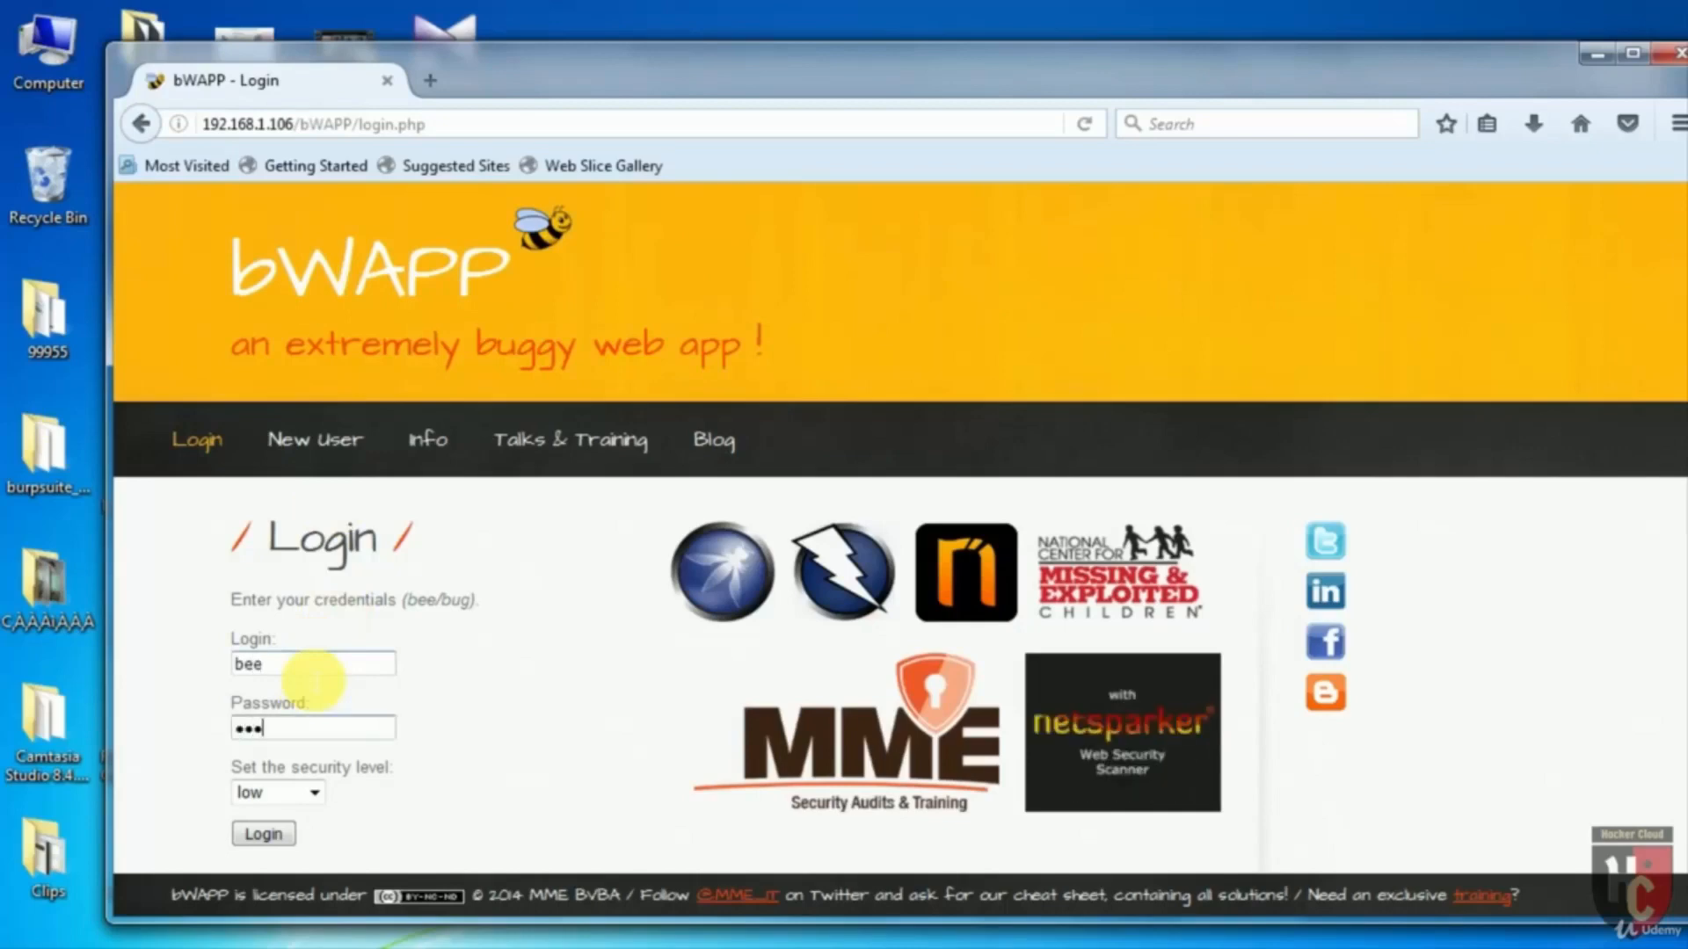
{"action": "left_click", "coordinate": [262, 833]}
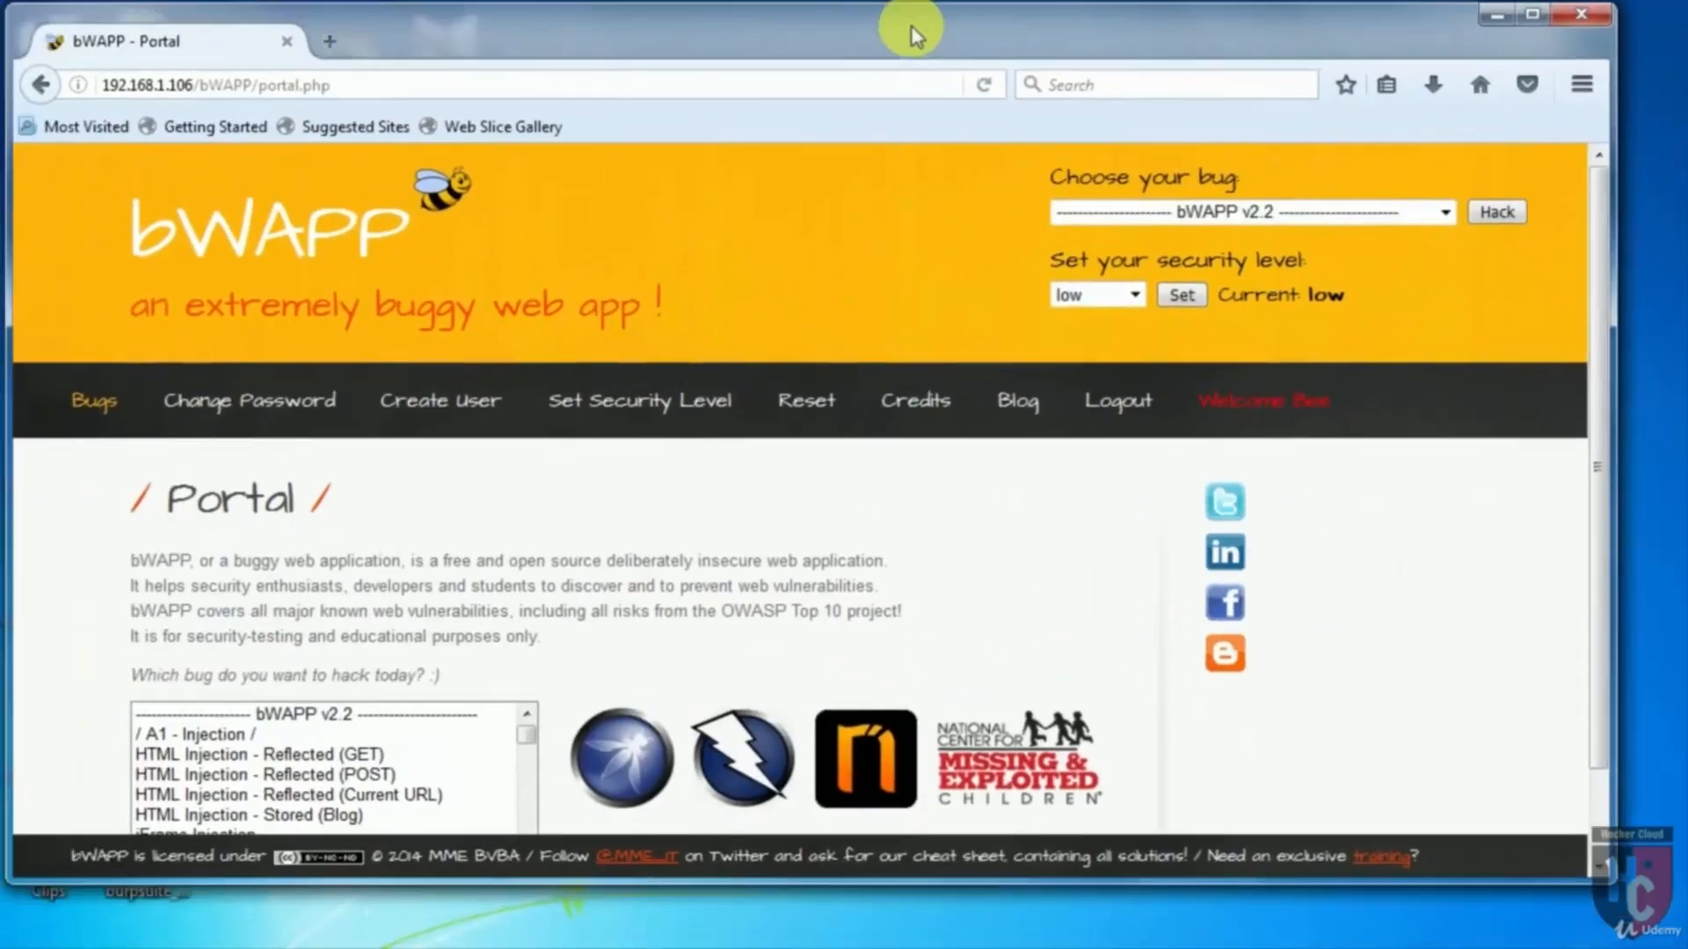
{"action": "key", "text": "ctrl+a"}
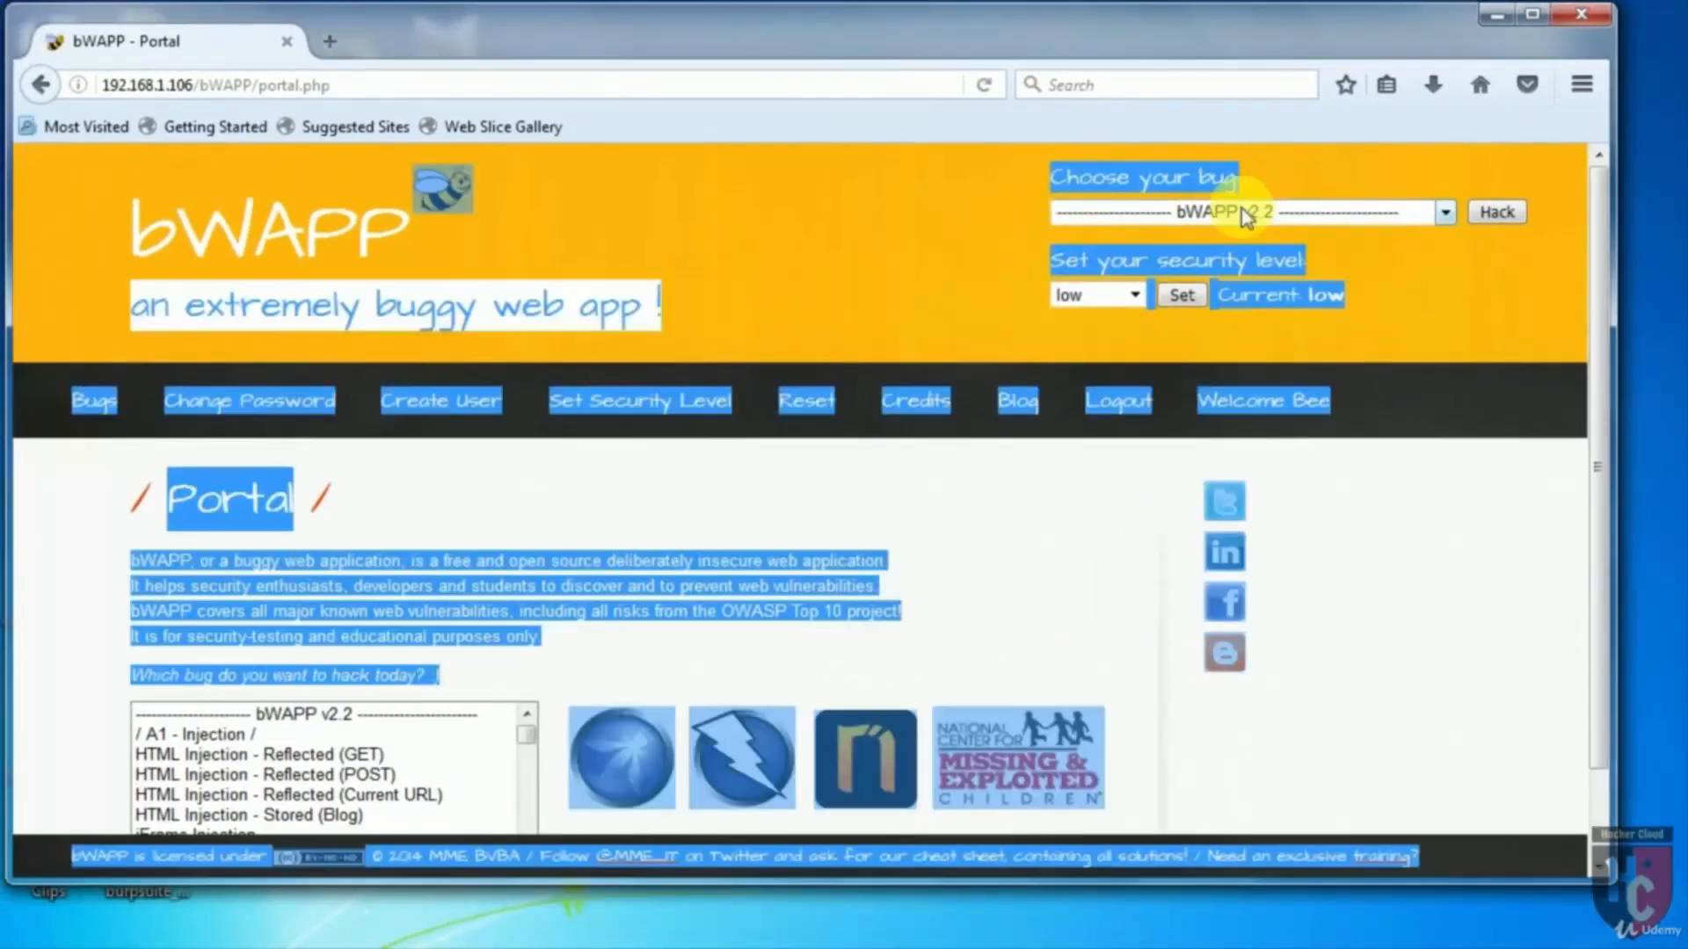
{"action": "left_click", "coordinate": [1249, 213]}
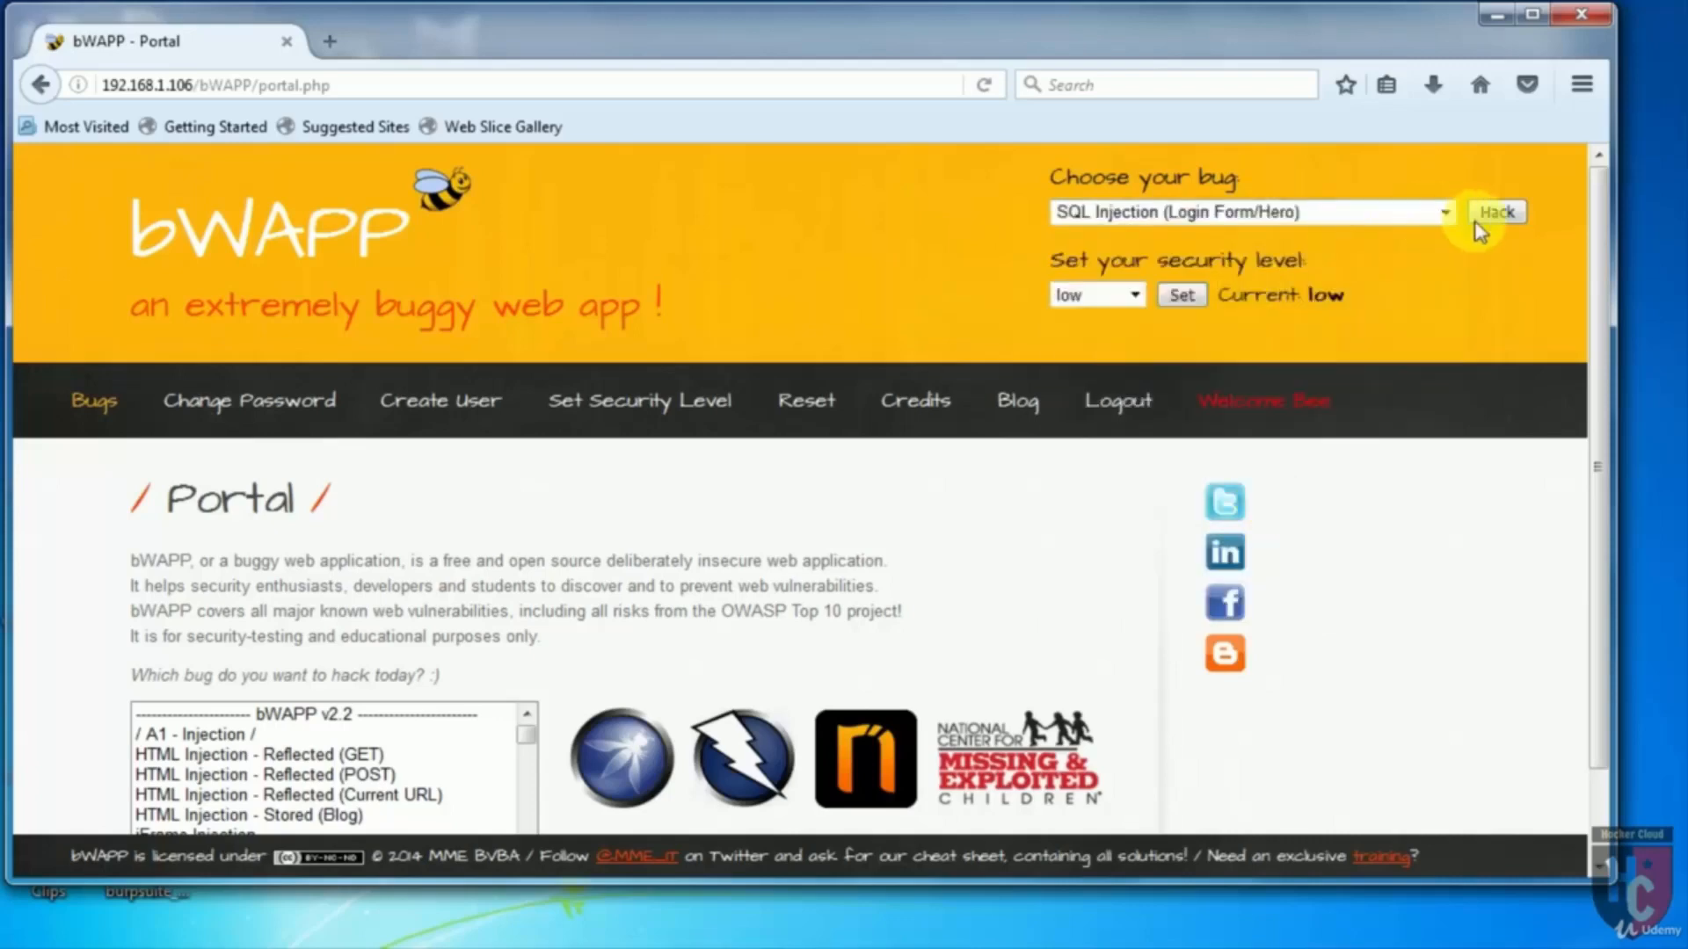
Step: Hack the SQL Injection (Login Form/Hero) bug and try a login that returns Invalid credentials!
{"action": "left_click", "coordinate": [1494, 211]}
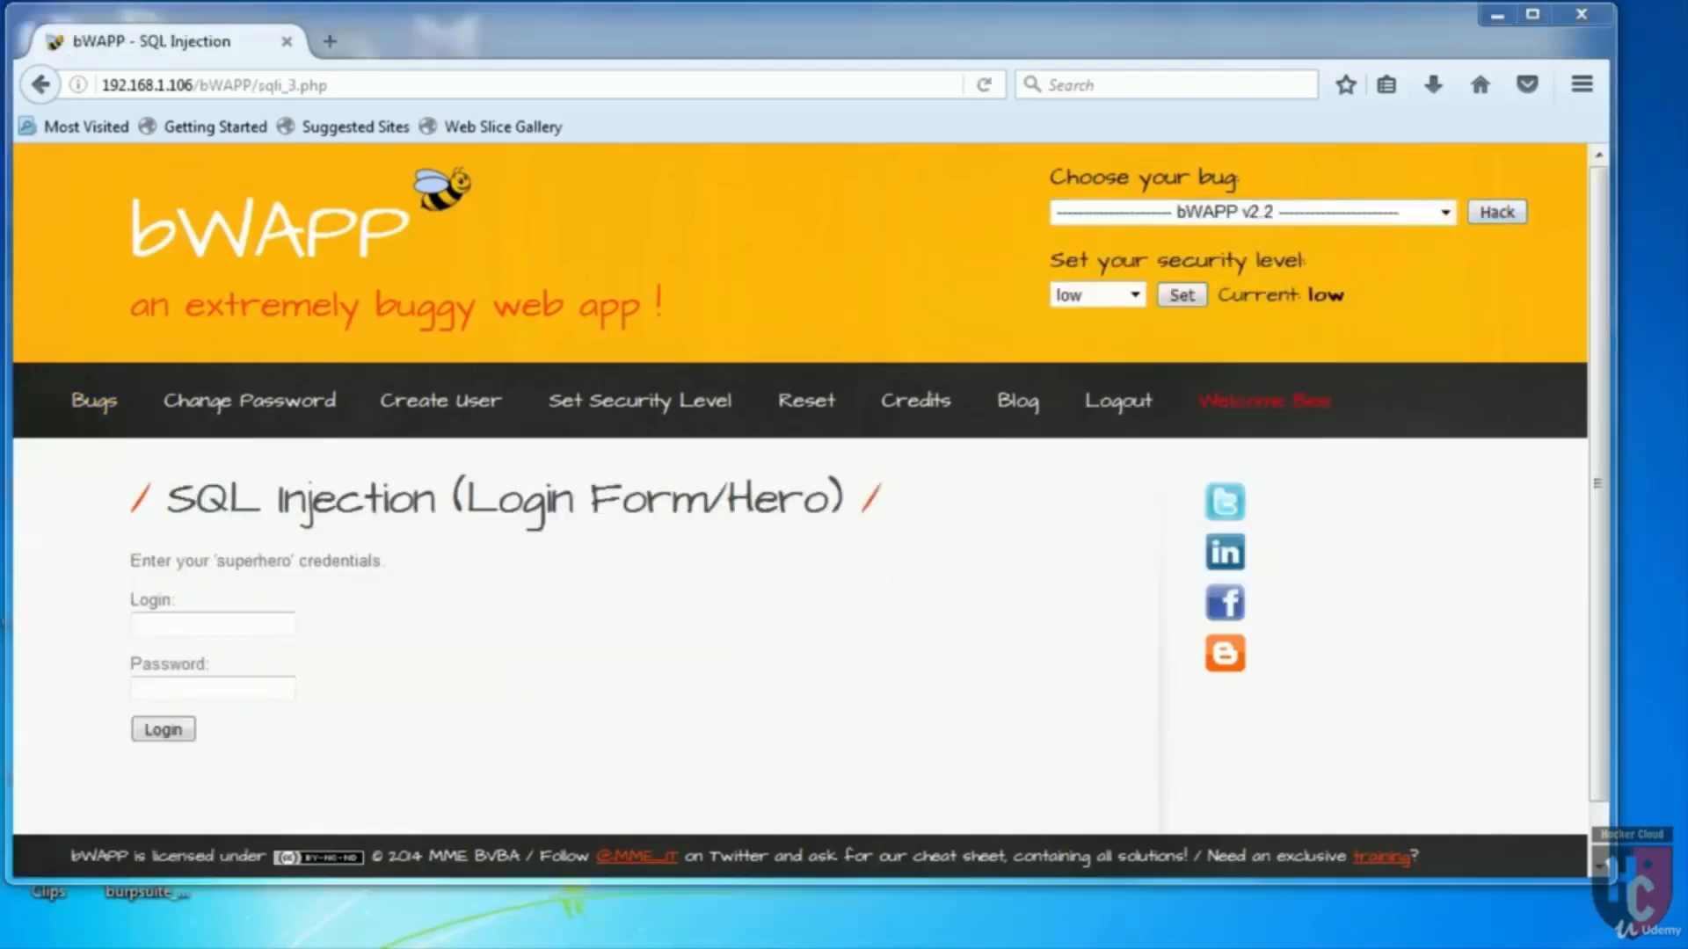
{"action": "mouse_move", "coordinate": [111, 494]}
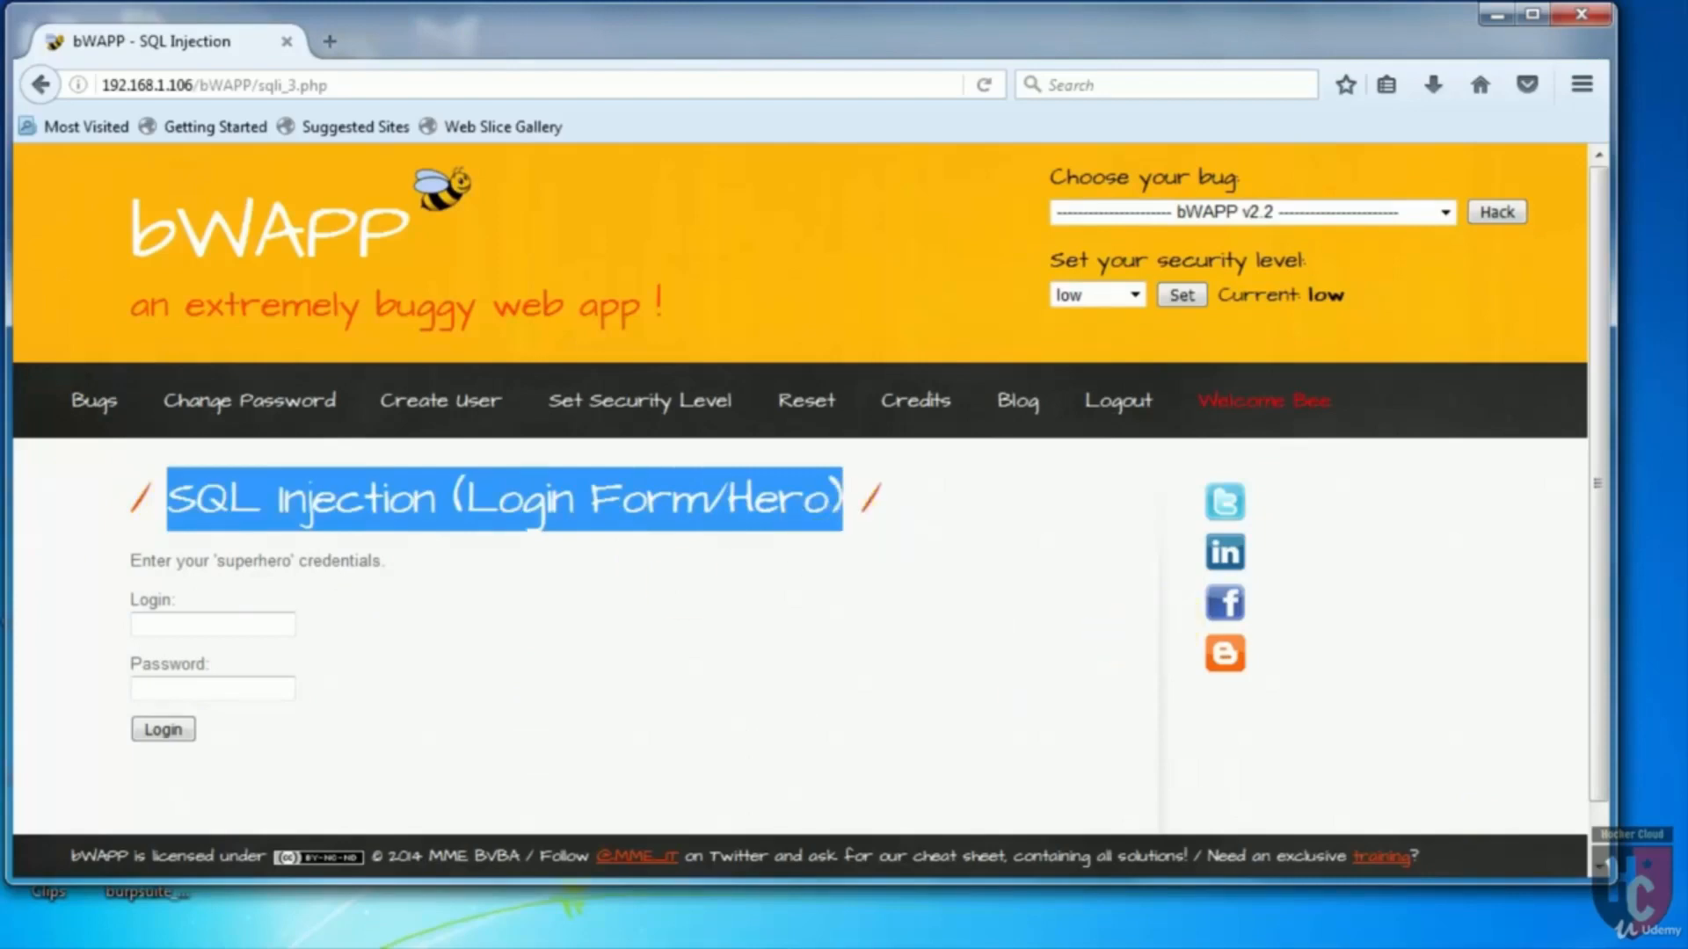
{"action": "left_click", "coordinate": [213, 624]}
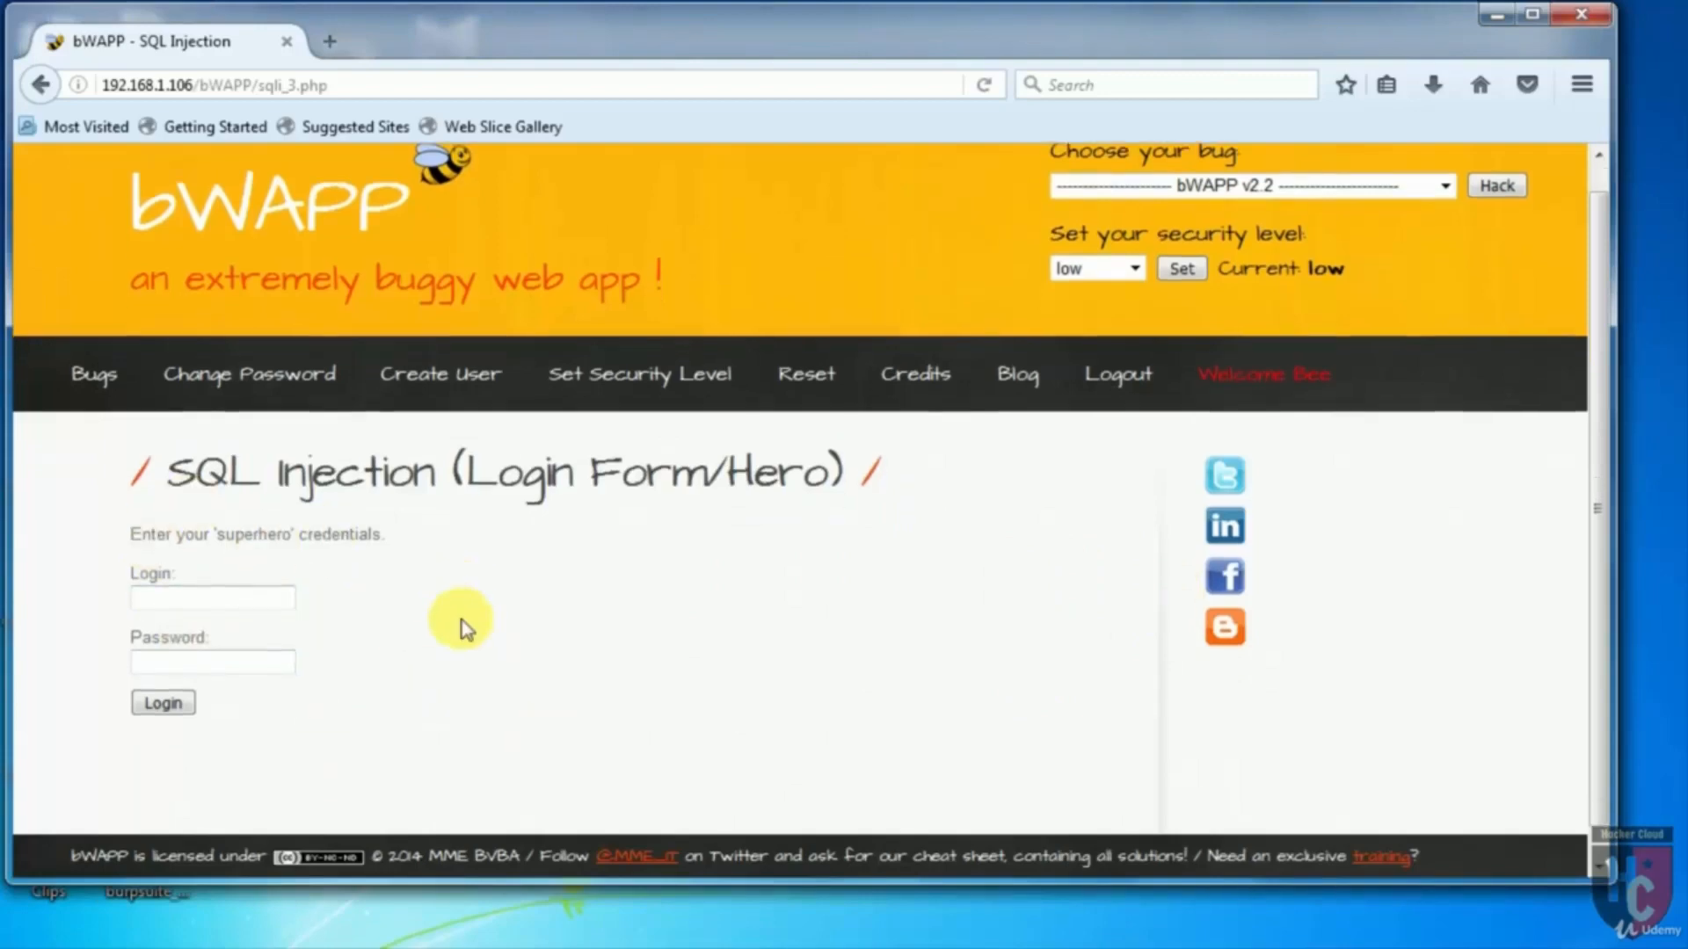
{"action": "type", "text": "a"}
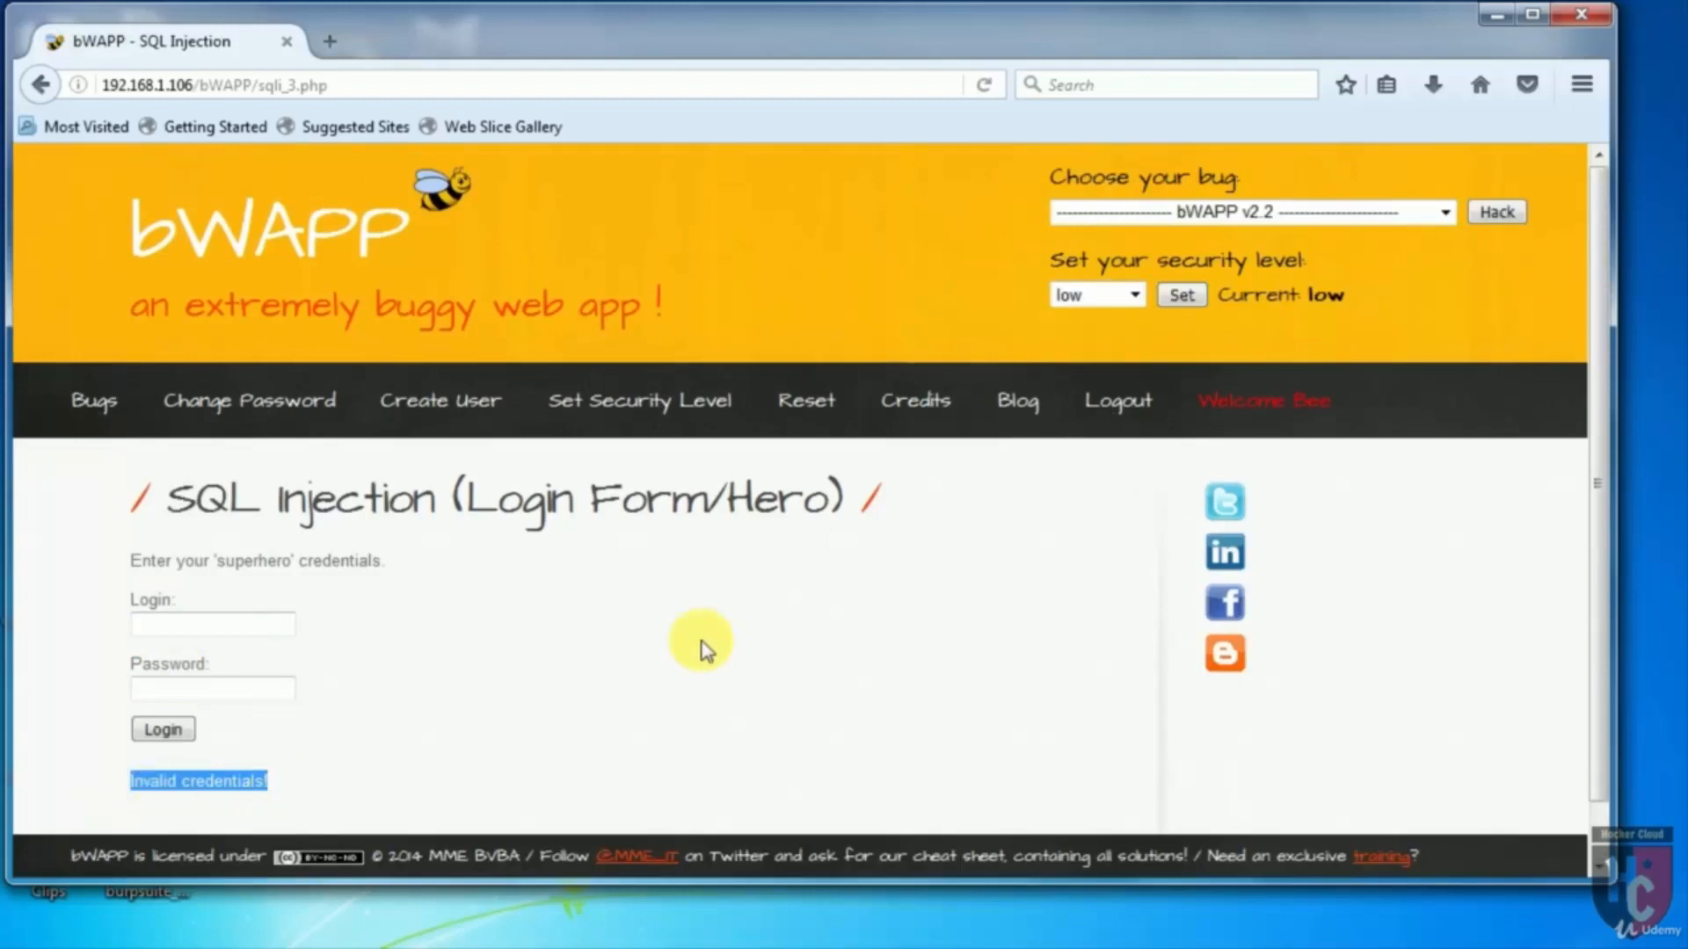
{"action": "scroll", "scroll_direction": "down", "scroll_amount": 3}
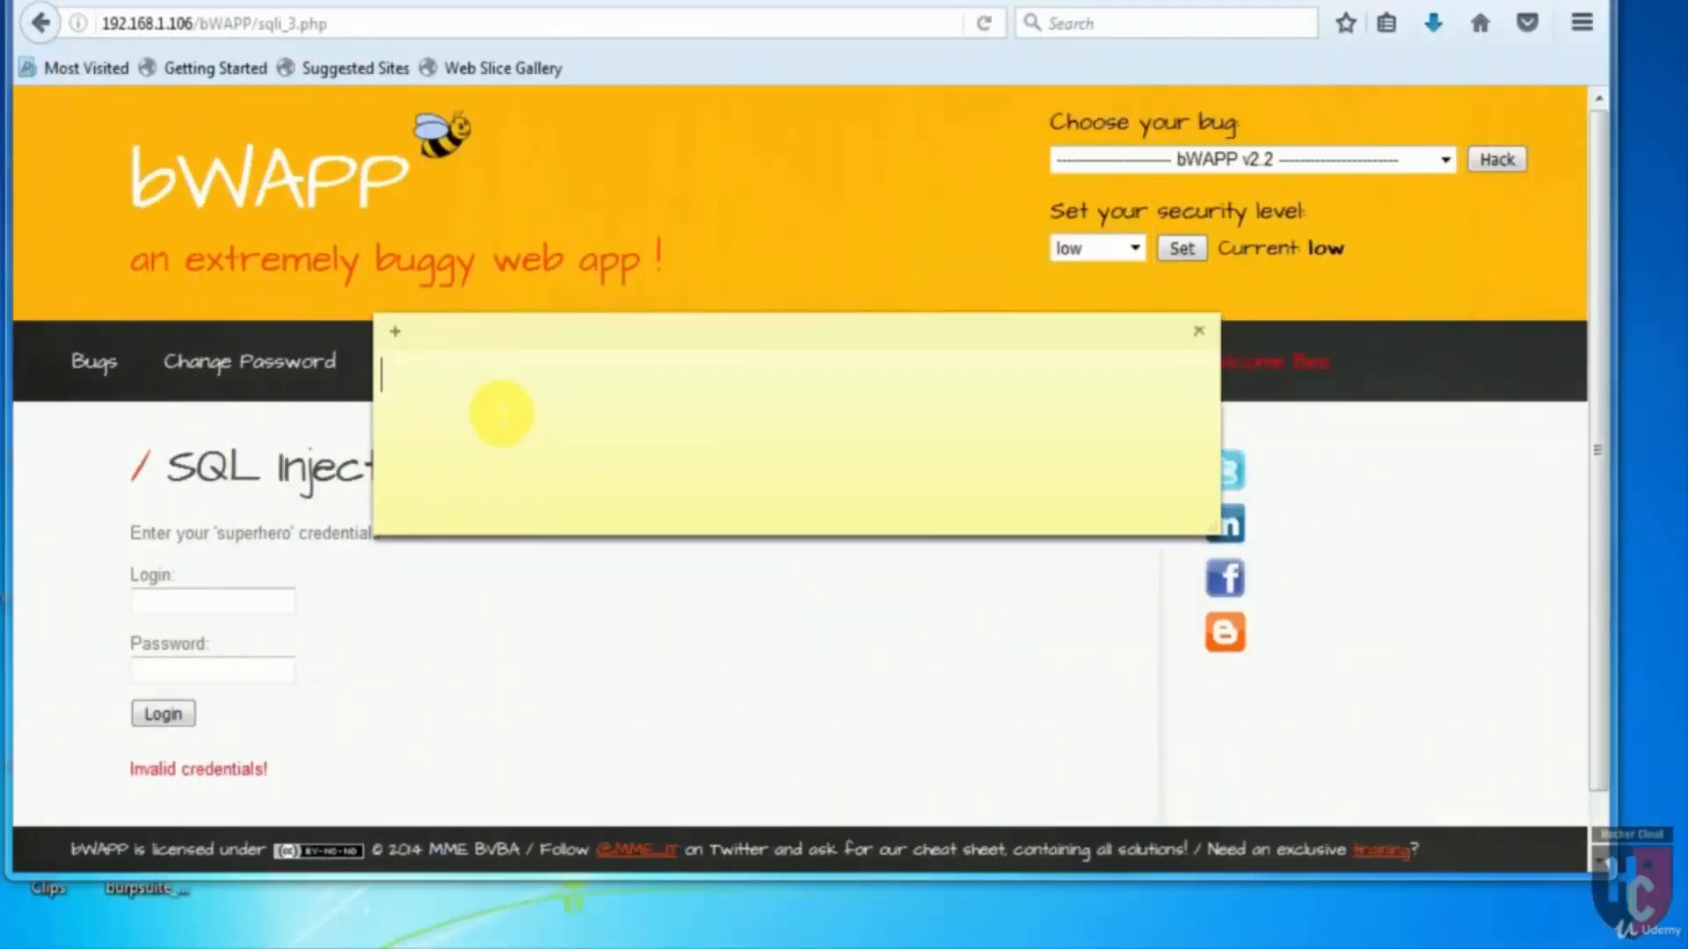
{"action": "mouse_move", "coordinate": [538, 362]}
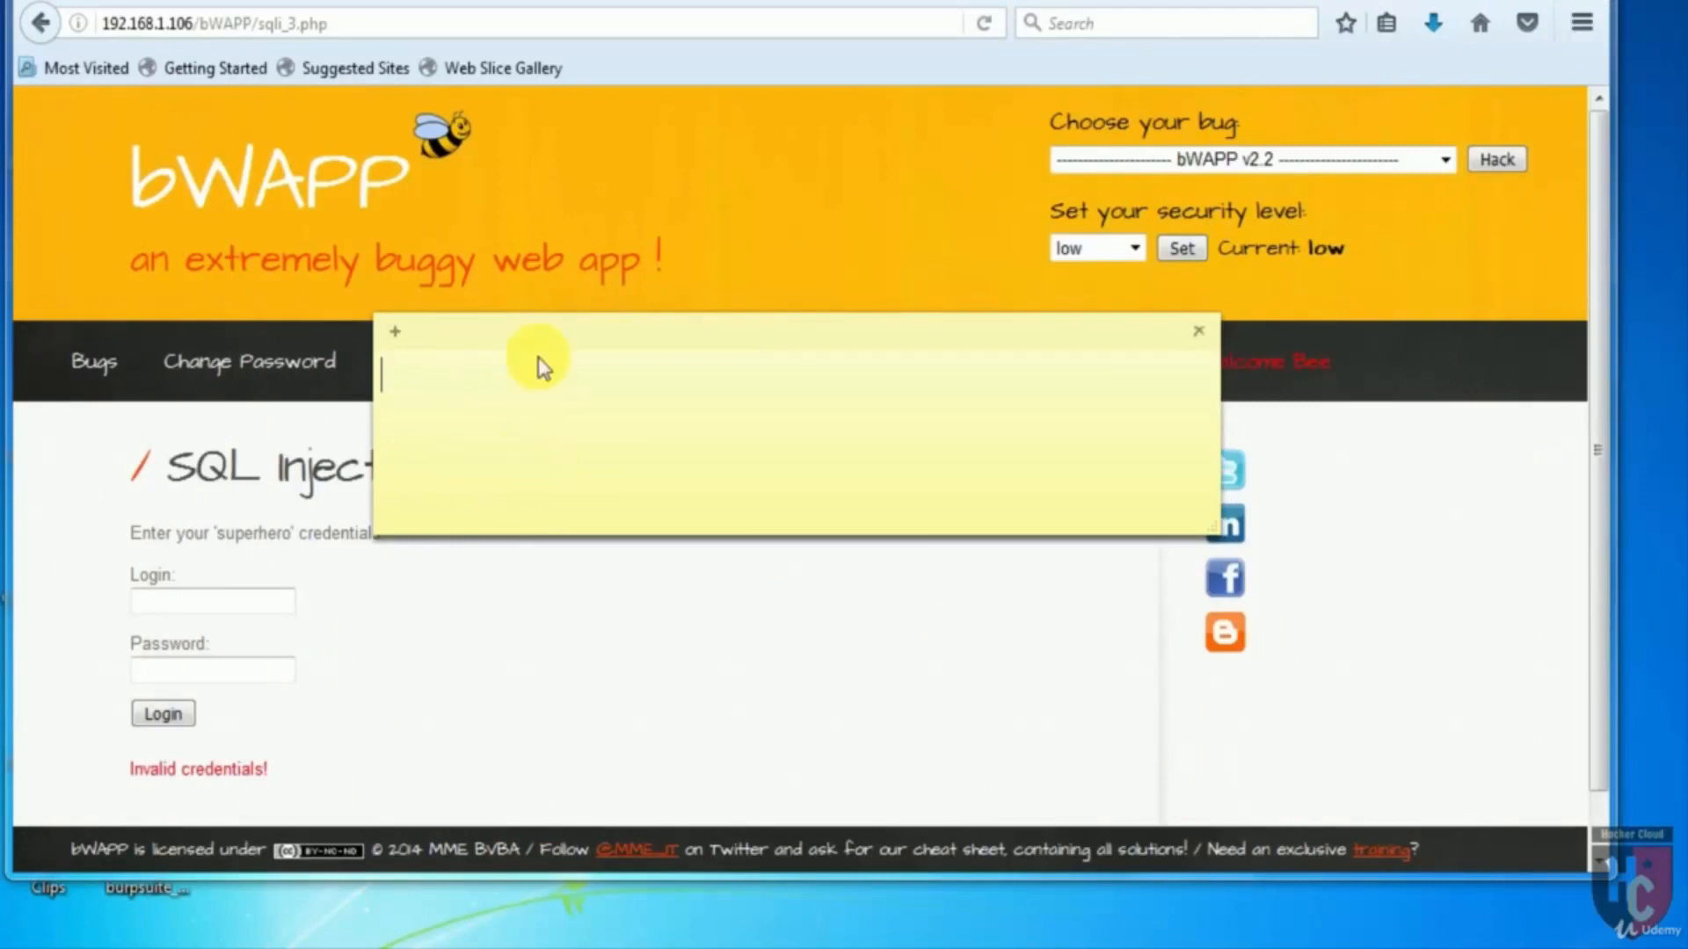
{"action": "type", "text": "\"SELECT * FROM user WHERE username='admin123' password = '12345\""}
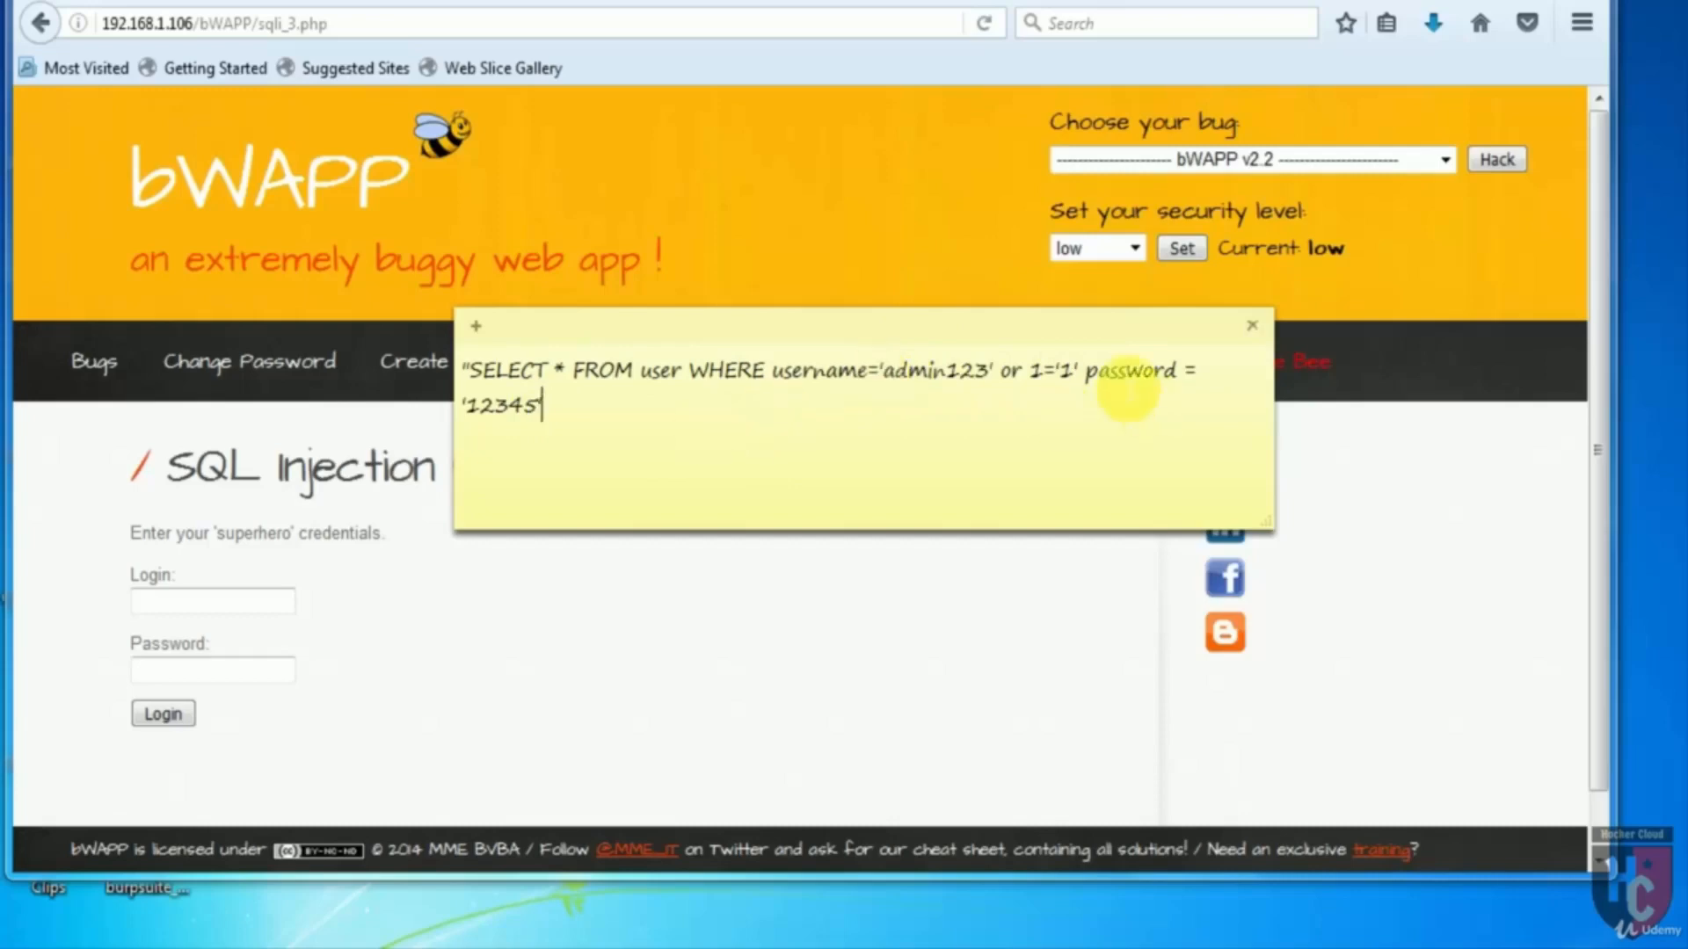
{"action": "double_click", "coordinate": [1000, 371]}
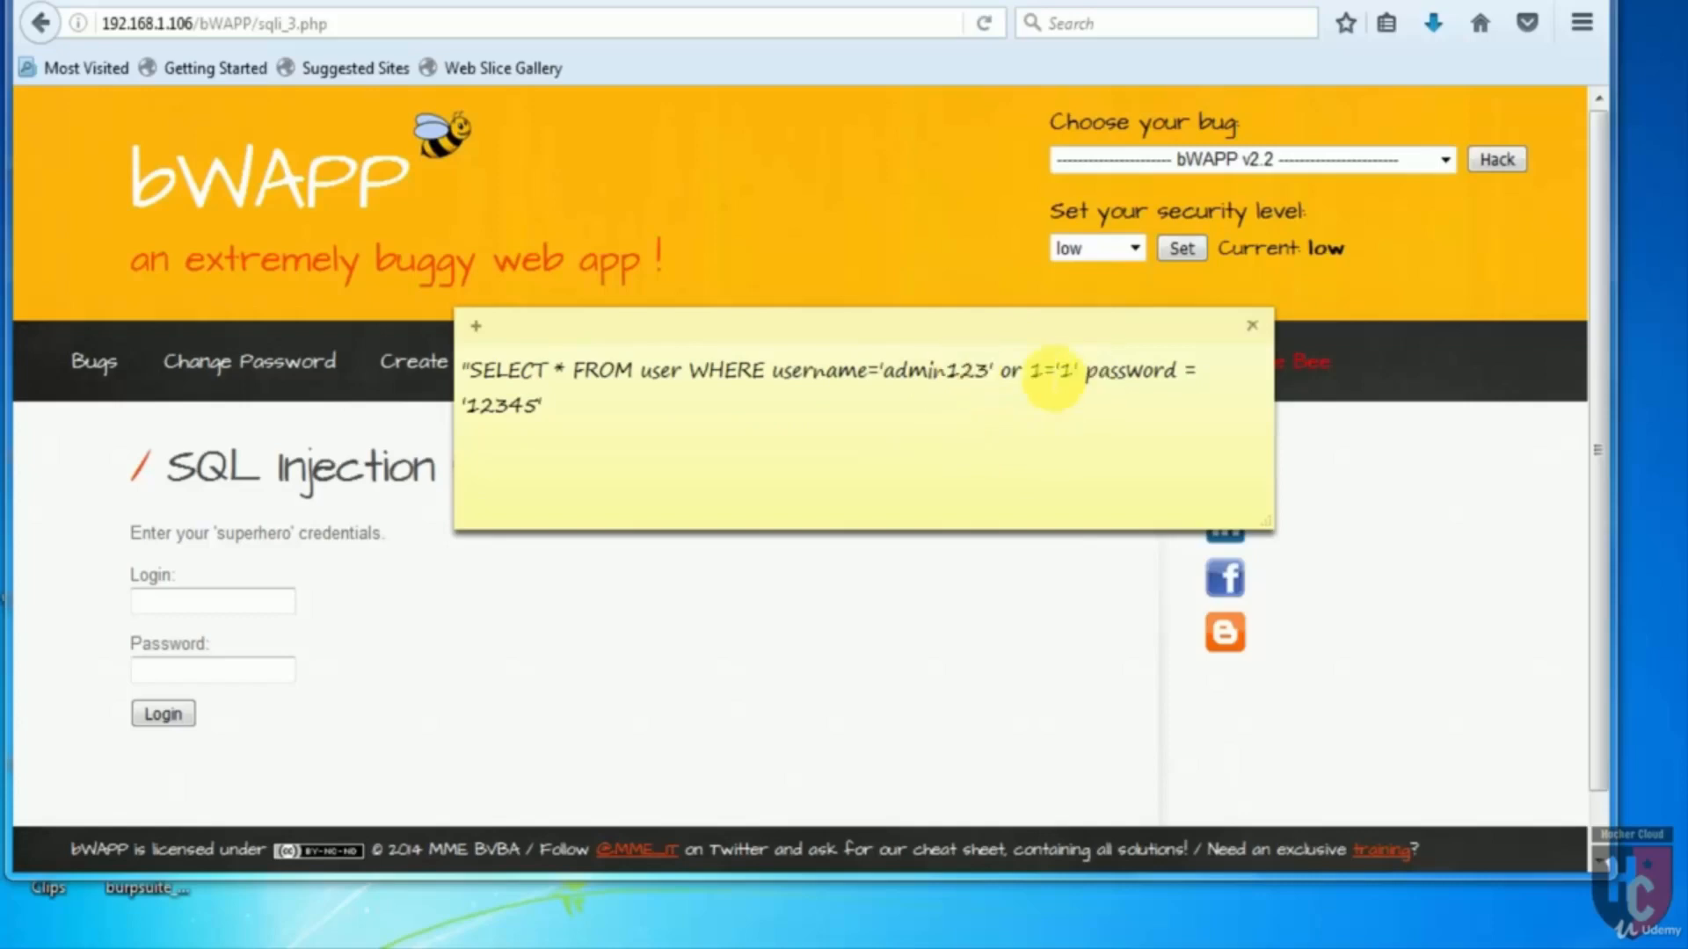
{"action": "double_click", "coordinate": [1004, 371]}
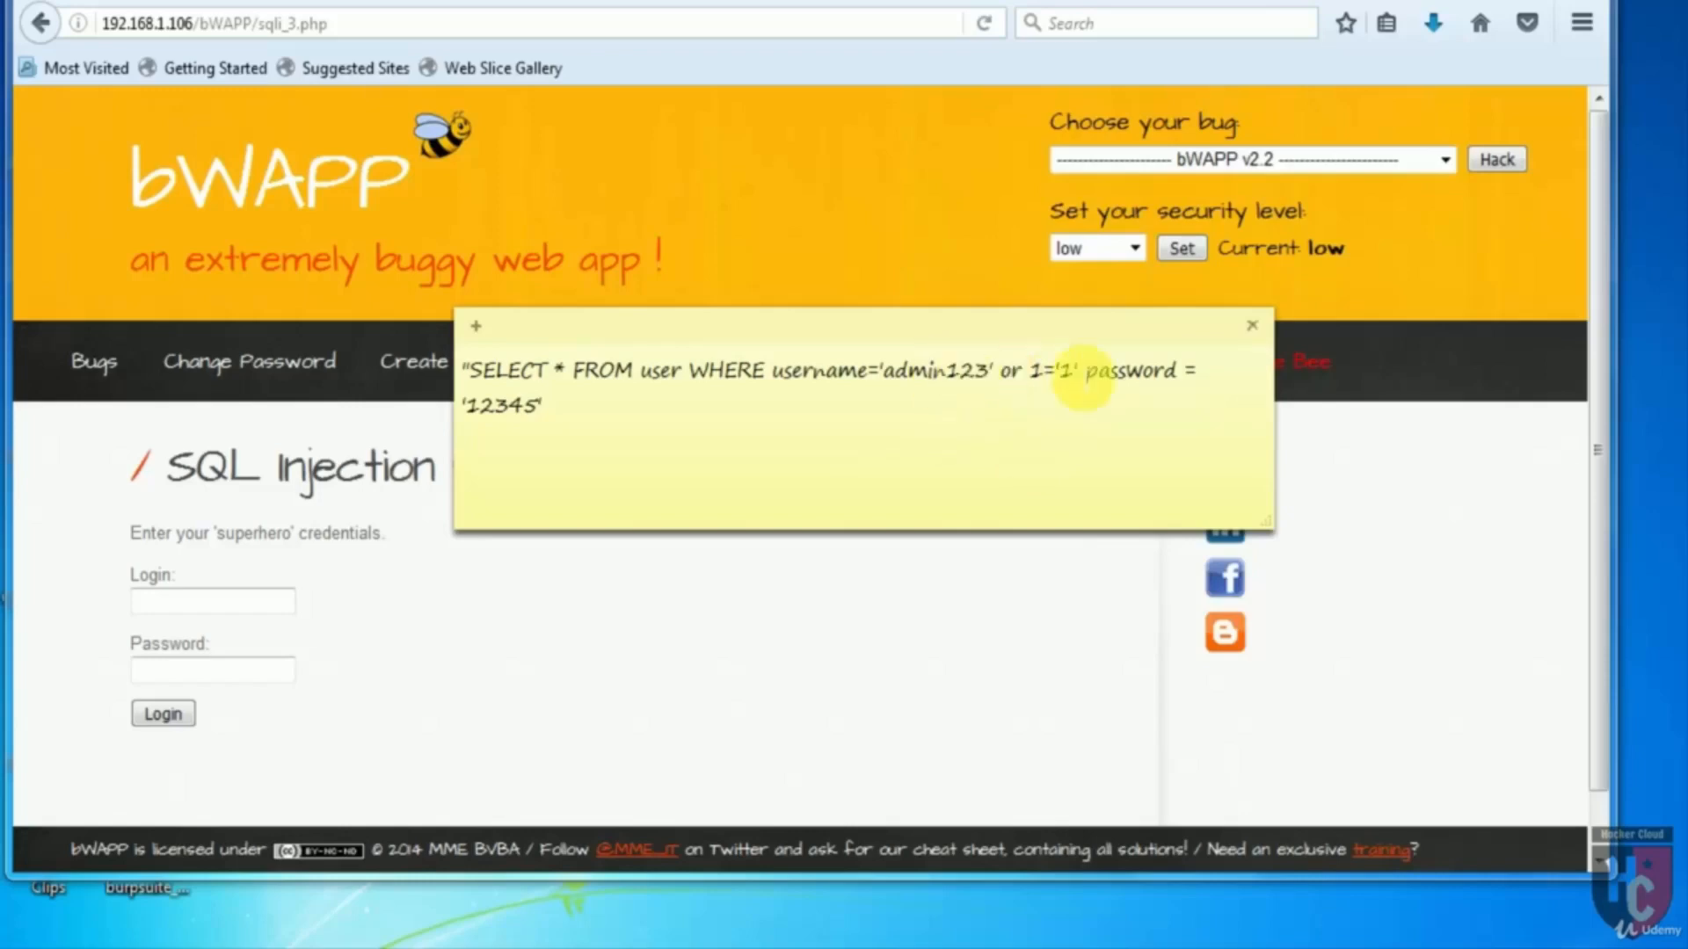
{"action": "double_click", "coordinate": [1007, 371]}
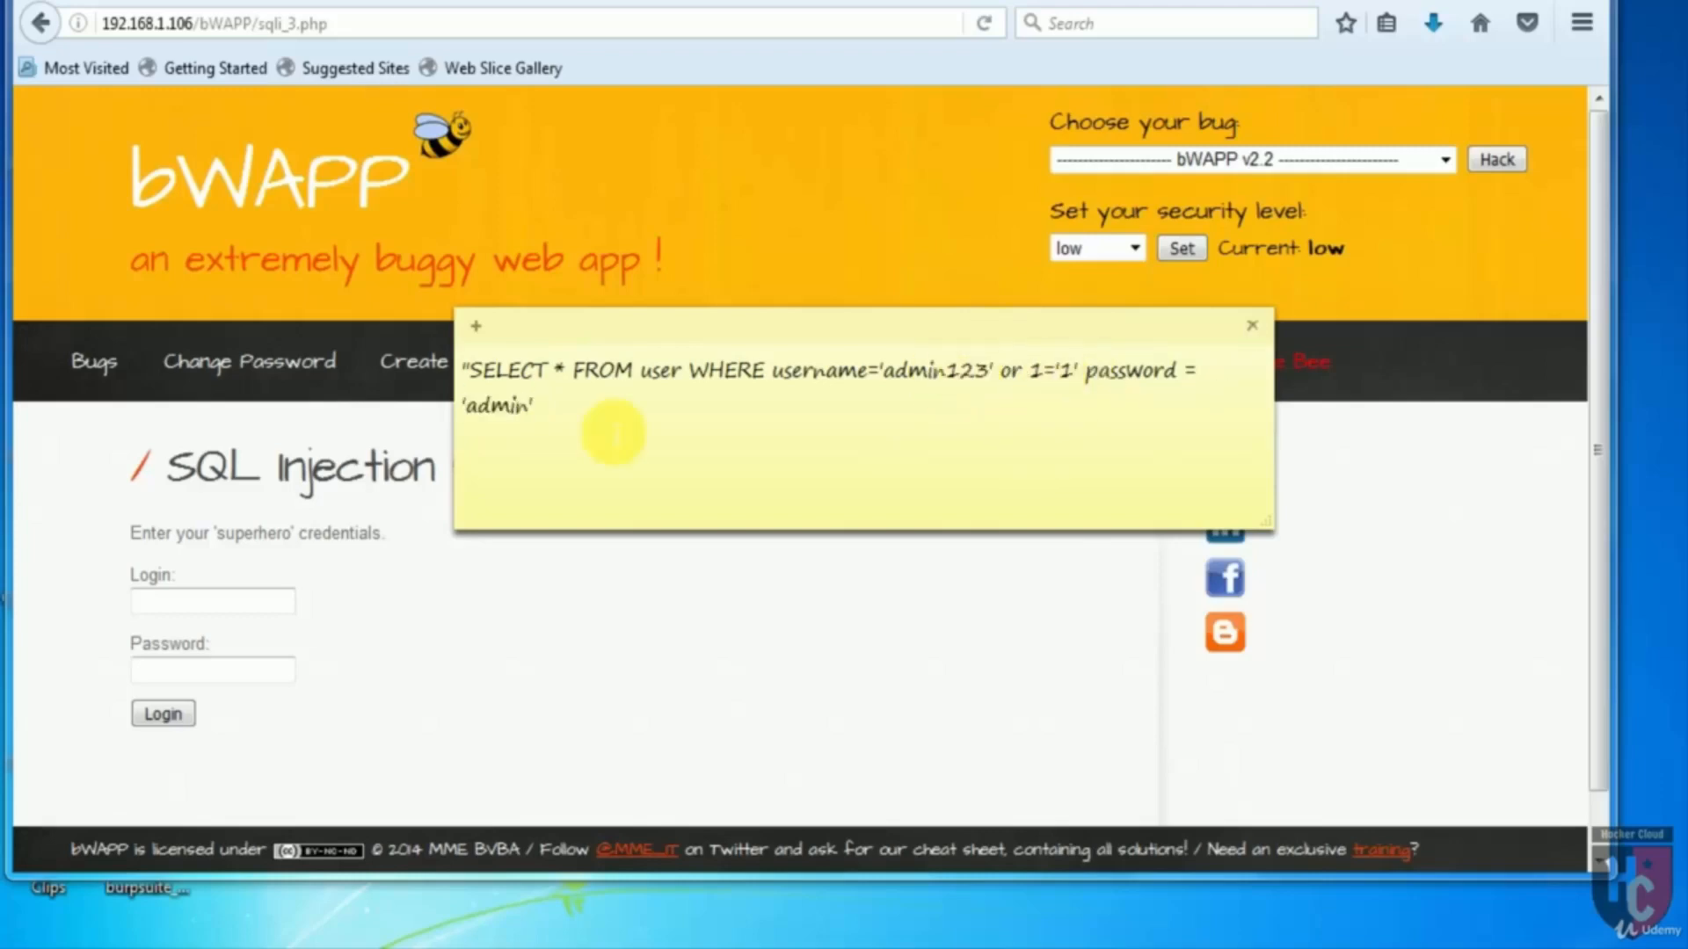
{"action": "type", "text": "or"}
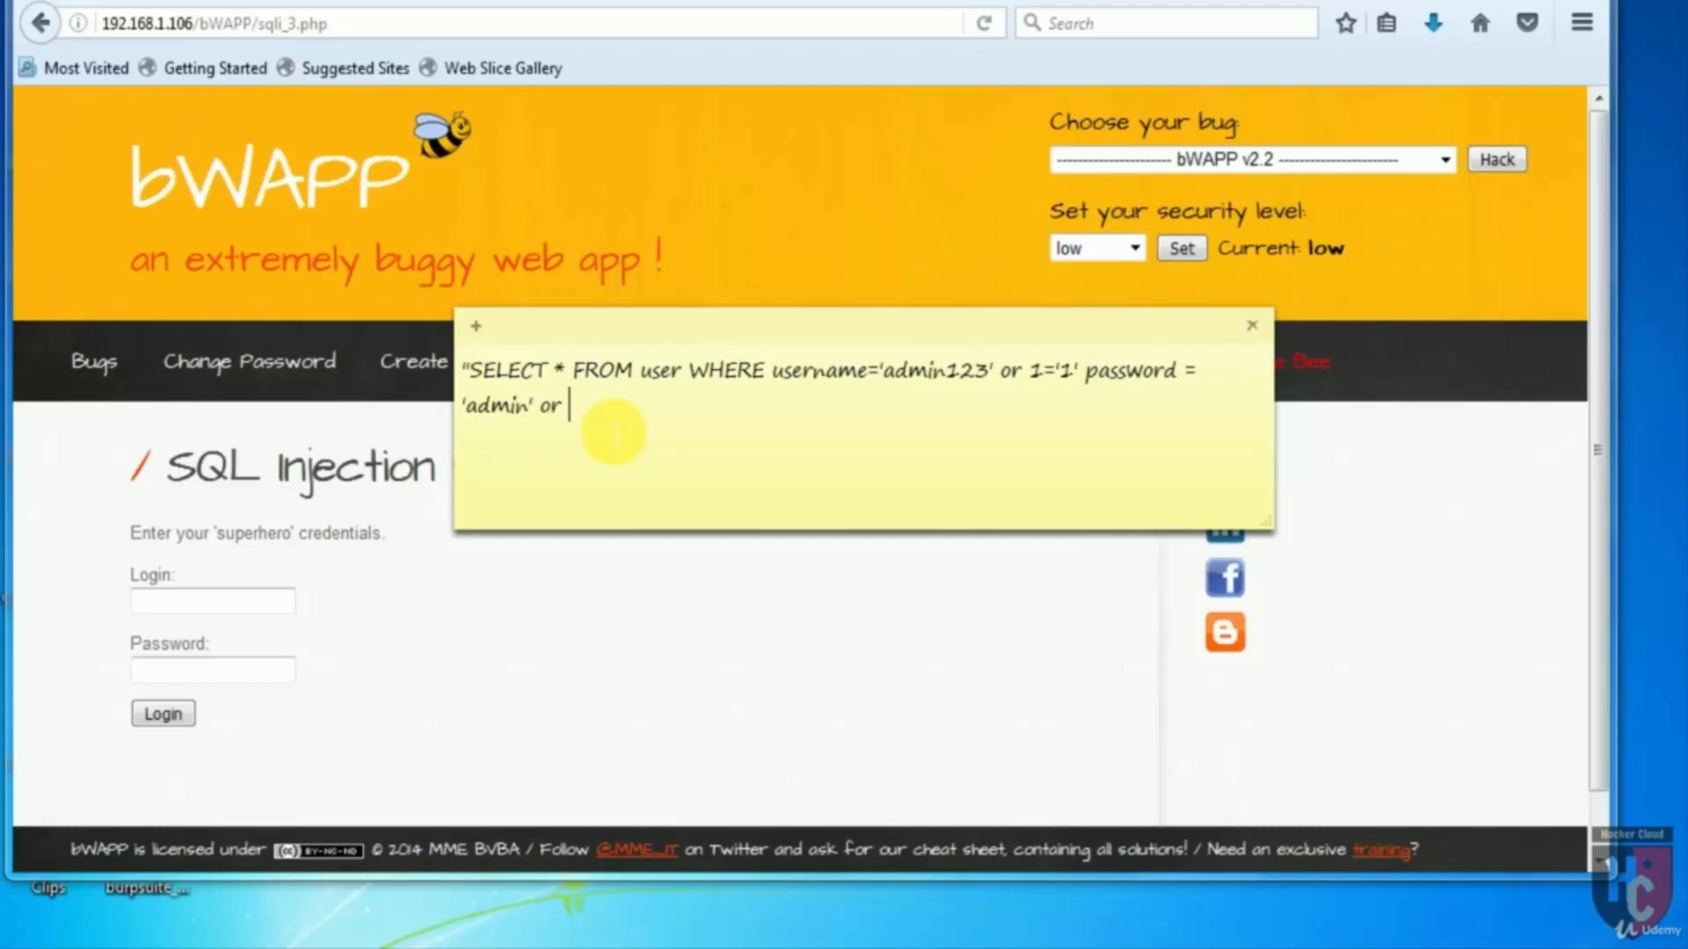
{"action": "type", "text": "1='1"}
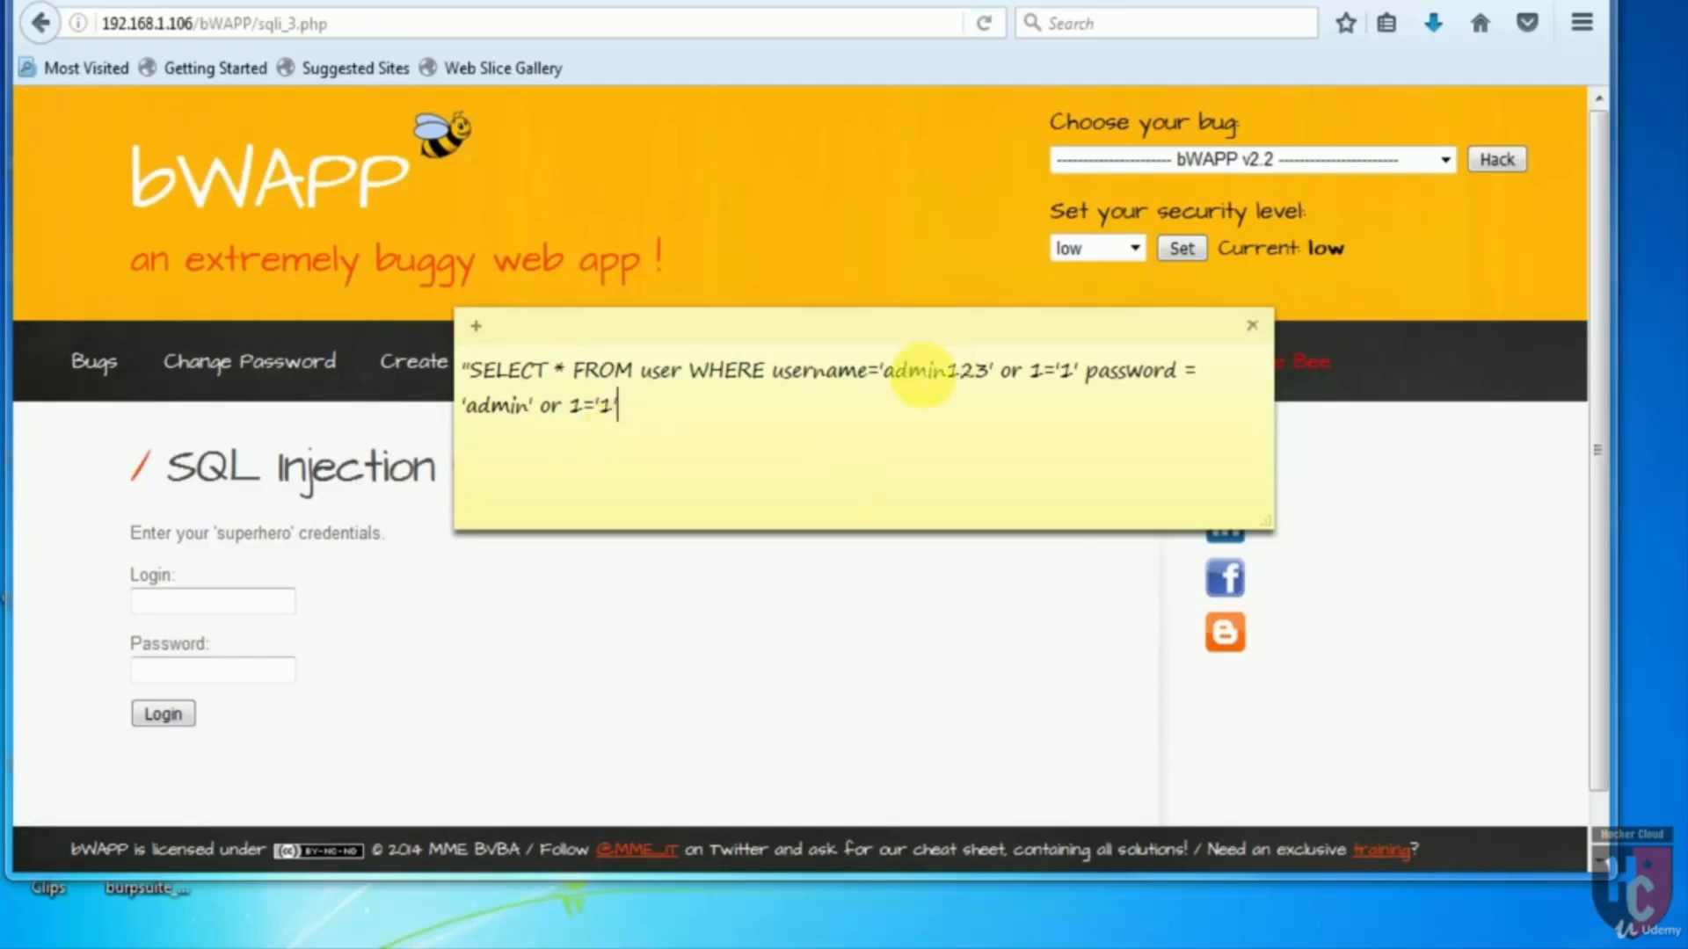
Step: Add or 1='1' after the admin123 username and select the injected username value for reuse
{"action": "double_click", "coordinate": [931, 371]}
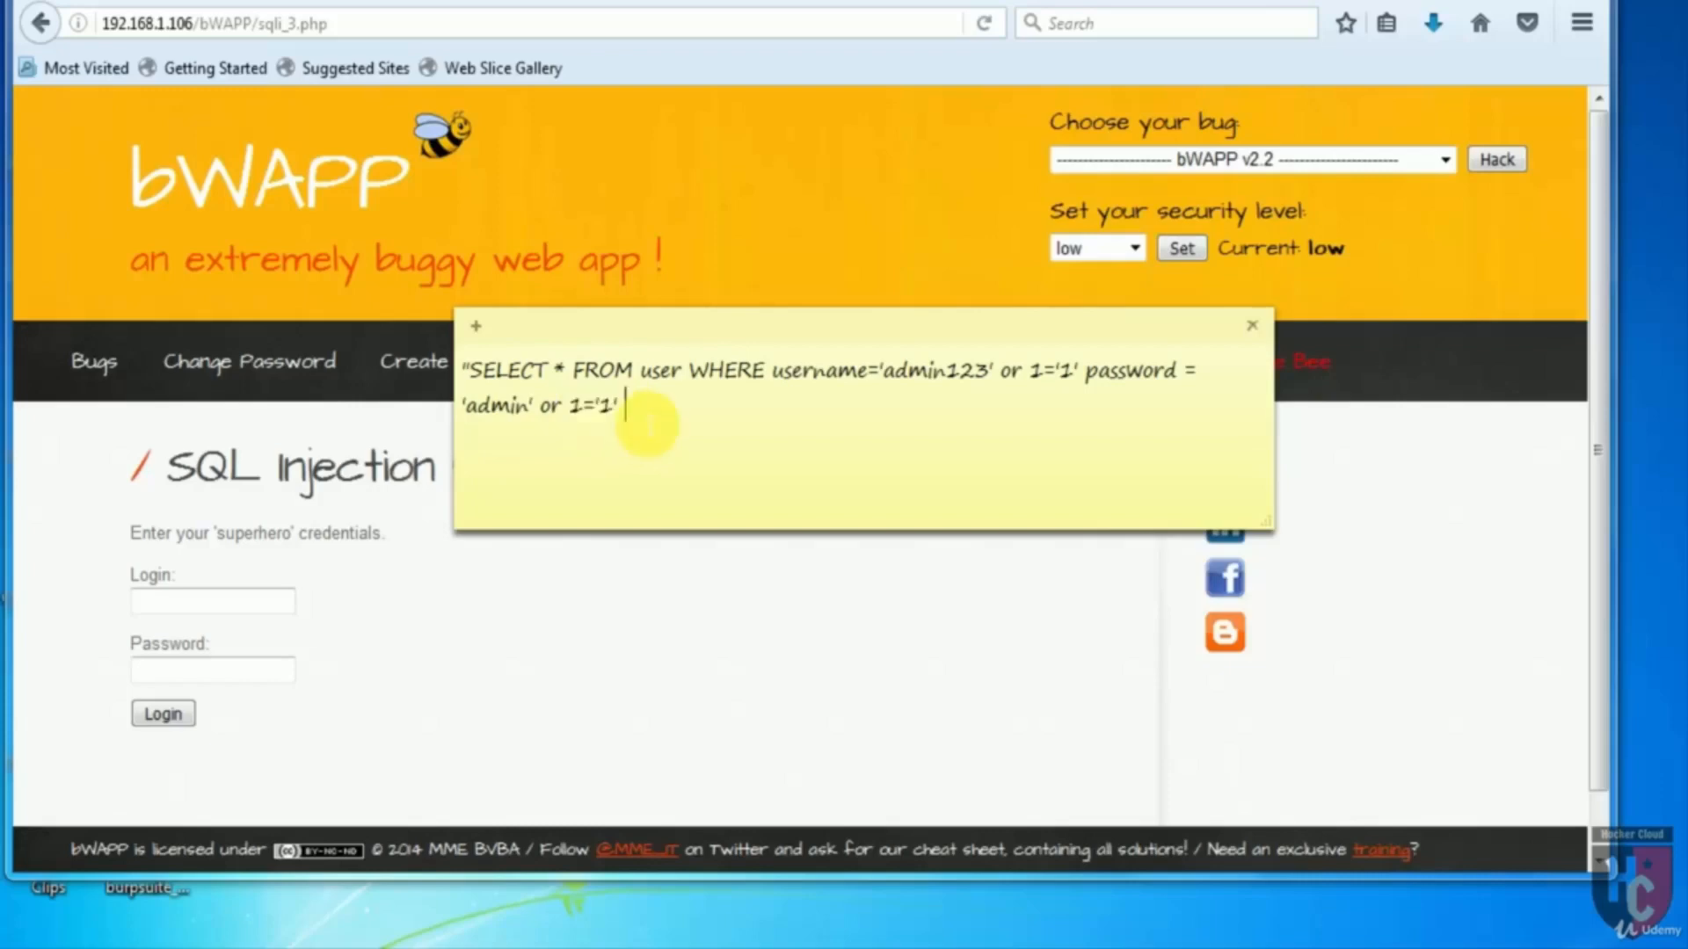
{"action": "mouse_move", "coordinate": [601, 466]}
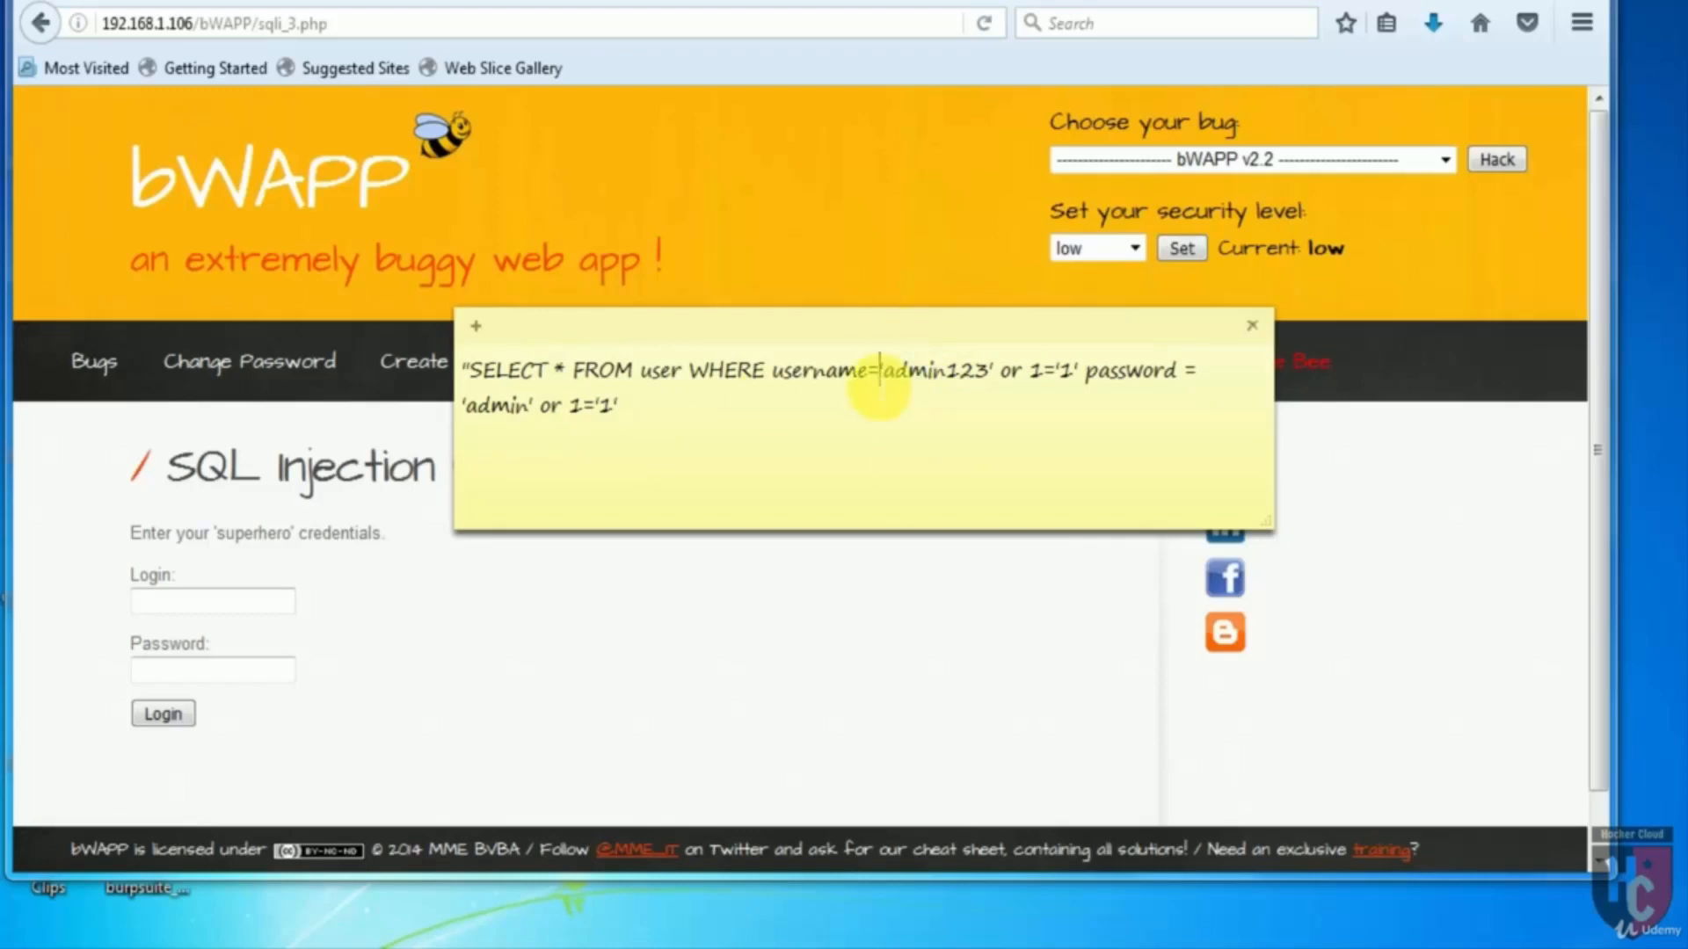
{"action": "left_click_drag", "start_coordinate": [883, 371], "coordinate": [1086, 371]}
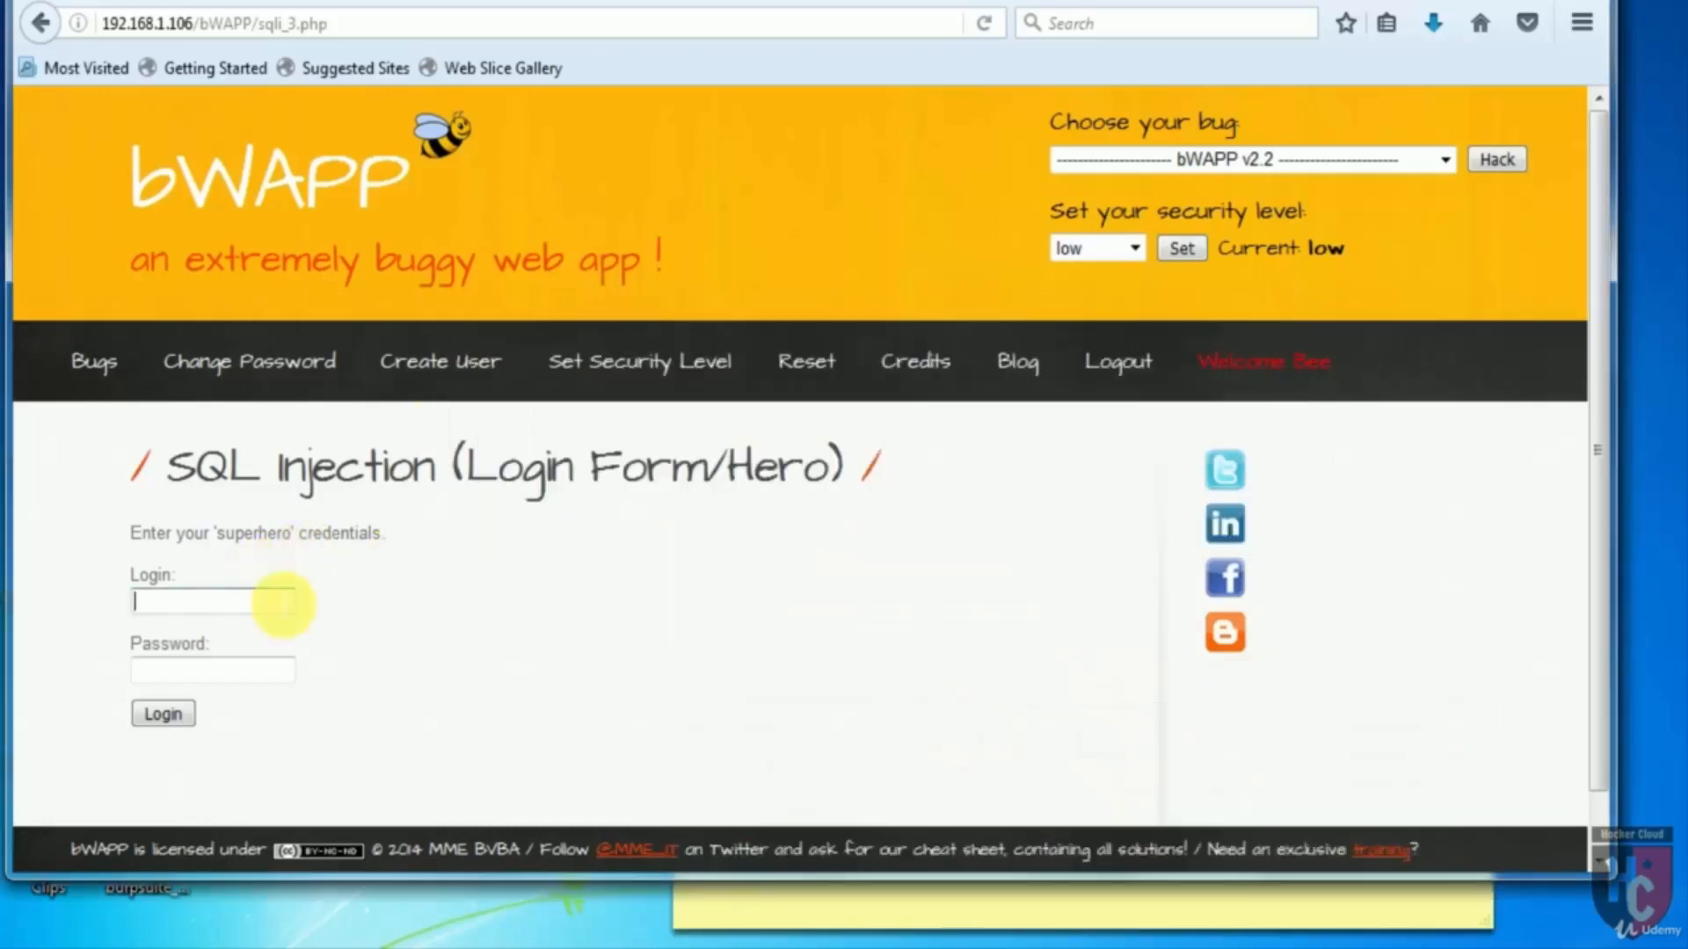
Step: Log in with the injection admin123' or 1='1 in Login and Password, revealing Neo's secret
{"action": "type", "text": "admin123' or 1='1"}
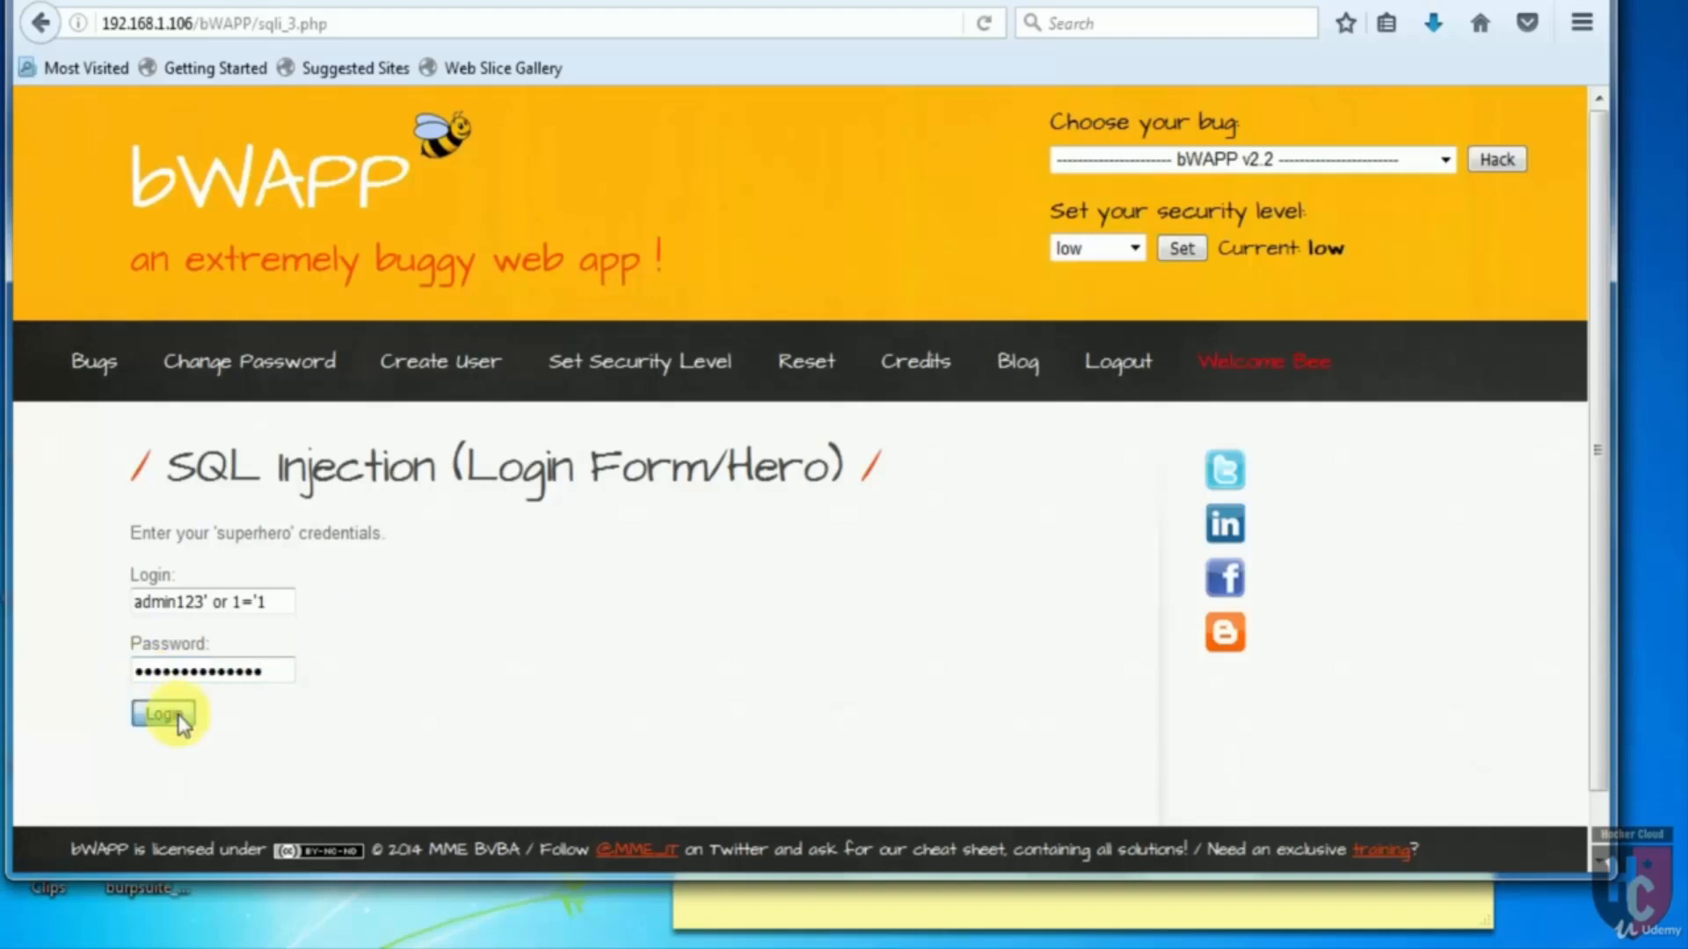
{"action": "left_click", "coordinate": [162, 714]}
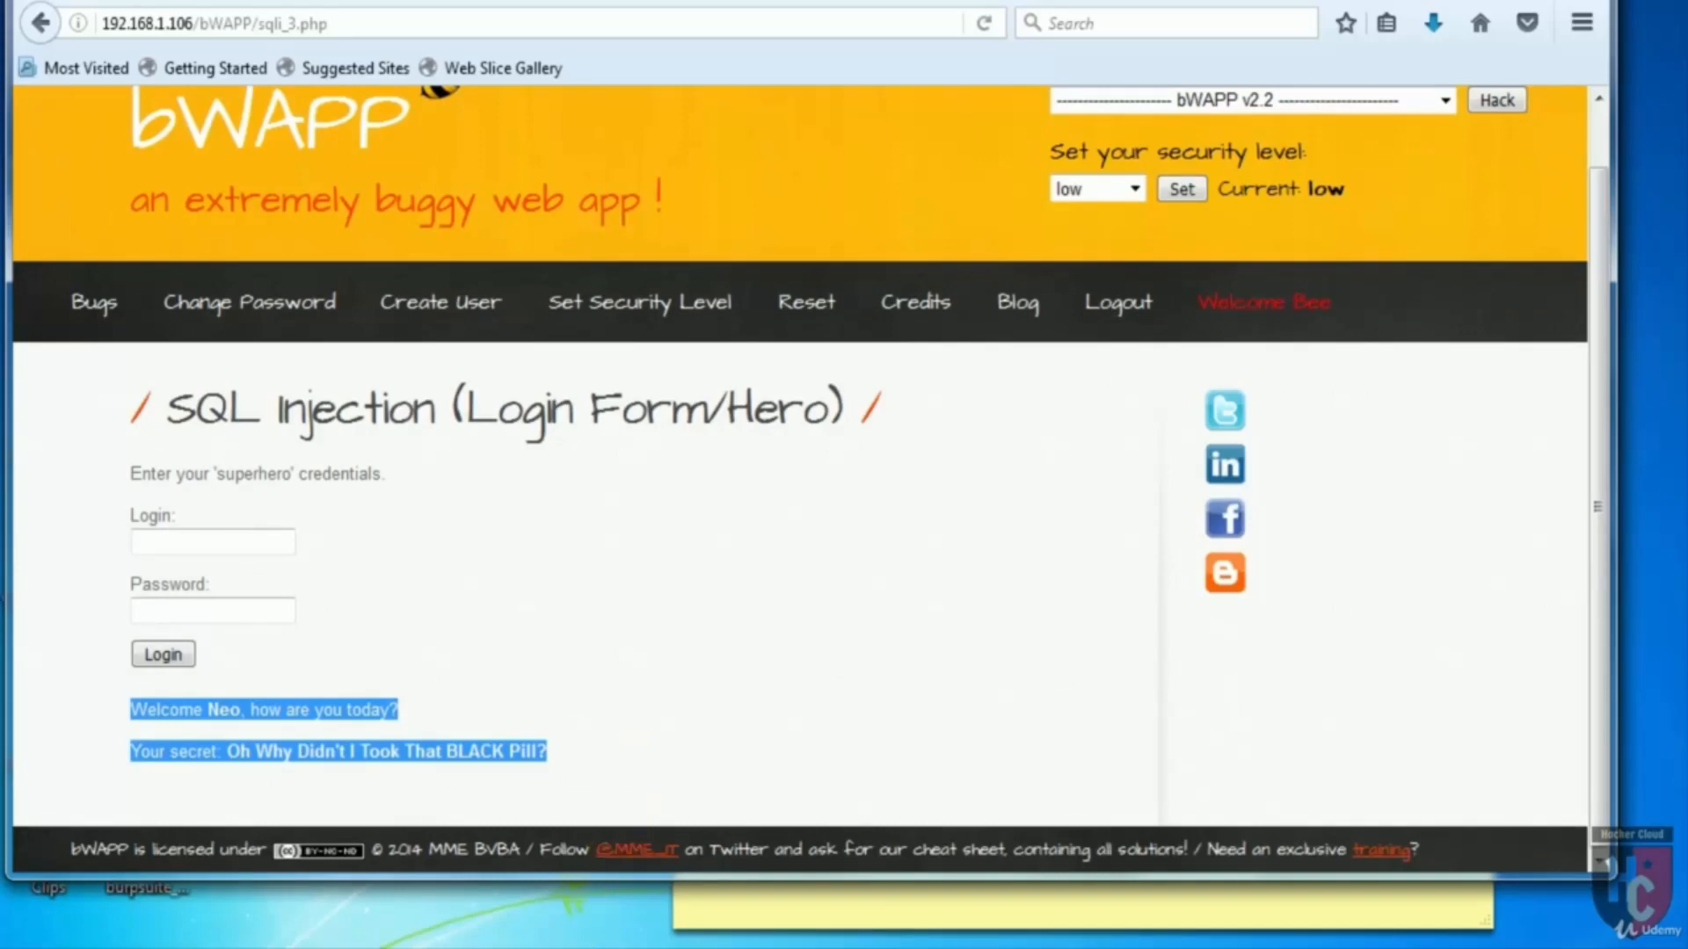
{"action": "mouse_move", "coordinate": [633, 711]}
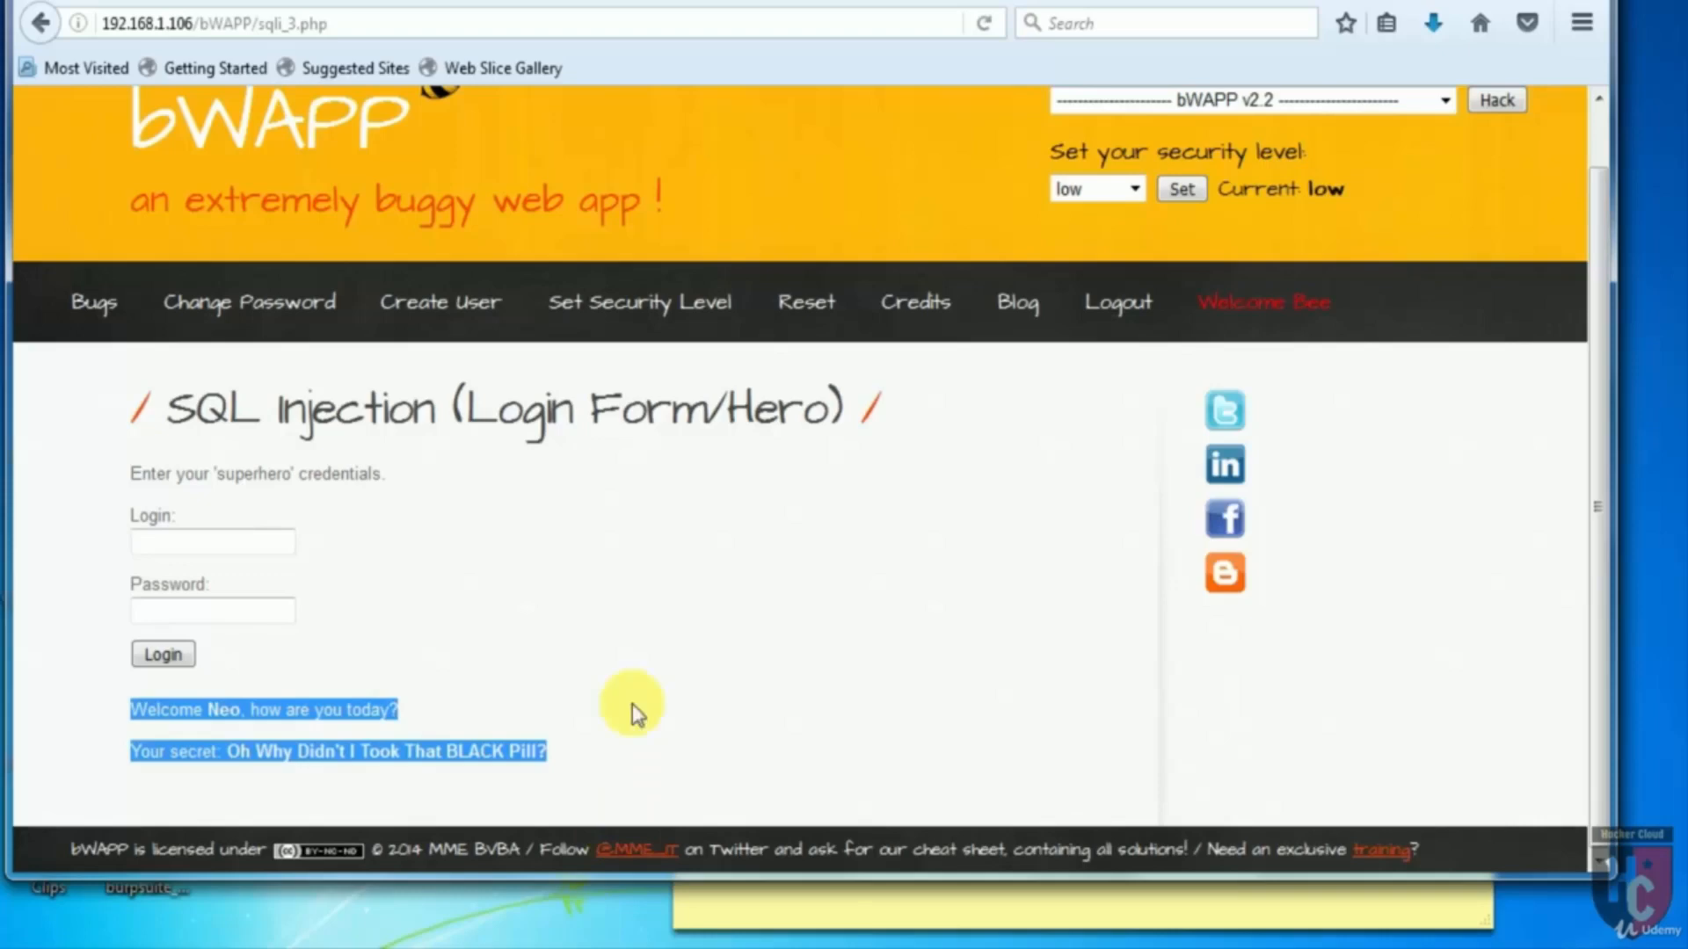